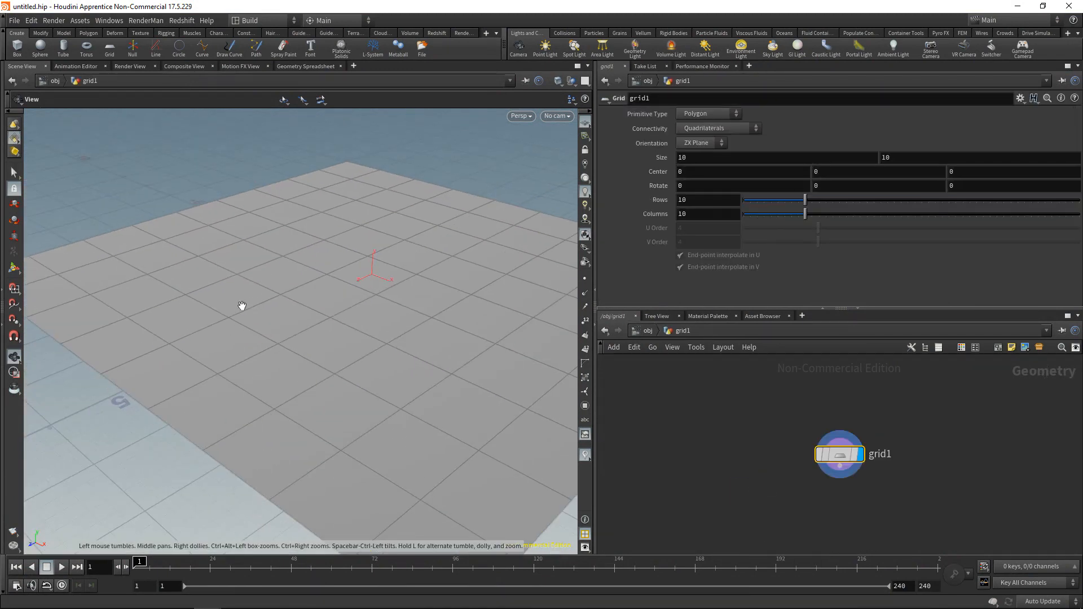
- Orbit to a top-down view and set the Grid to 100 rows and 100 columns
{"action": "left_click_drag", "start_coordinate": [242, 305], "coordinate": [293, 327]}
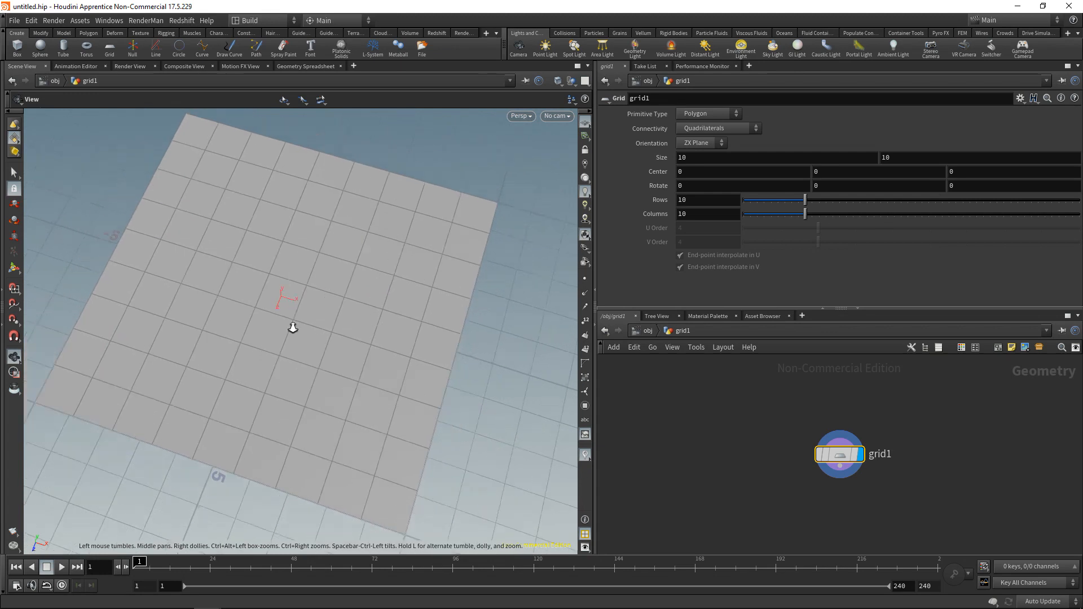
{"action": "left_click", "coordinate": [704, 200]}
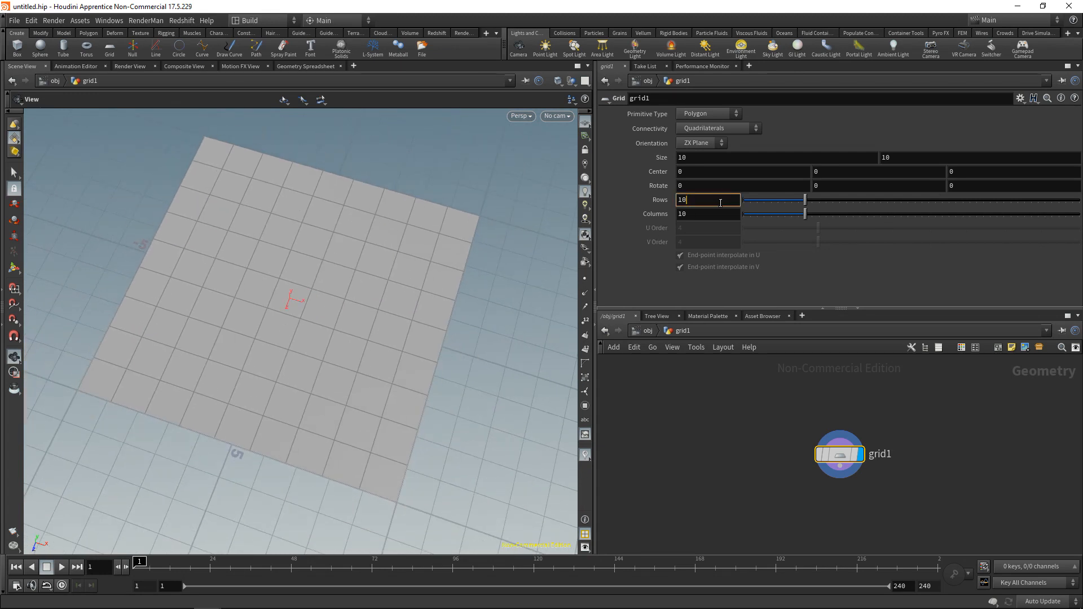
{"action": "type", "text": "100"}
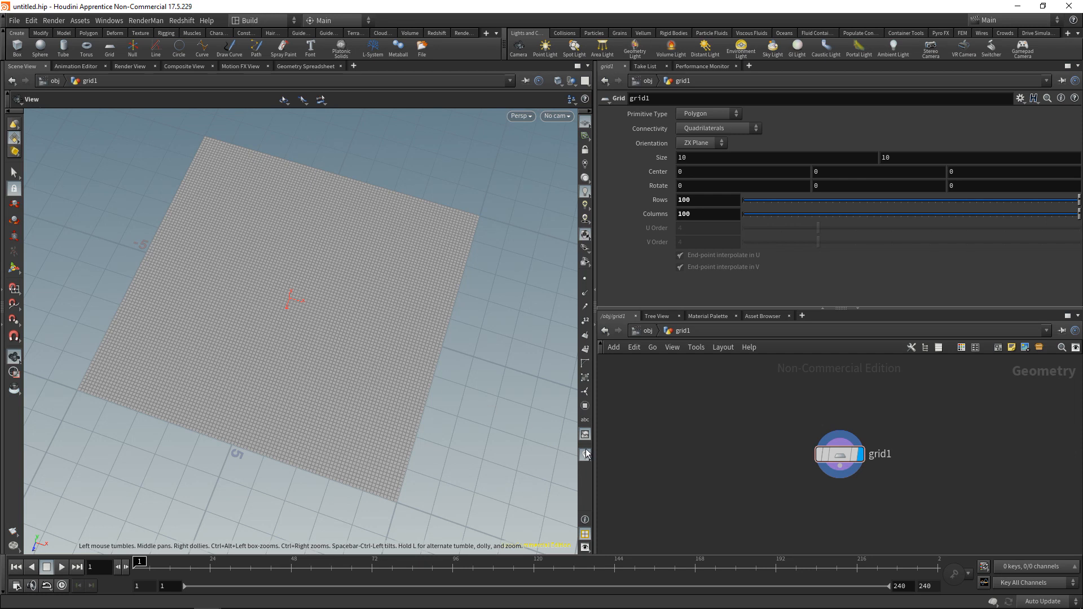
{"action": "mouse_move", "coordinate": [542, 421]}
{"action": "type", "text": "group"}
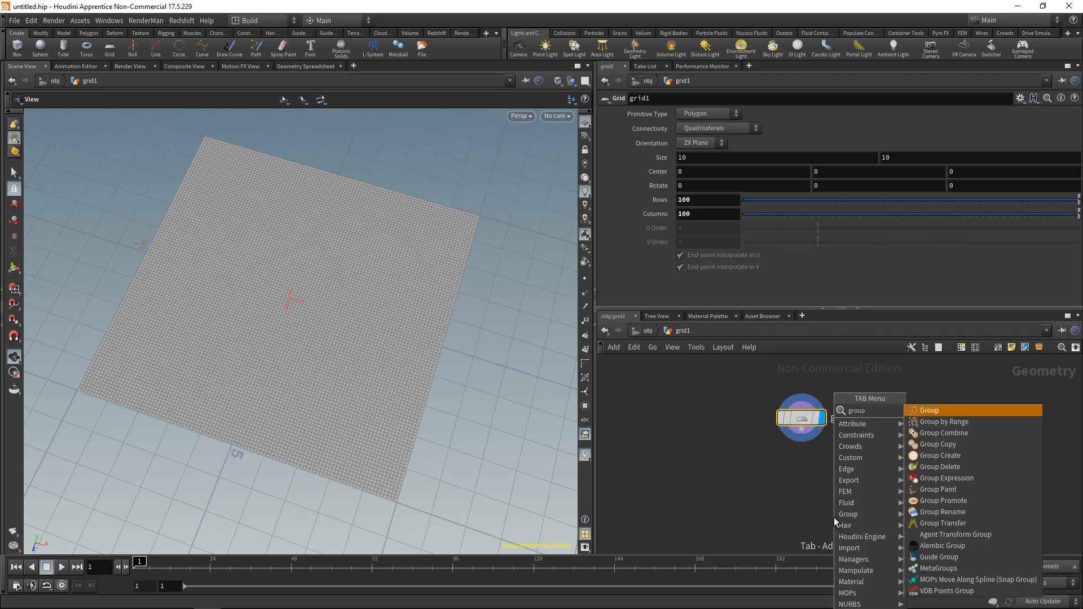
- Add a Group Create node named goal with its bounding box moved to the grid's far edge
{"action": "left_click", "coordinate": [941, 455]}
{"action": "type", "text": "g"}
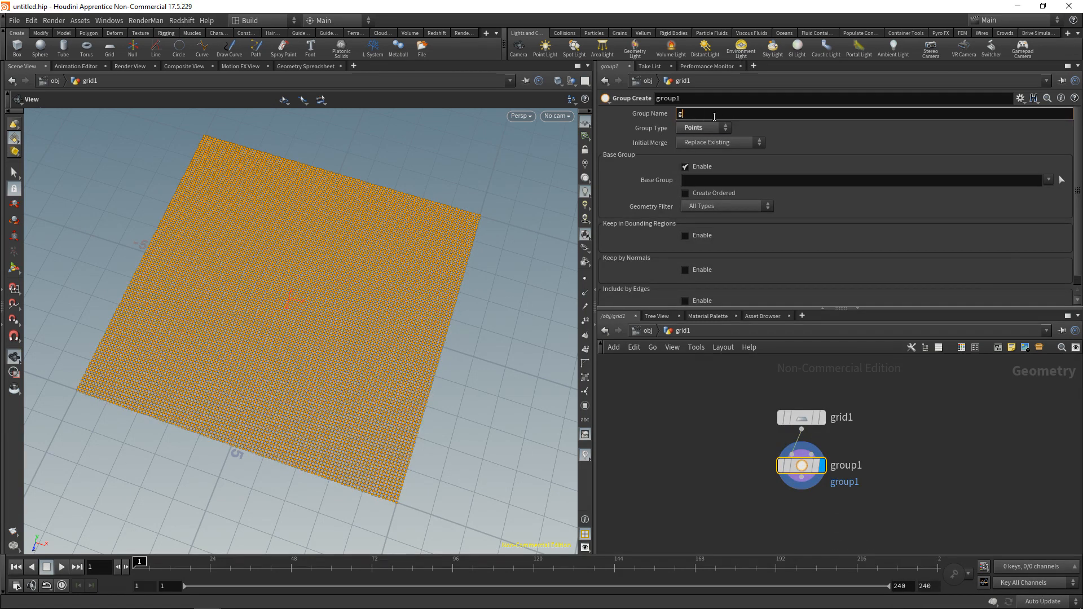
{"action": "type", "text": "oal"}
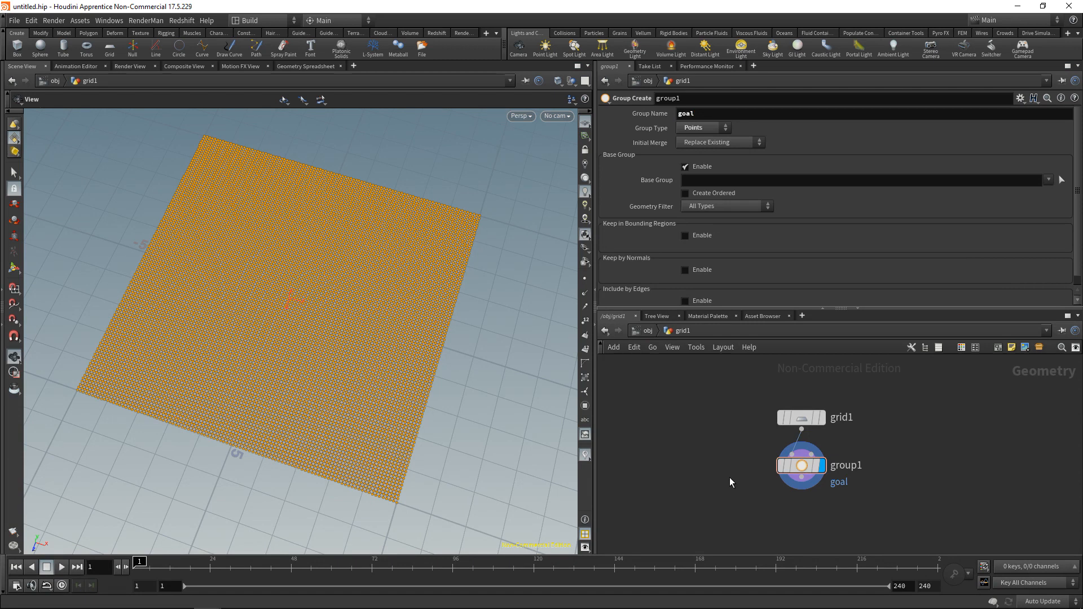
{"action": "left_click", "coordinate": [684, 198]}
{"action": "type", "text": ".4"}
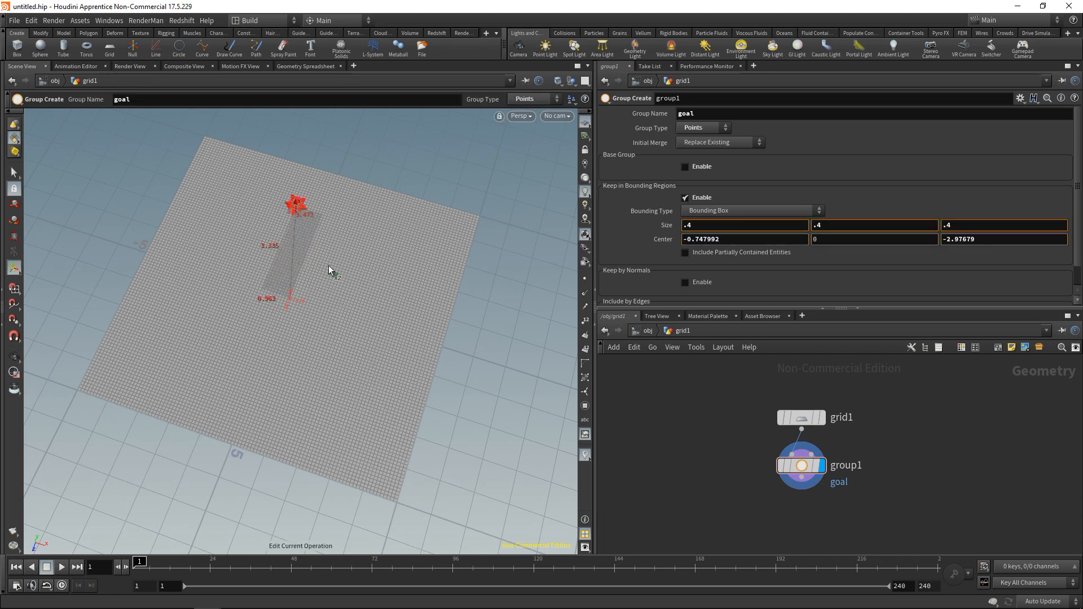
{"action": "left_click_drag", "start_coordinate": [298, 208], "coordinate": [275, 156]}
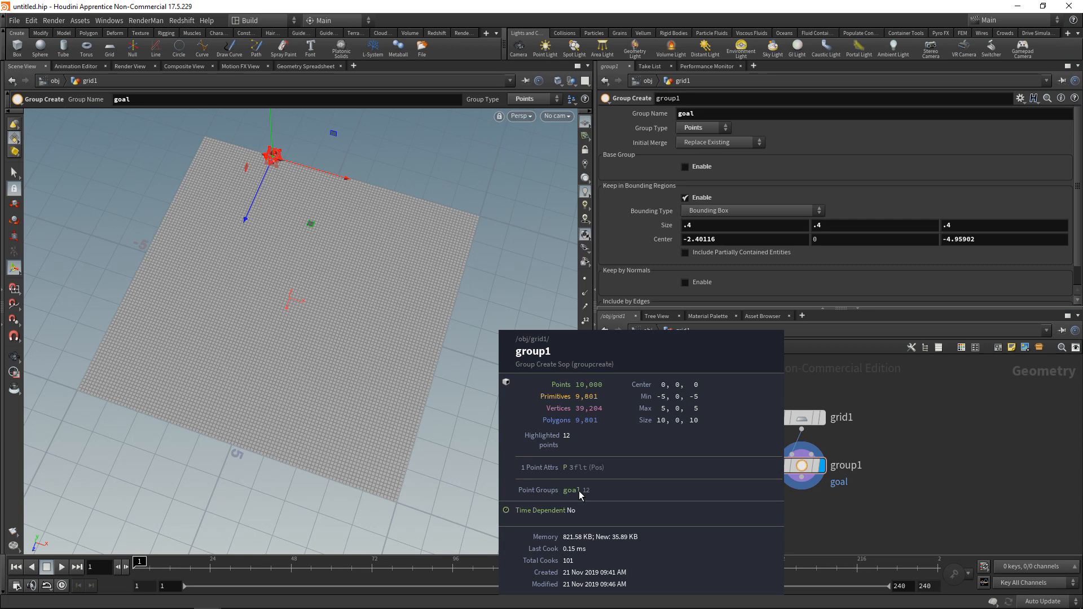
{"action": "key", "text": "tab"}
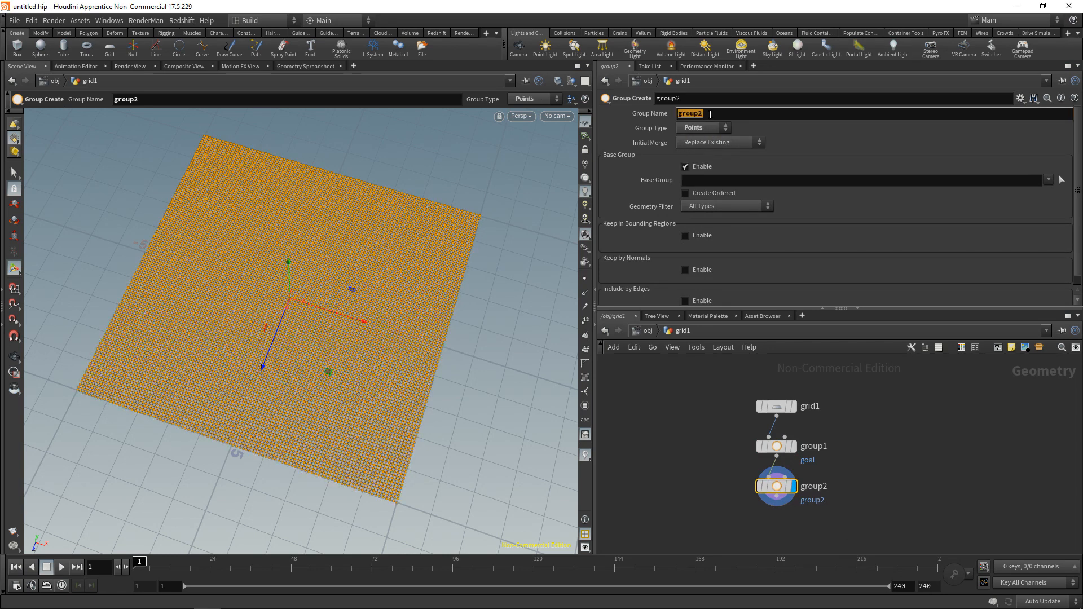
- Name a second Group Create node exclude, kept in a Bounding Object region
{"action": "type", "text": "exclud"}
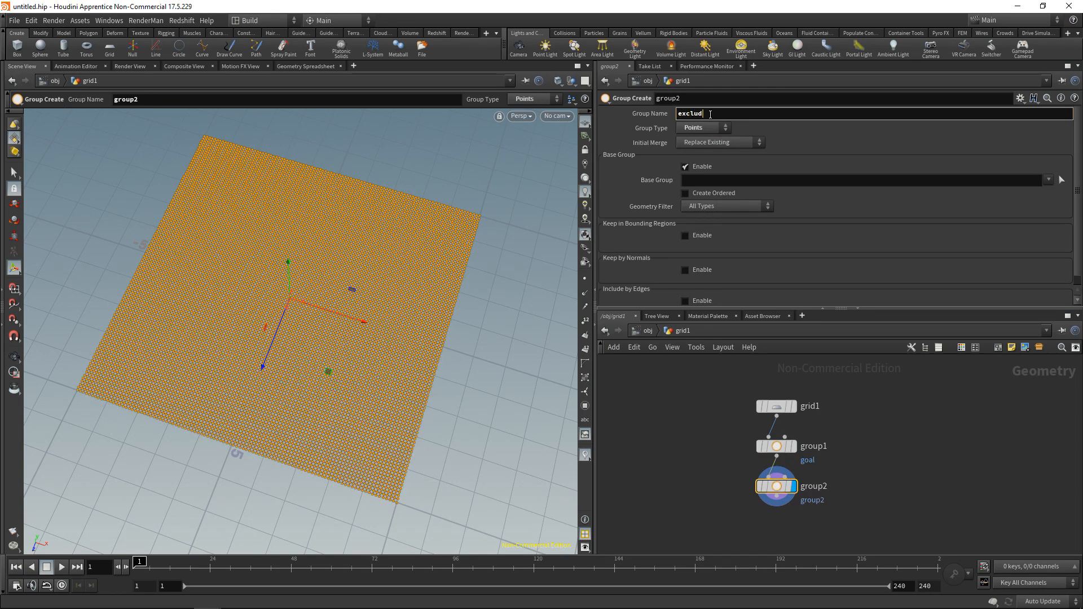
{"action": "type", "text": "e"}
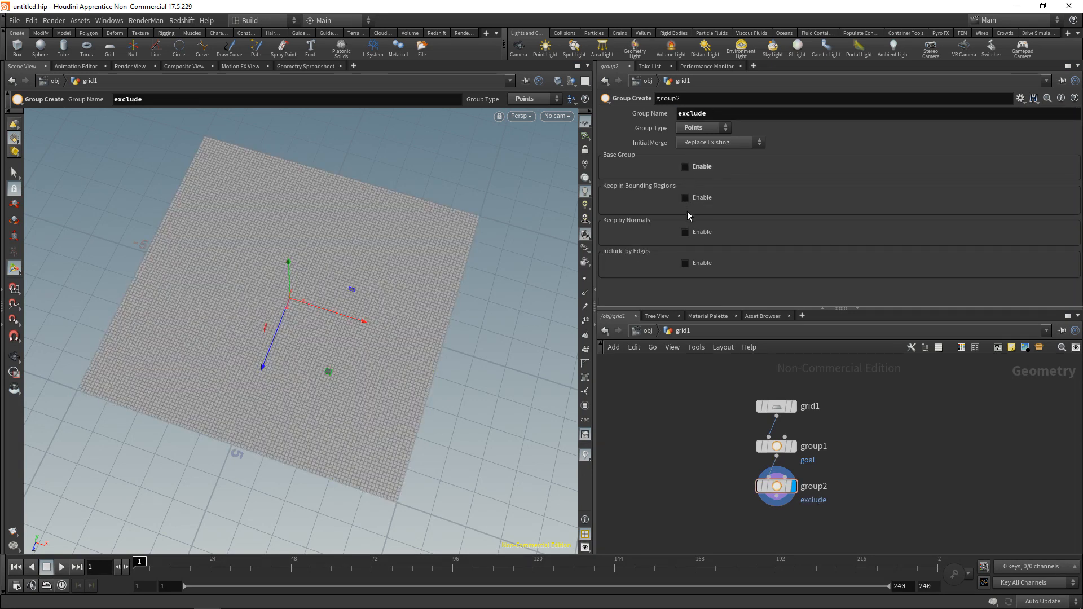
{"action": "left_click", "coordinate": [684, 197]}
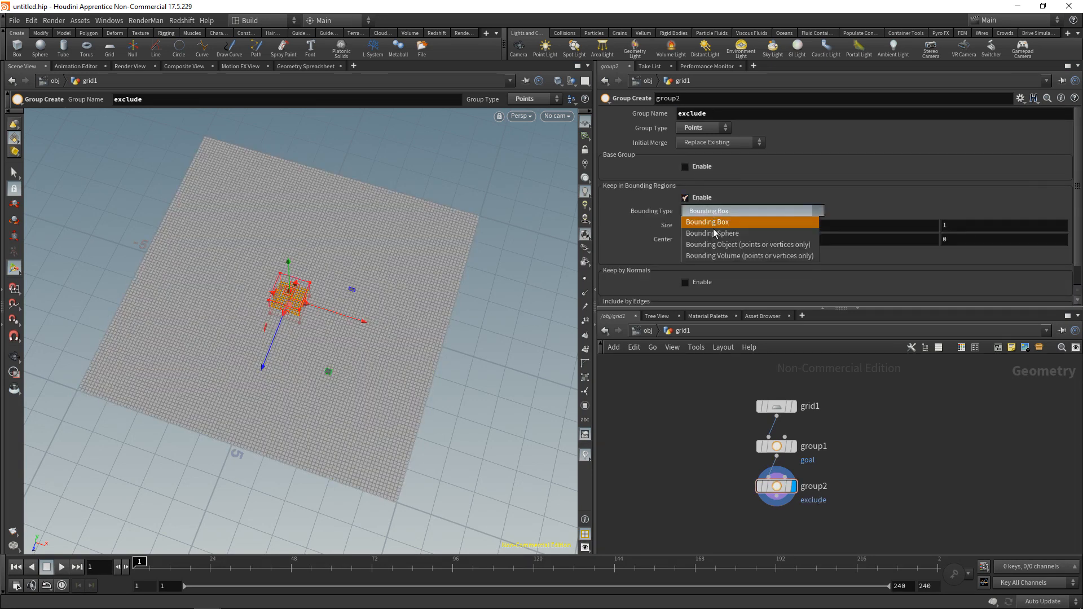
{"action": "left_click", "coordinate": [748, 244]}
{"action": "type", "text": "me"}
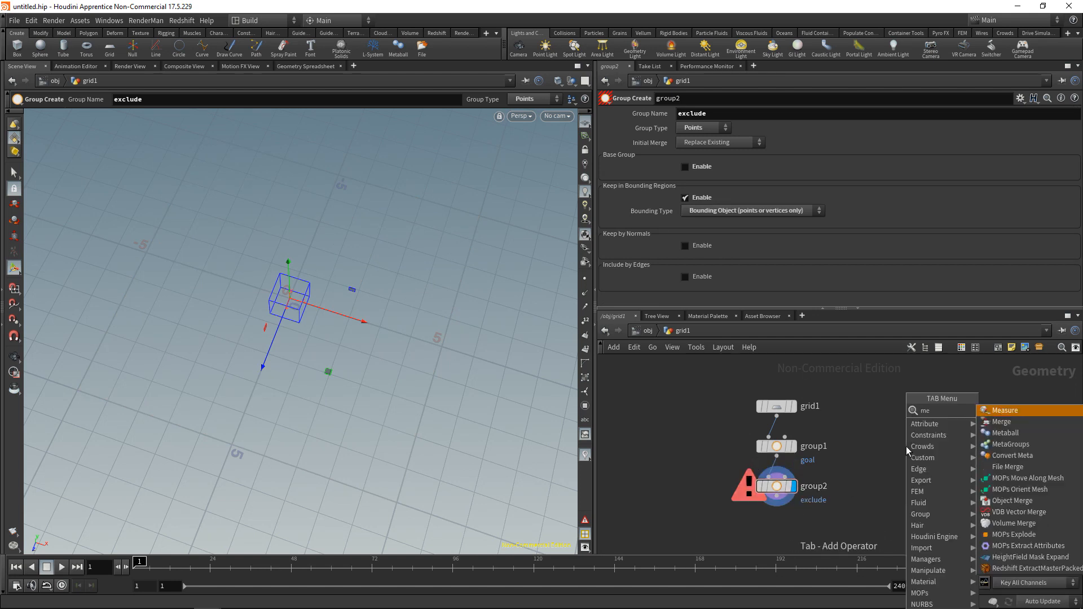
- Add Merge and Box nodes wired in as the exclude group's region shape
{"action": "left_click", "coordinate": [1001, 422]}
{"action": "type", "text": "box"}
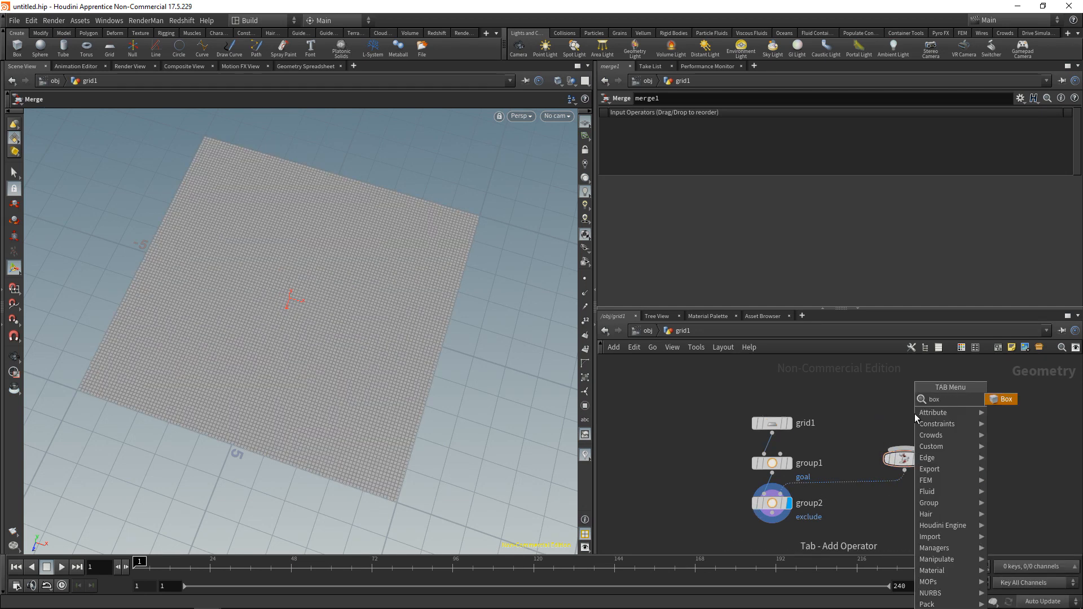
{"action": "left_click", "coordinate": [1001, 398]}
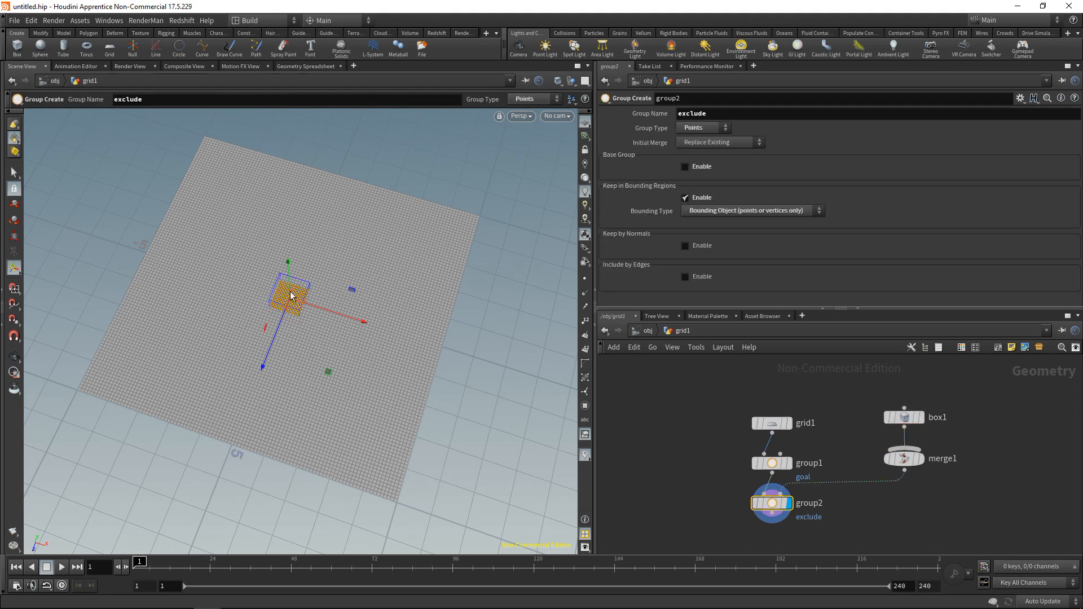
{"action": "mouse_move", "coordinate": [298, 321]}
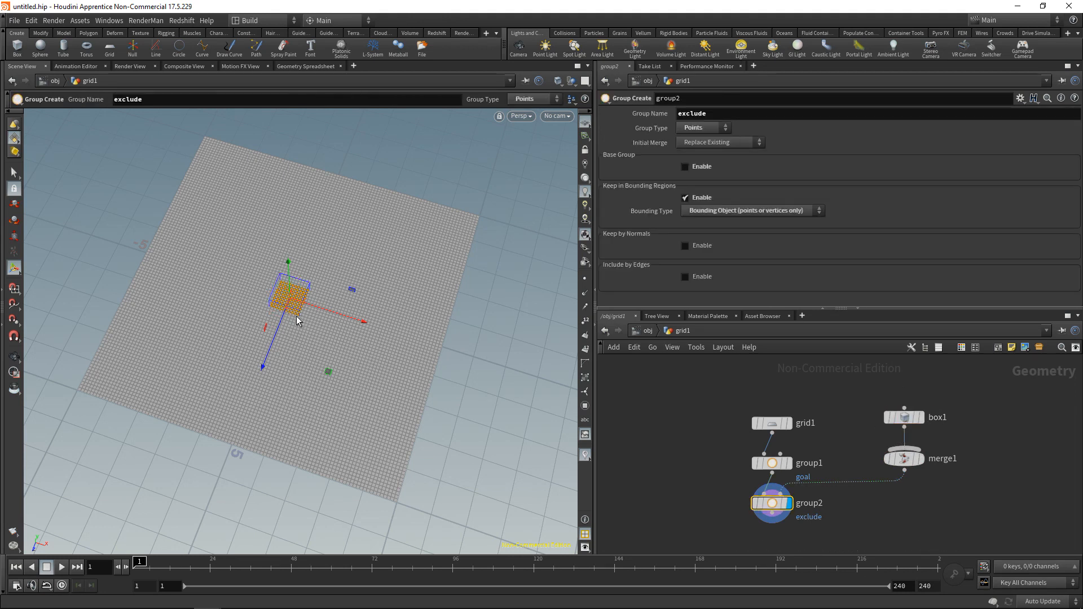
{"action": "left_click", "coordinate": [903, 417]}
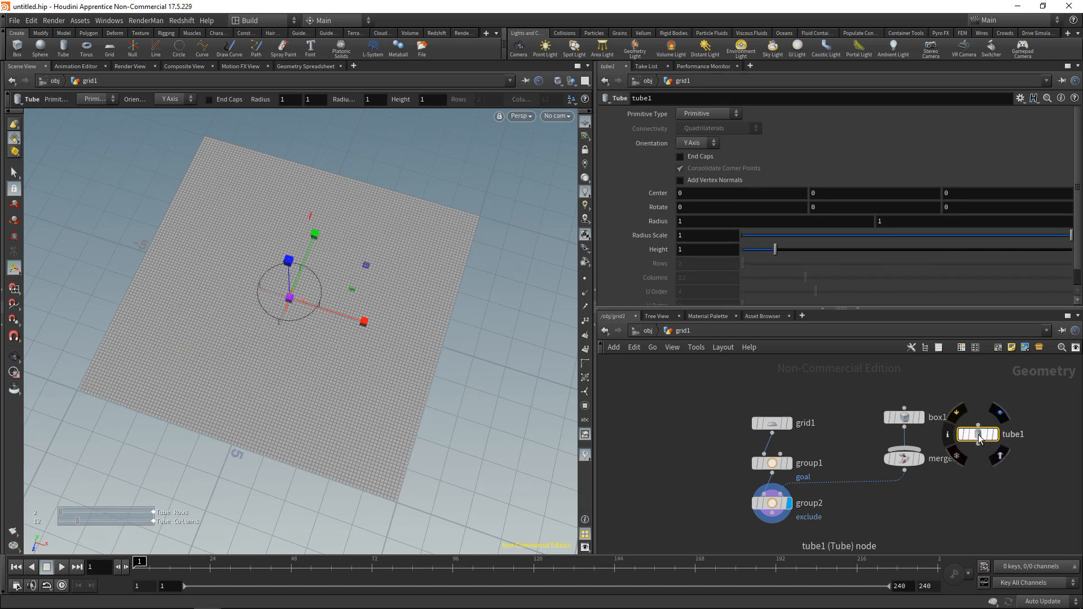
- Make the tube a capped 64-column polygon at 1.8, 0, -0.7 with radius scale 1.5
{"action": "left_click", "coordinate": [705, 113]}
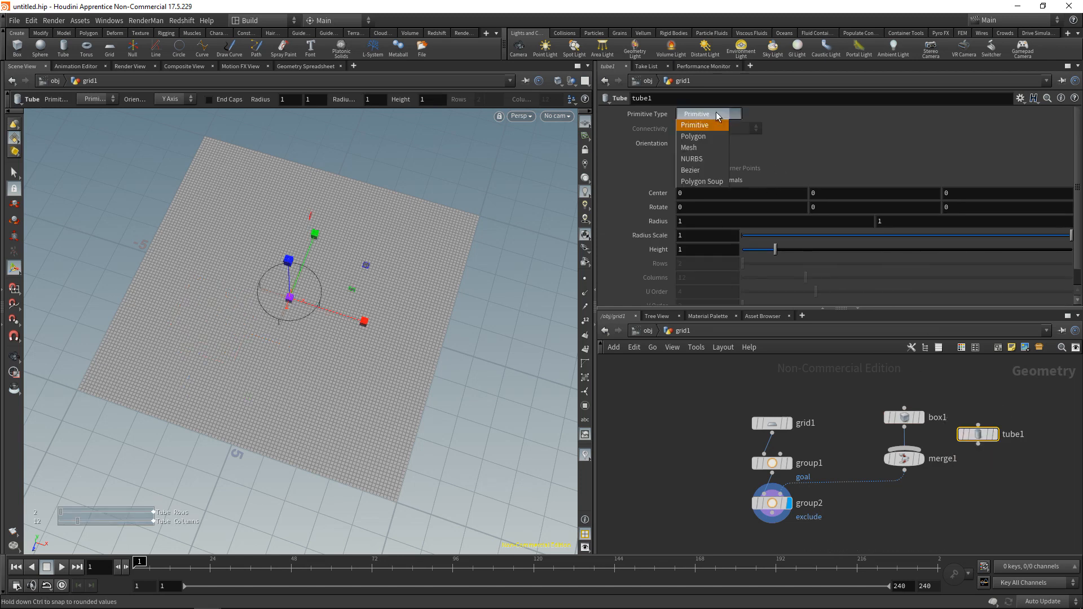
{"action": "left_click", "coordinate": [693, 136]}
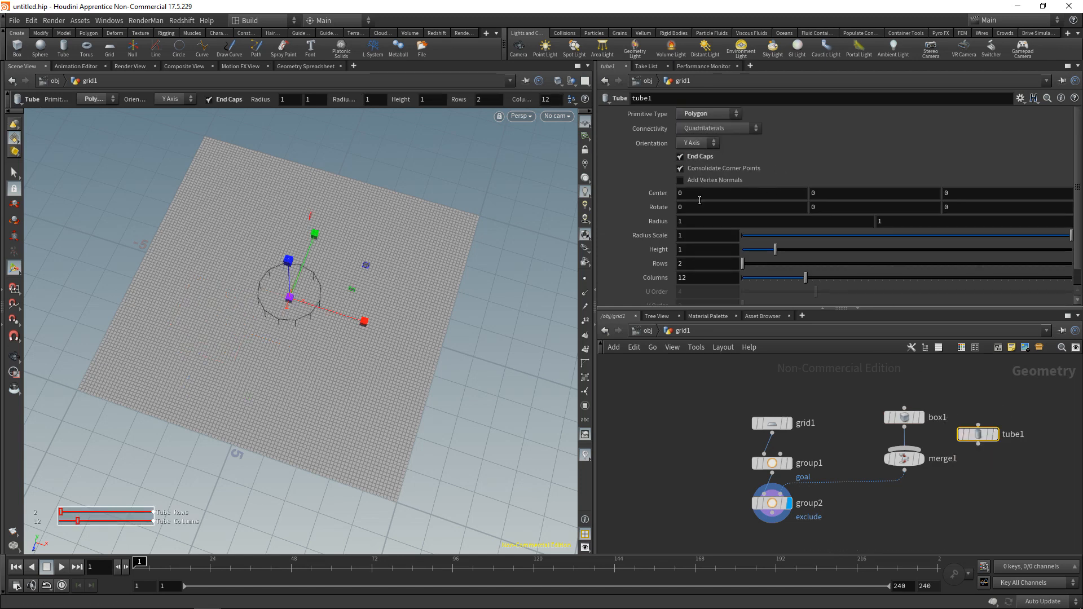
{"action": "type", "text": "64"}
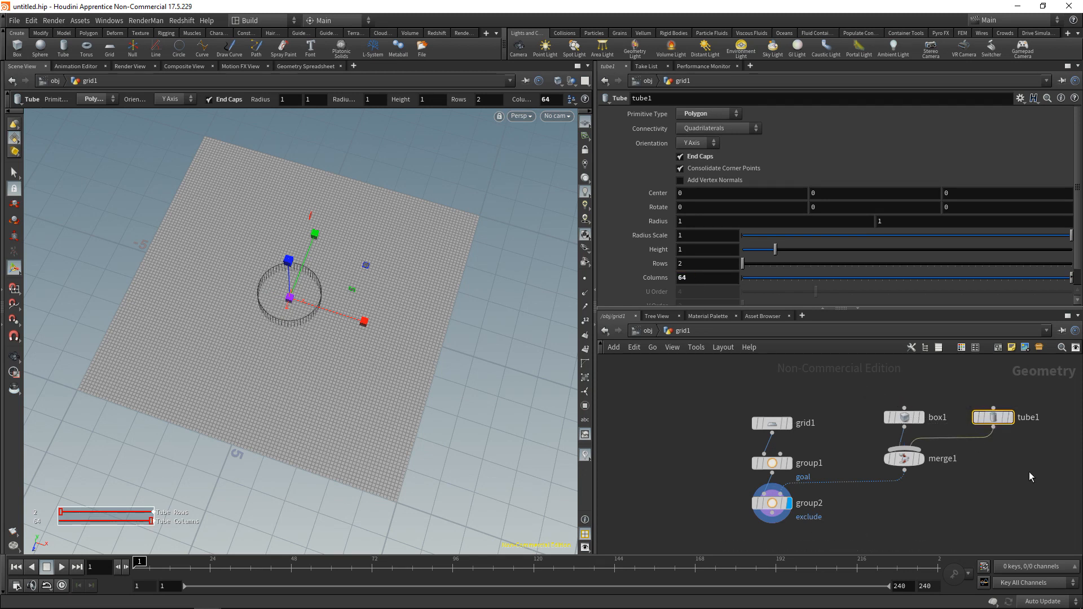
{"action": "type", "text": "1.3"}
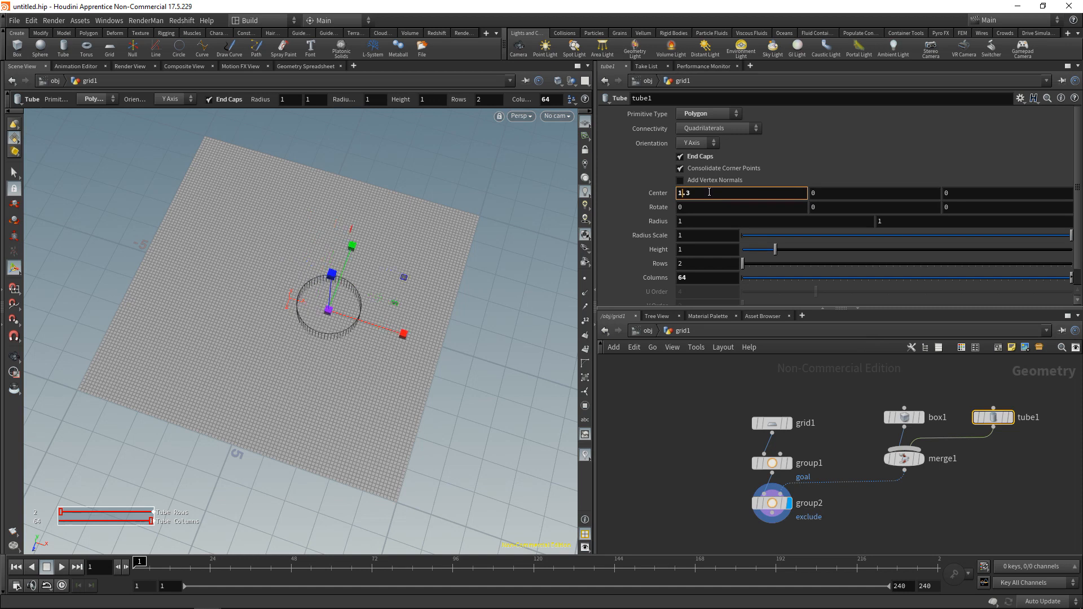
{"action": "type", "text": "-0.7"}
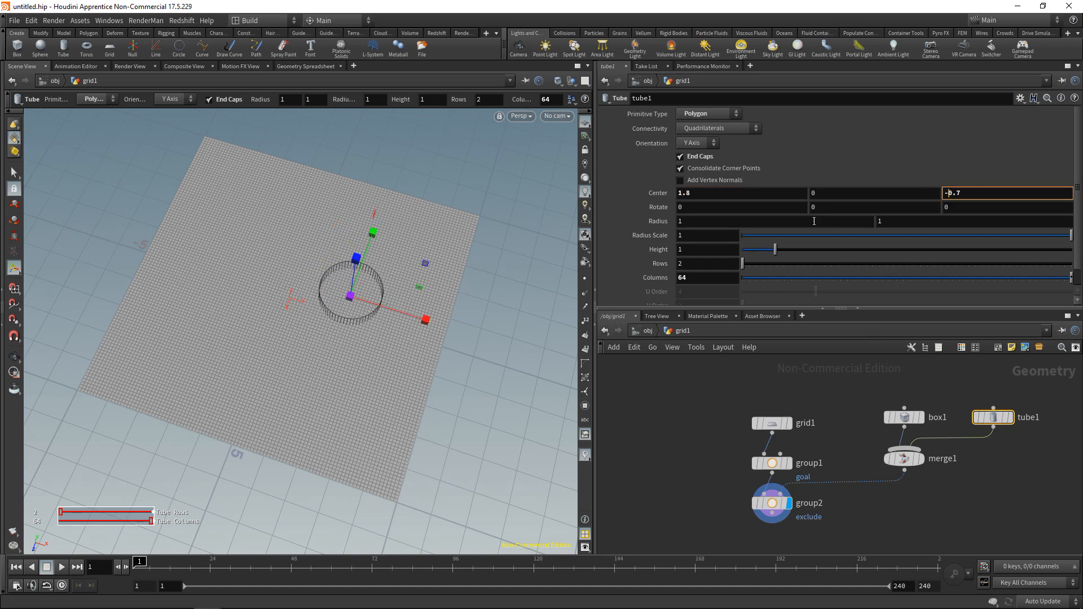
{"action": "type", "text": "1.4"}
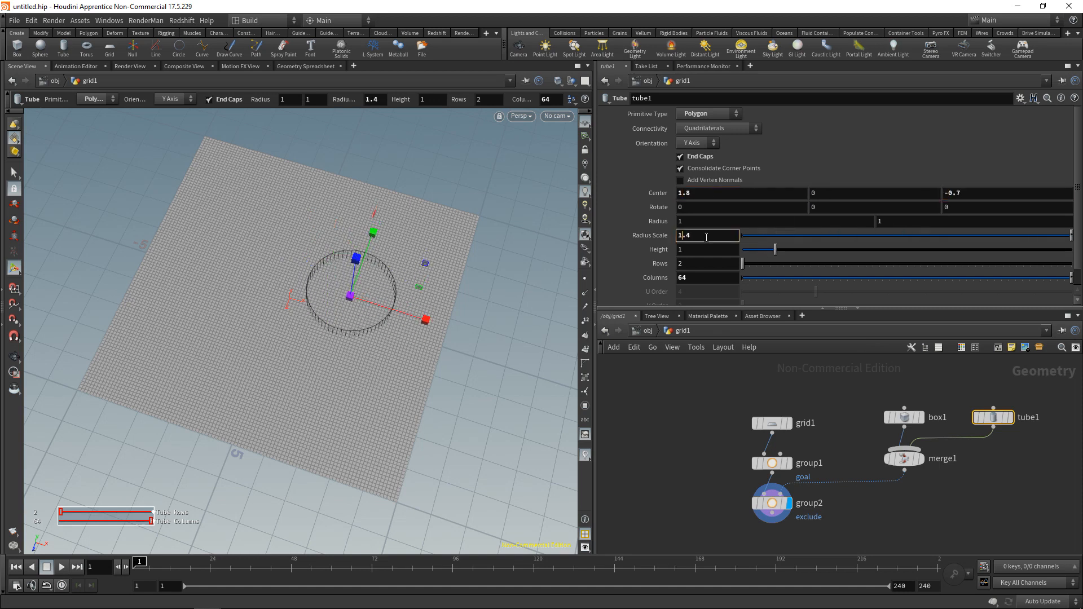
{"action": "type", "text": "1.5"}
{"action": "type", "text": "att"}
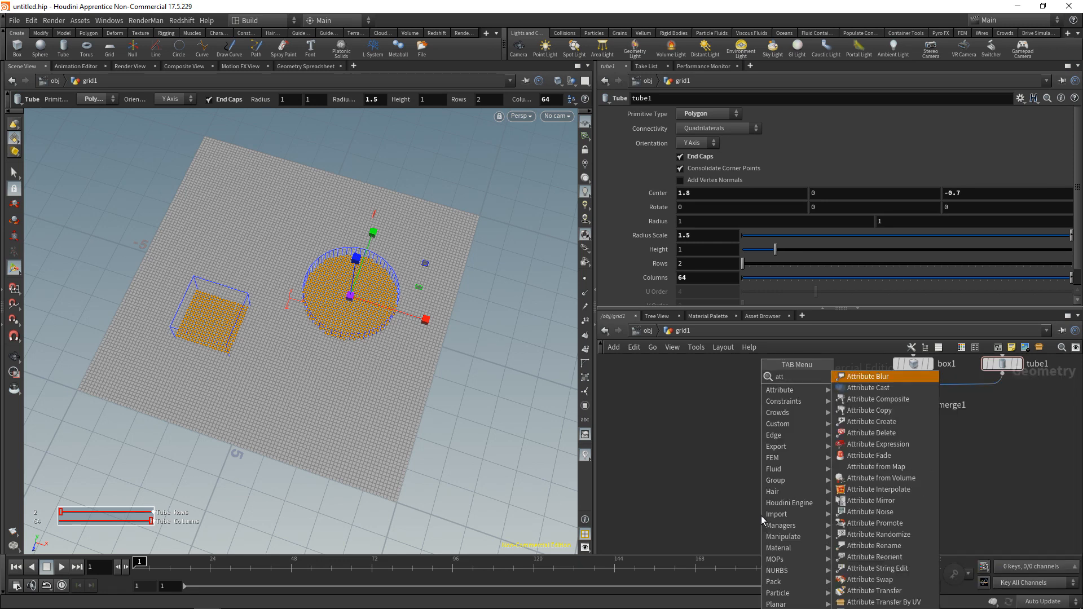
- Add an attribute node under exclude creating float point attribute heat at 100000 on goal
{"action": "left_click", "coordinate": [873, 422]}
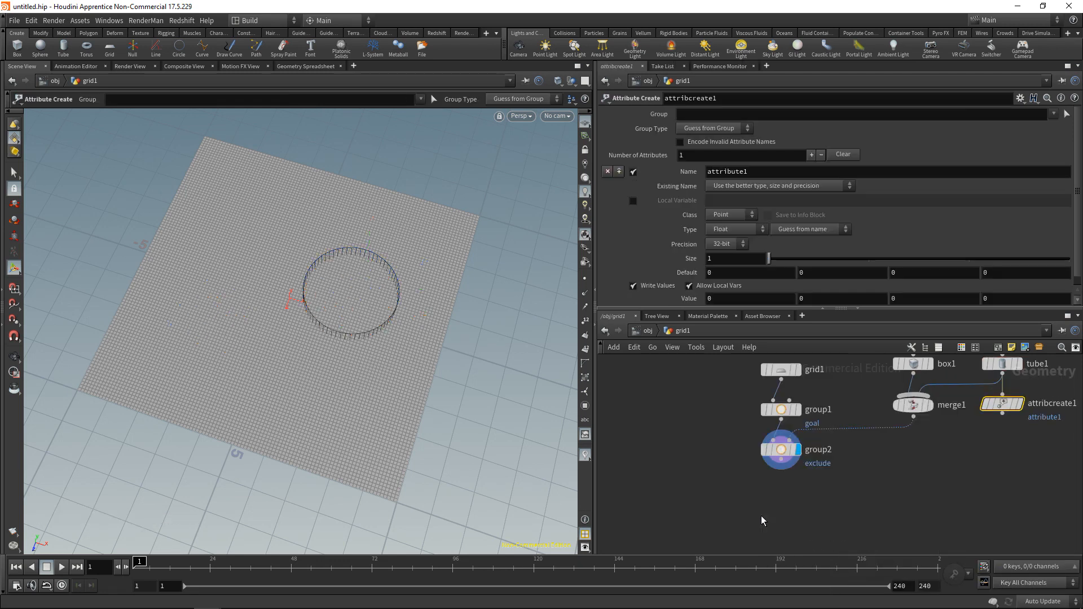
{"action": "left_click_drag", "start_coordinate": [1002, 403], "coordinate": [745, 530]}
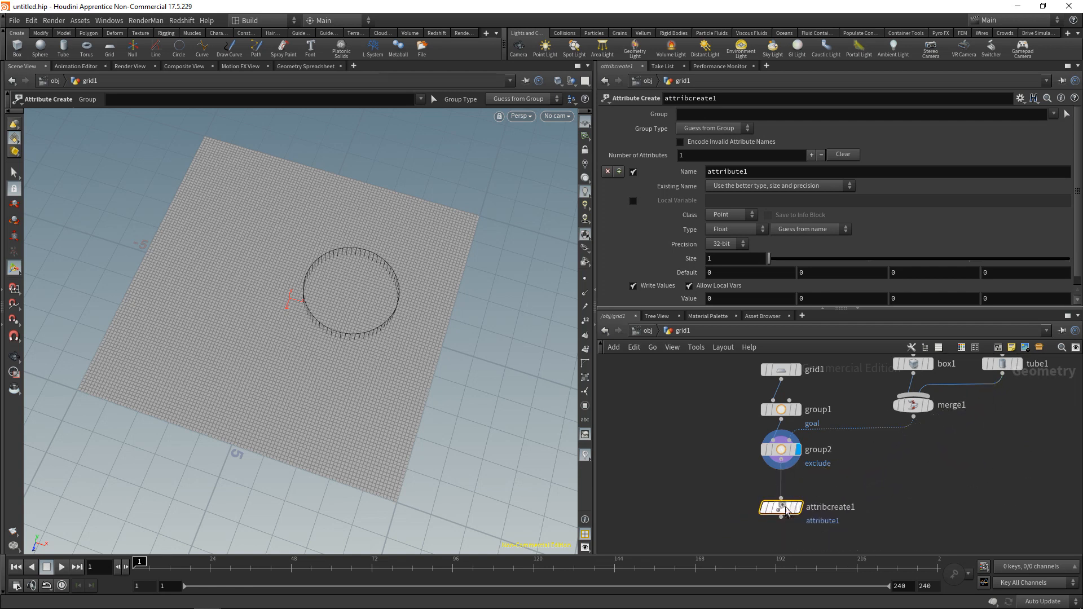
{"action": "left_click", "coordinate": [726, 172]}
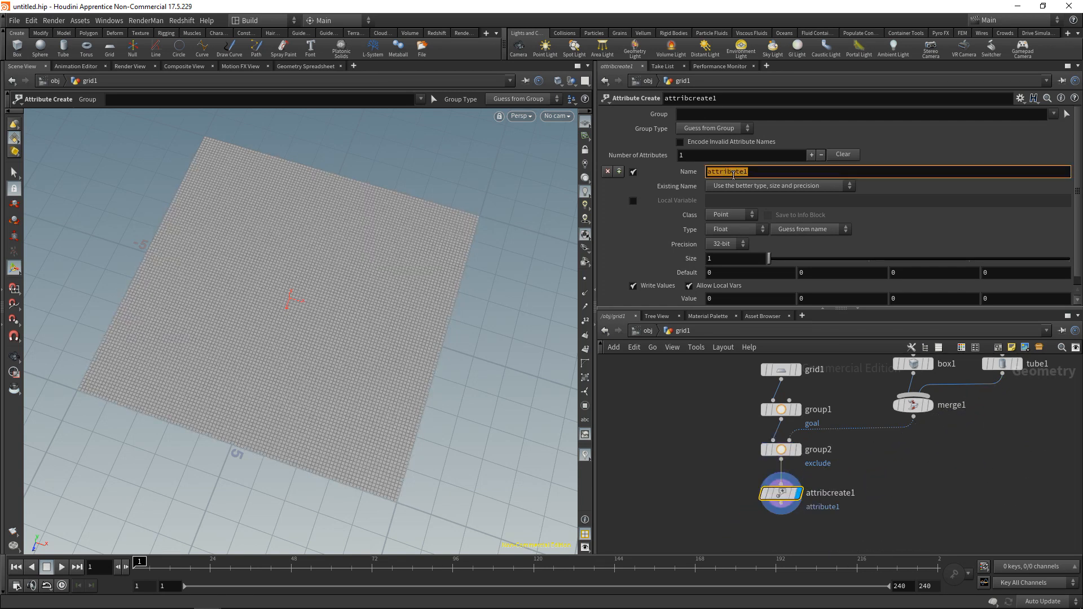
{"action": "type", "text": "heat"}
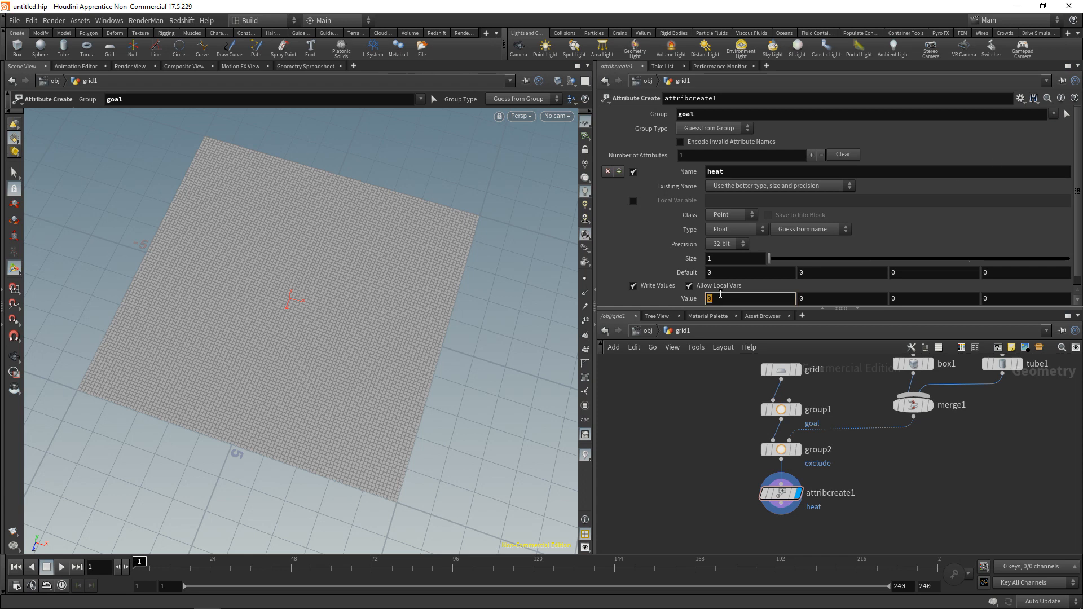
{"action": "type", "text": "100000"}
{"action": "type", "text": "visua"}
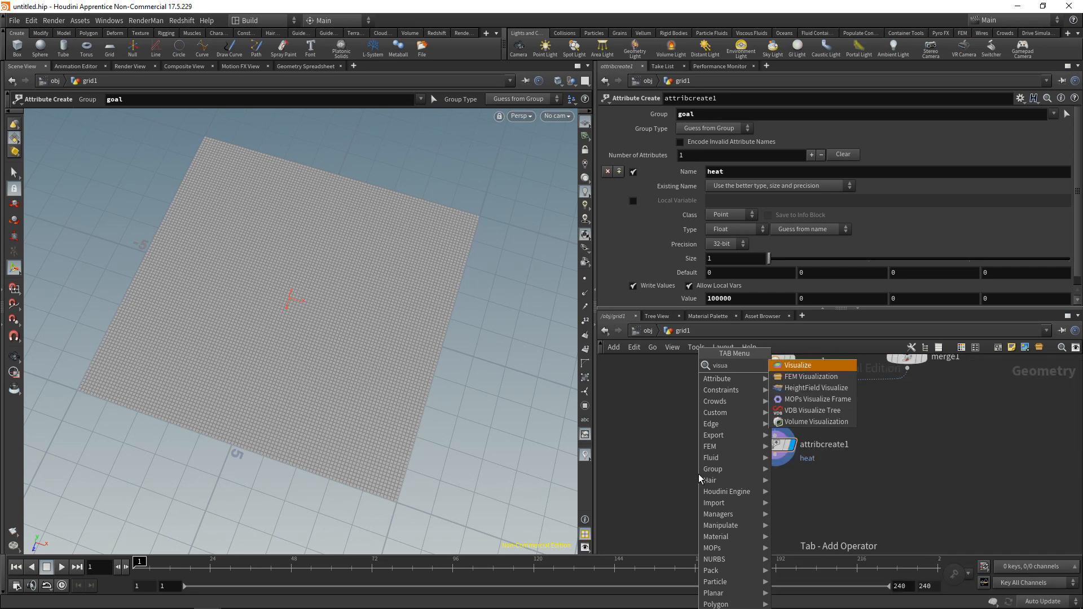
- Add a Visualize node showing the heat attribute as a Ramped Attribute color
{"action": "left_click", "coordinate": [797, 365]}
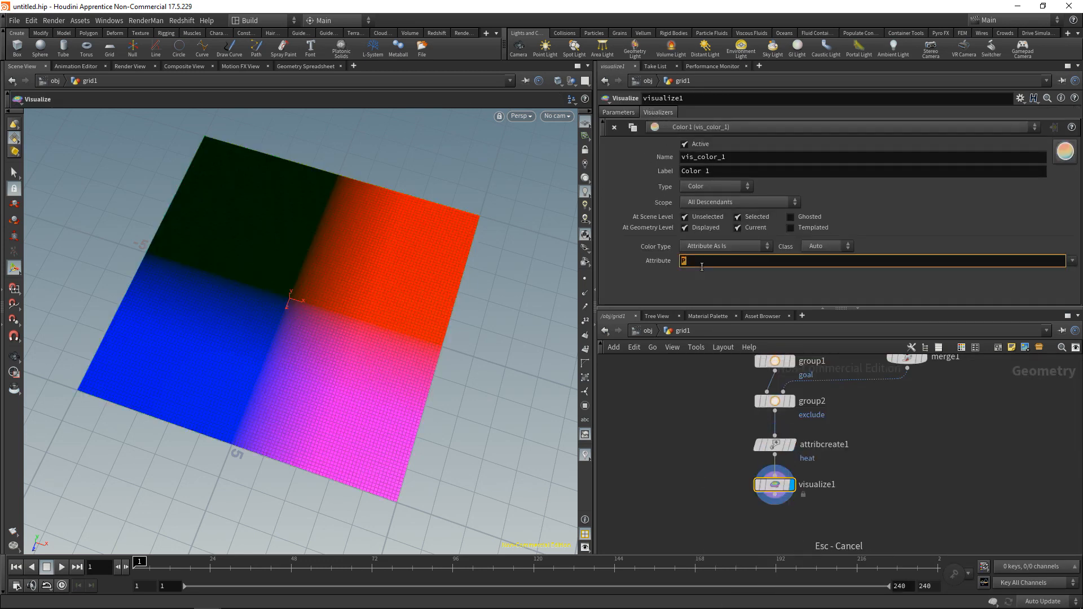
{"action": "type", "text": "heat"}
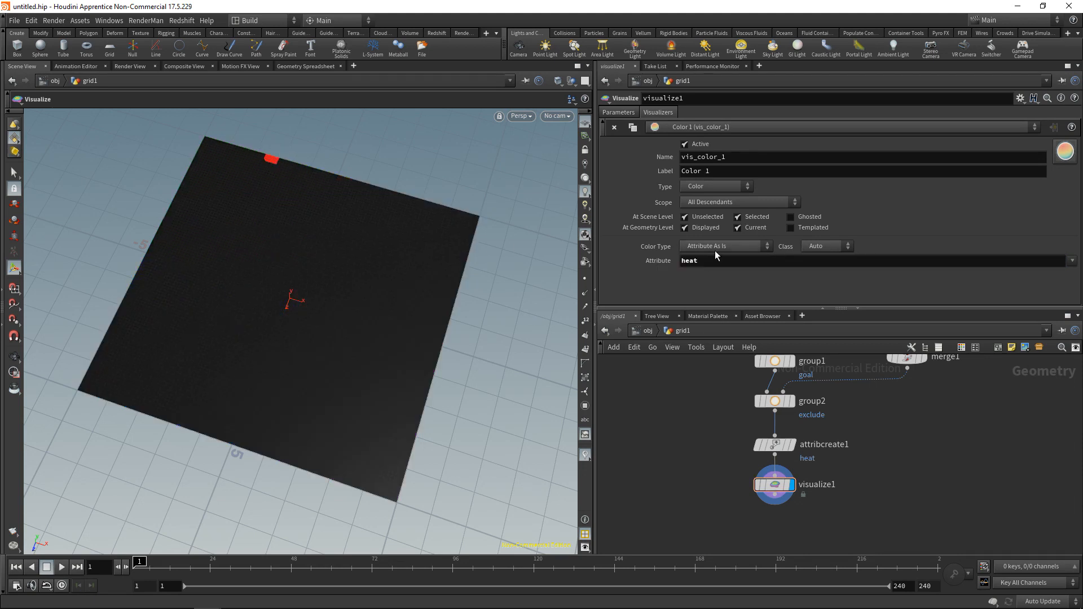
{"action": "left_click", "coordinate": [724, 246]}
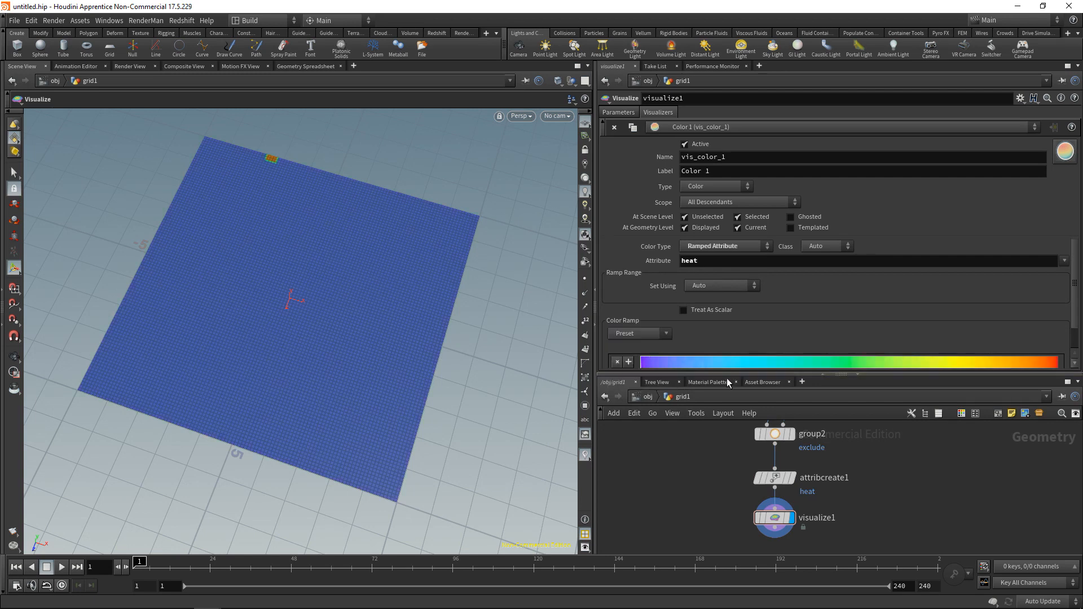
{"action": "mouse_move", "coordinate": [689, 298]}
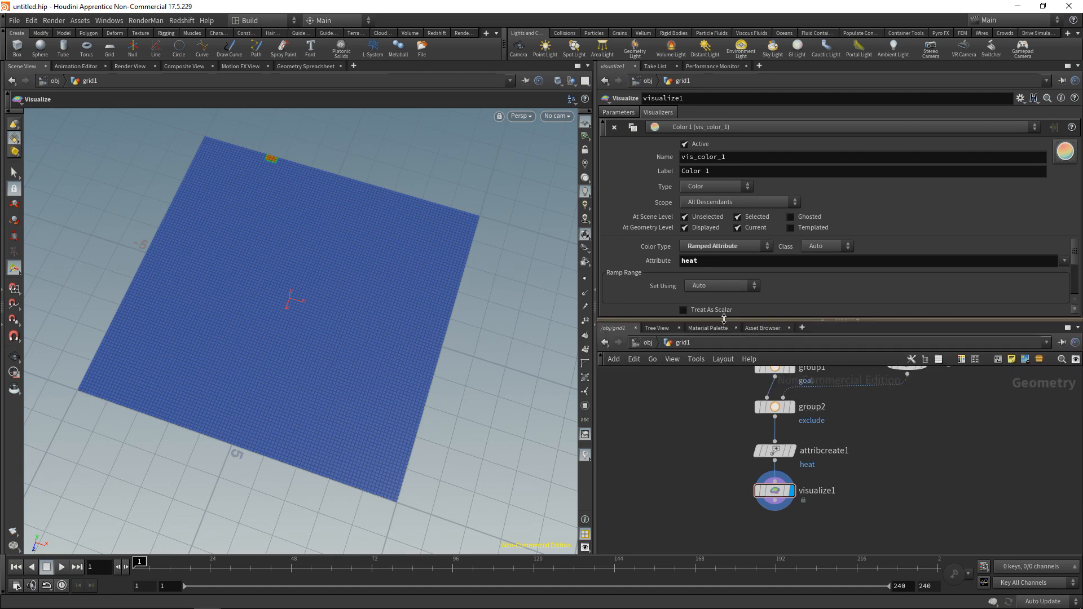
{"action": "mouse_move", "coordinate": [314, 183]}
{"action": "type", "text": "hea"}
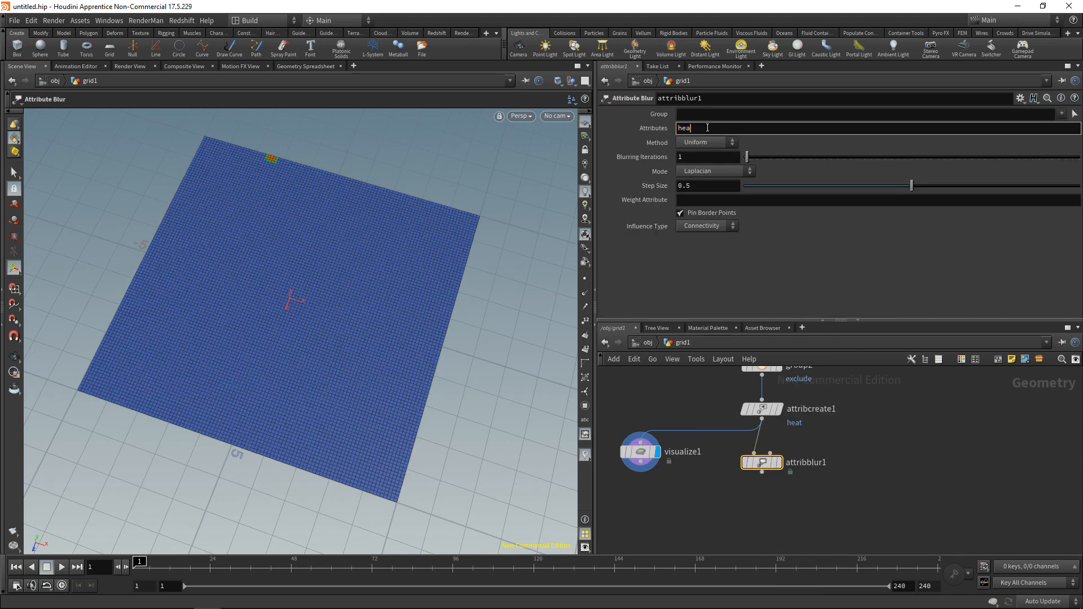
- Blur heat over 1280 iterations and wire the blur into visualize1
{"action": "type", "text": "1280"}
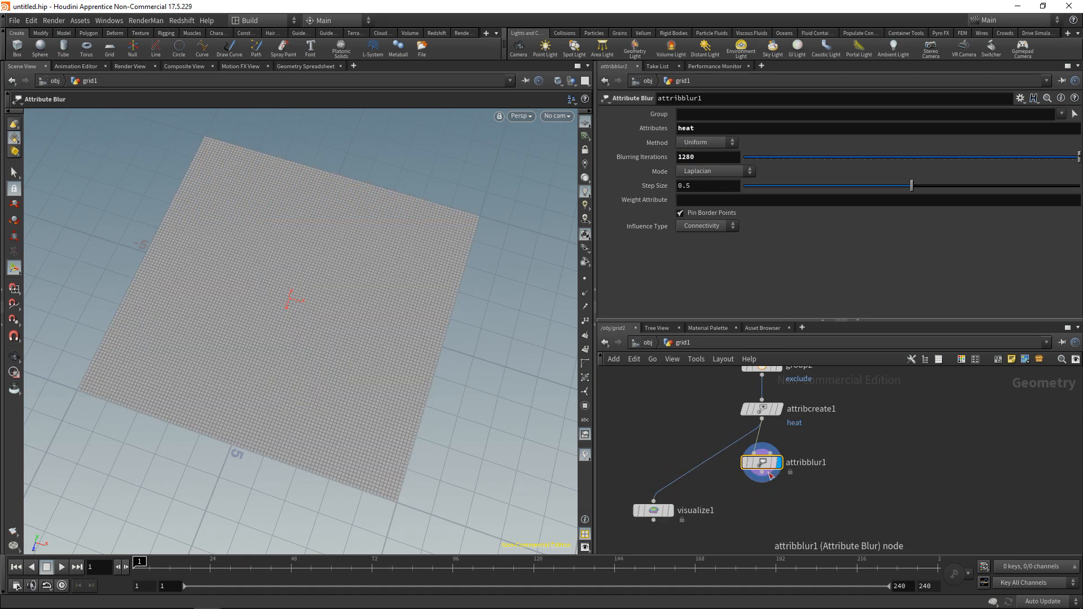
{"action": "left_click", "coordinate": [653, 510]}
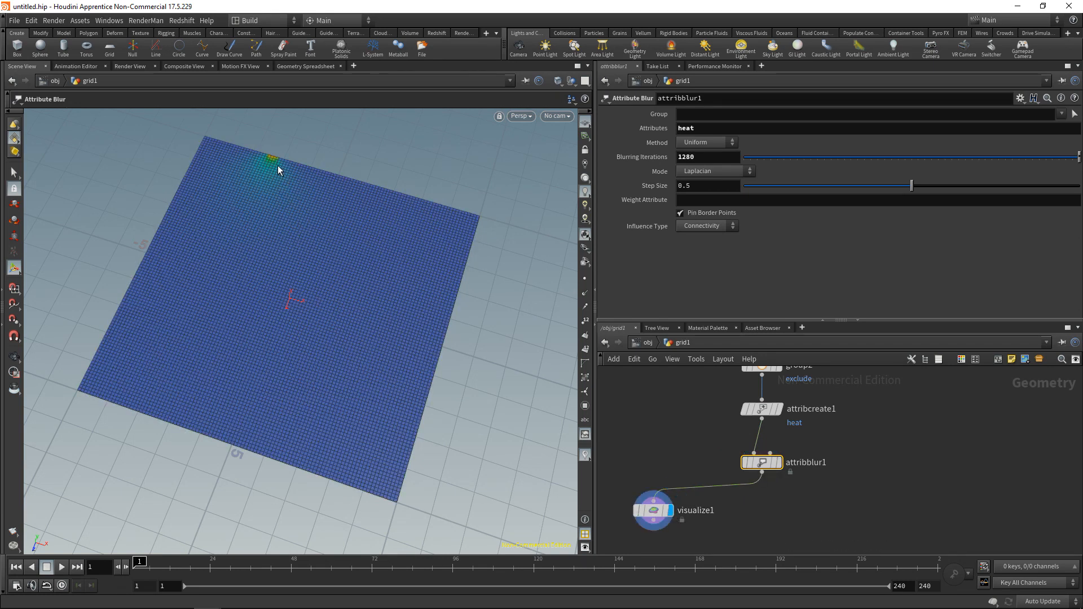
- Drag visualize1's Ramp Range Max down from 0.889 to about 0.022
{"action": "left_click", "coordinate": [652, 510]}
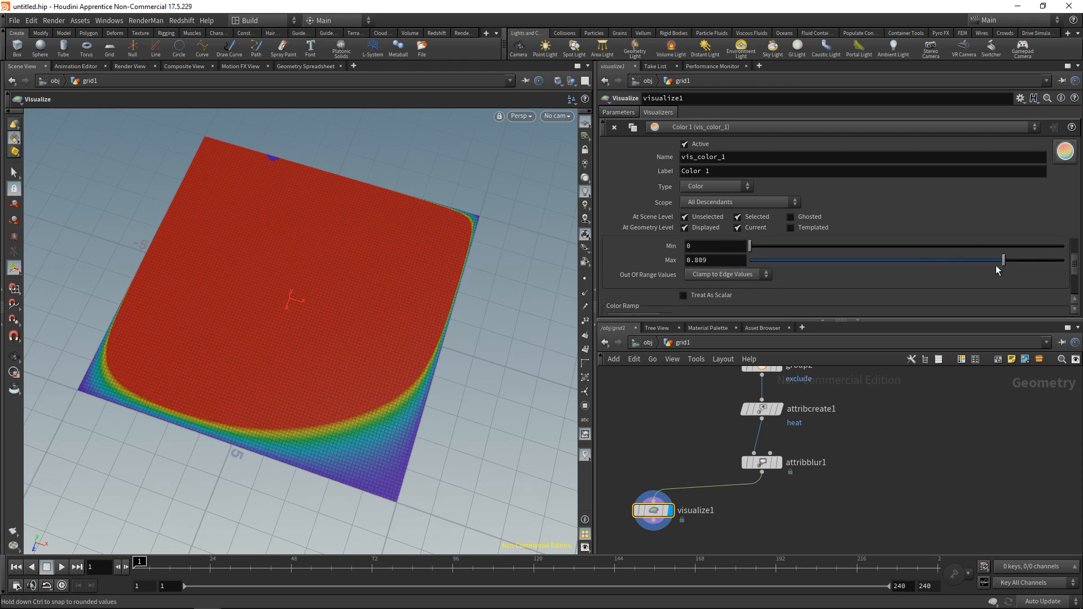
{"action": "left_click_drag", "start_coordinate": [997, 260], "coordinate": [756, 260]}
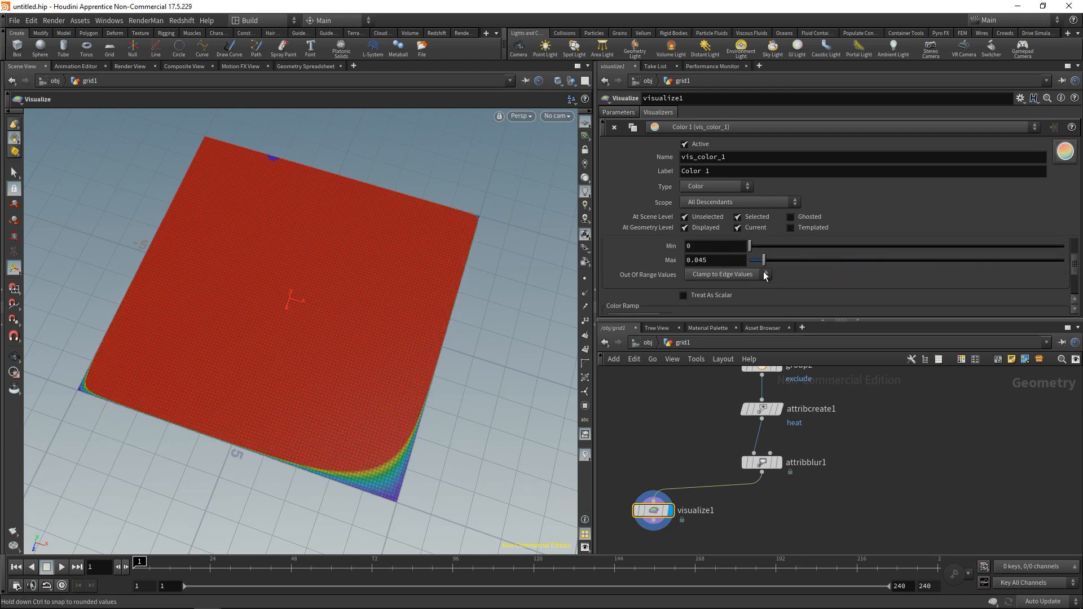
{"action": "left_click_drag", "start_coordinate": [758, 259], "coordinate": [754, 259]}
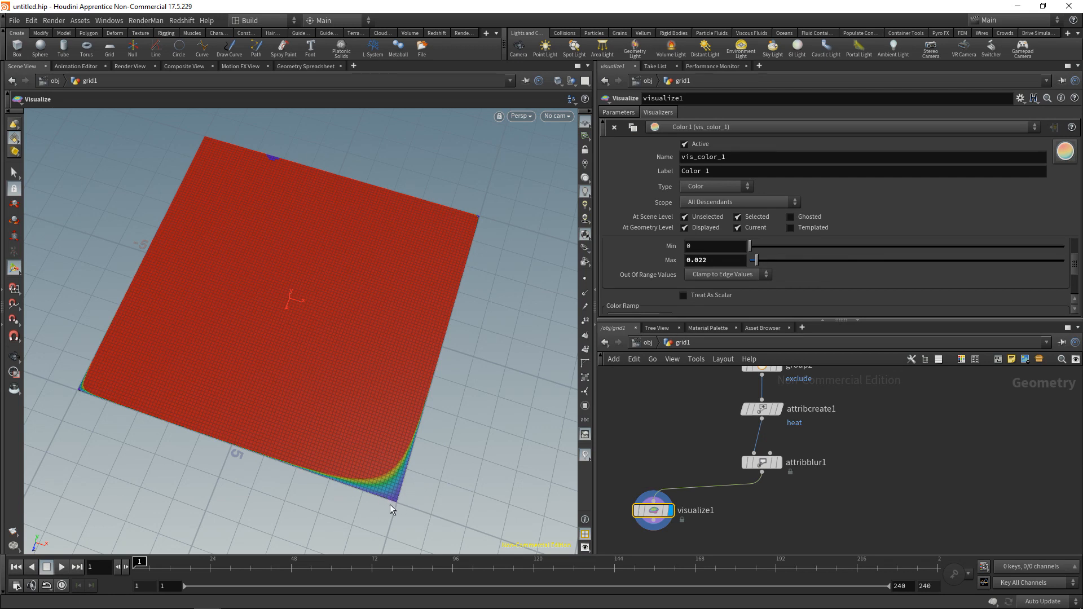
{"action": "mouse_move", "coordinate": [443, 498]}
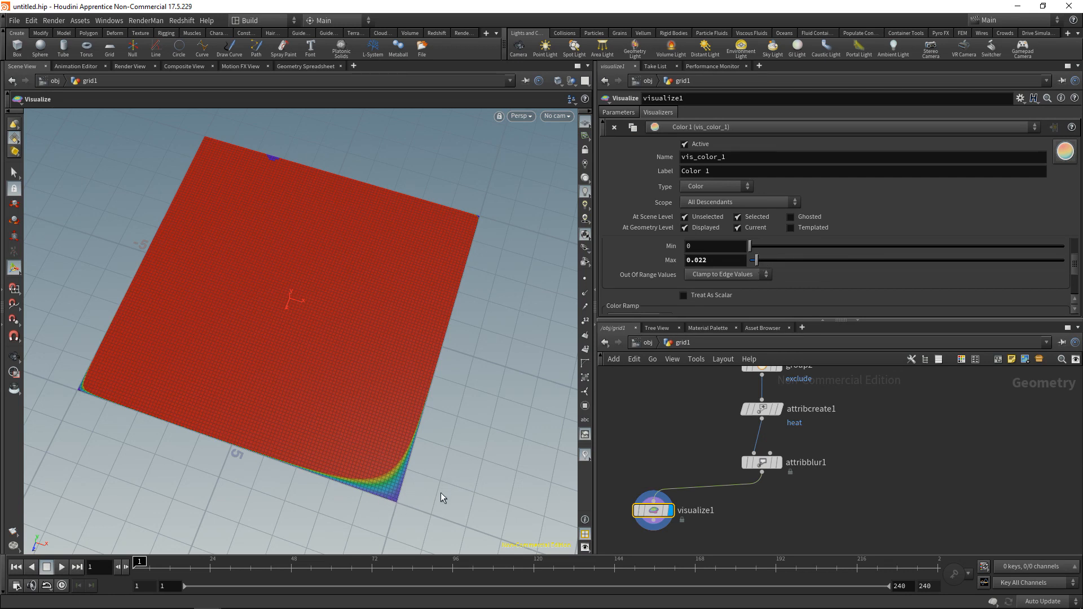
{"action": "mouse_move", "coordinate": [399, 502]}
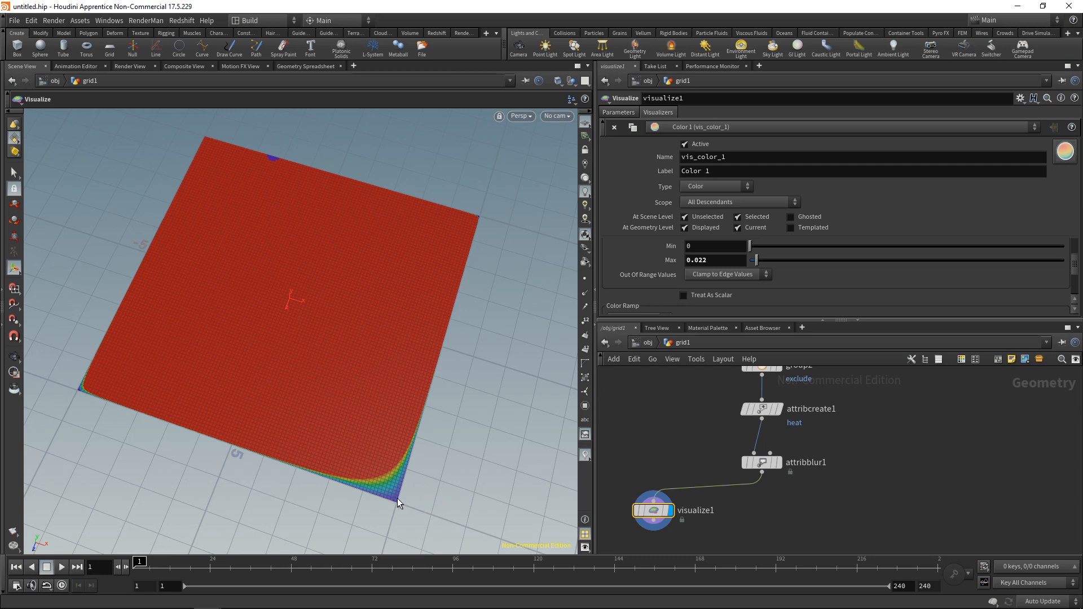
{"action": "mouse_move", "coordinate": [393, 492]}
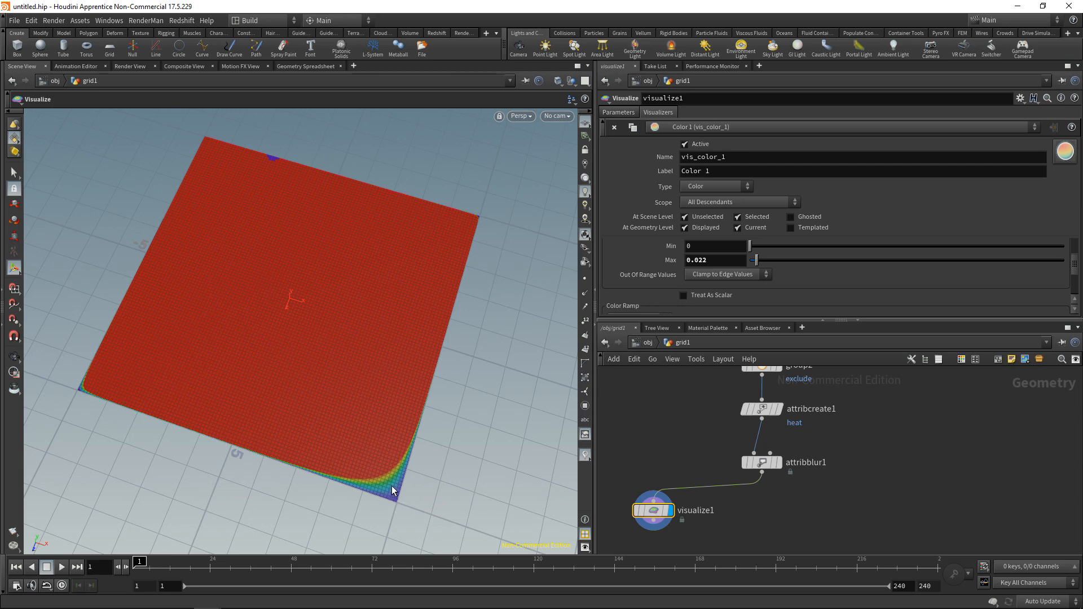
{"action": "mouse_move", "coordinate": [415, 496]}
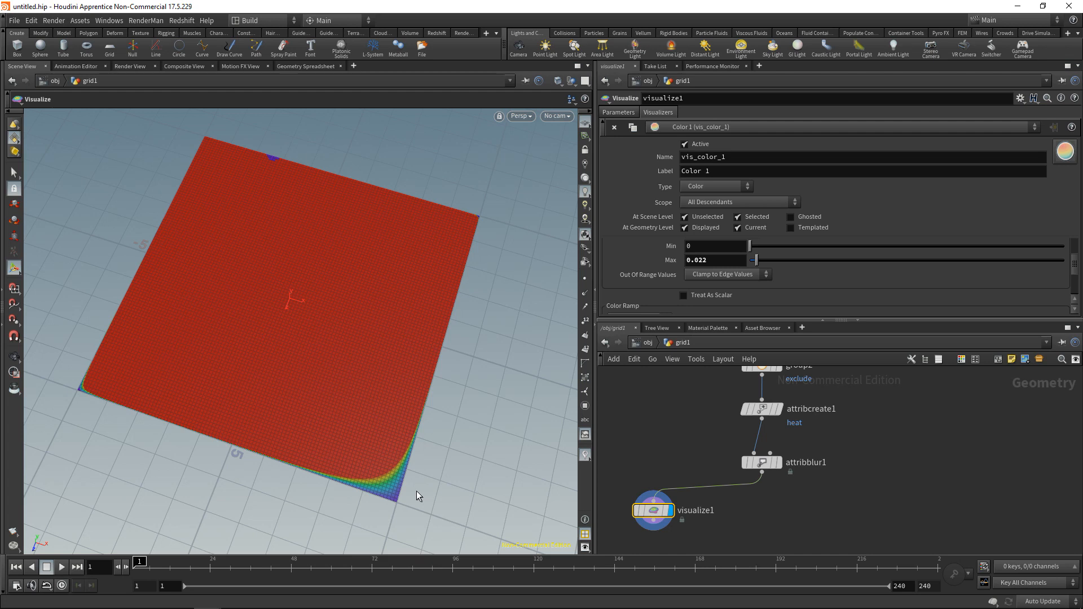
{"action": "mouse_move", "coordinate": [395, 499]}
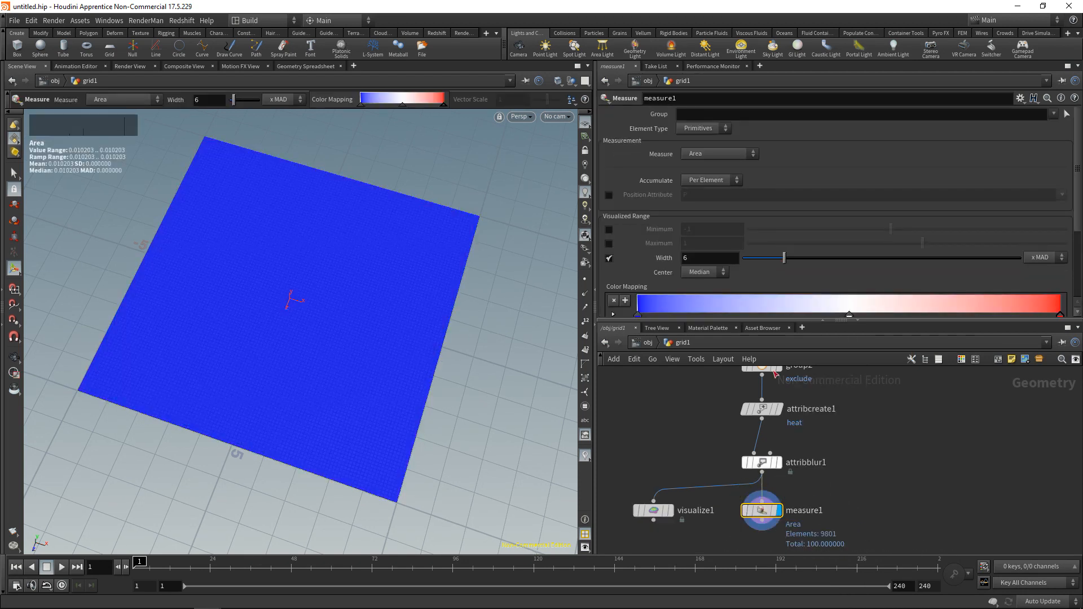
- Set the Measure node to Points and Gradient with heat as the source attribute
{"action": "left_click", "coordinate": [700, 128]}
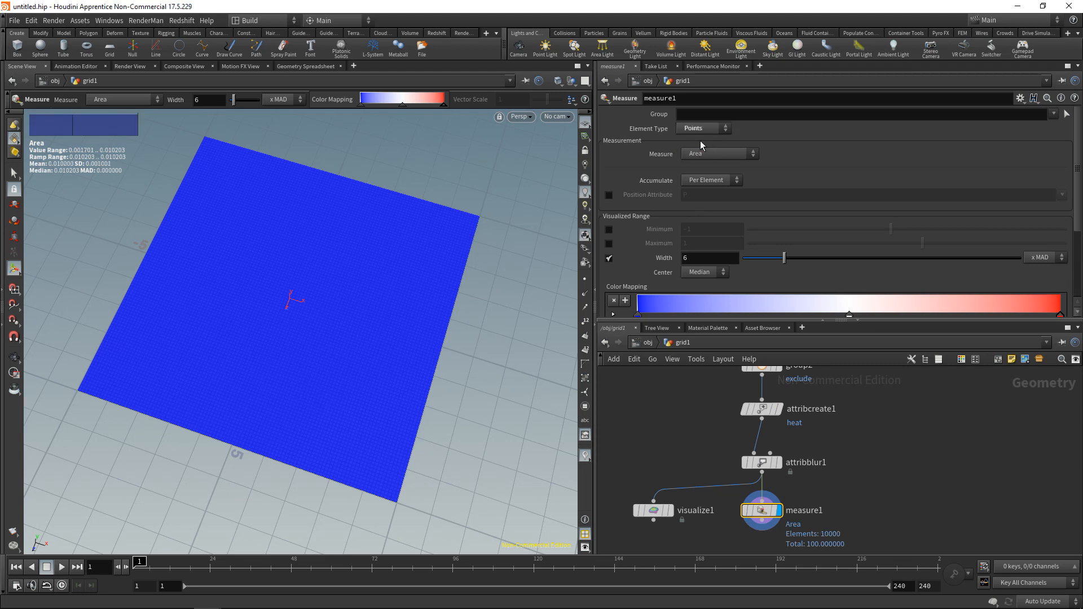
{"action": "left_click", "coordinate": [719, 153]}
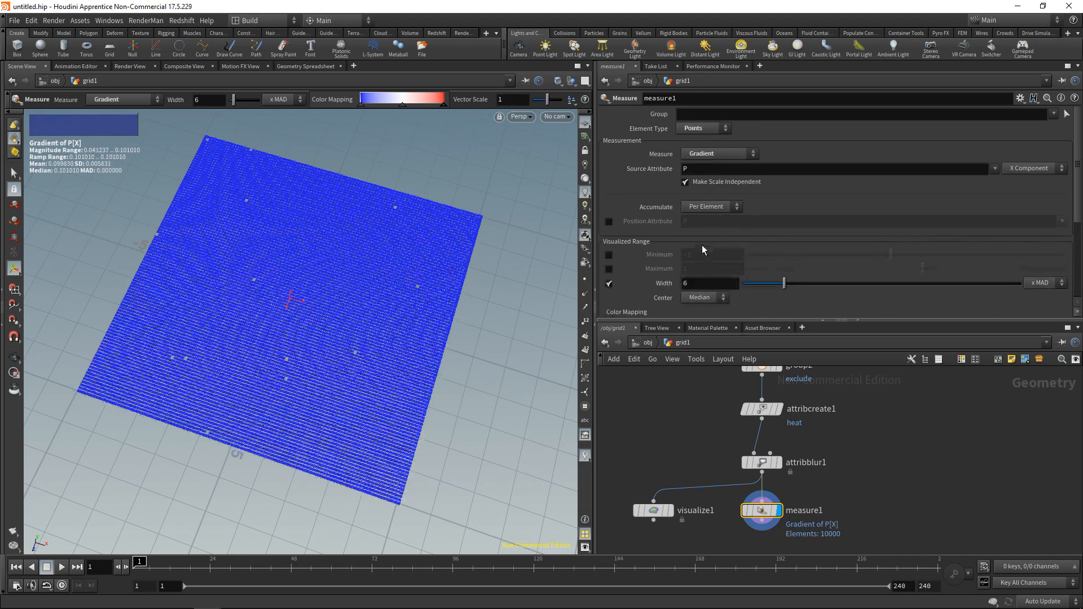
{"action": "type", "text": "heat"}
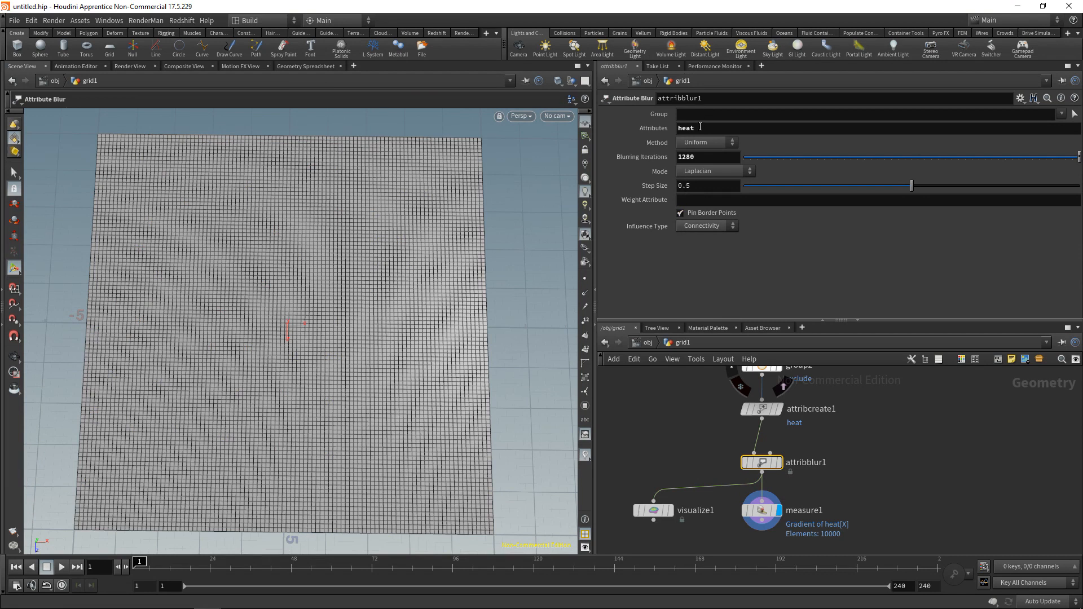
{"action": "mouse_move", "coordinate": [1005, 121]}
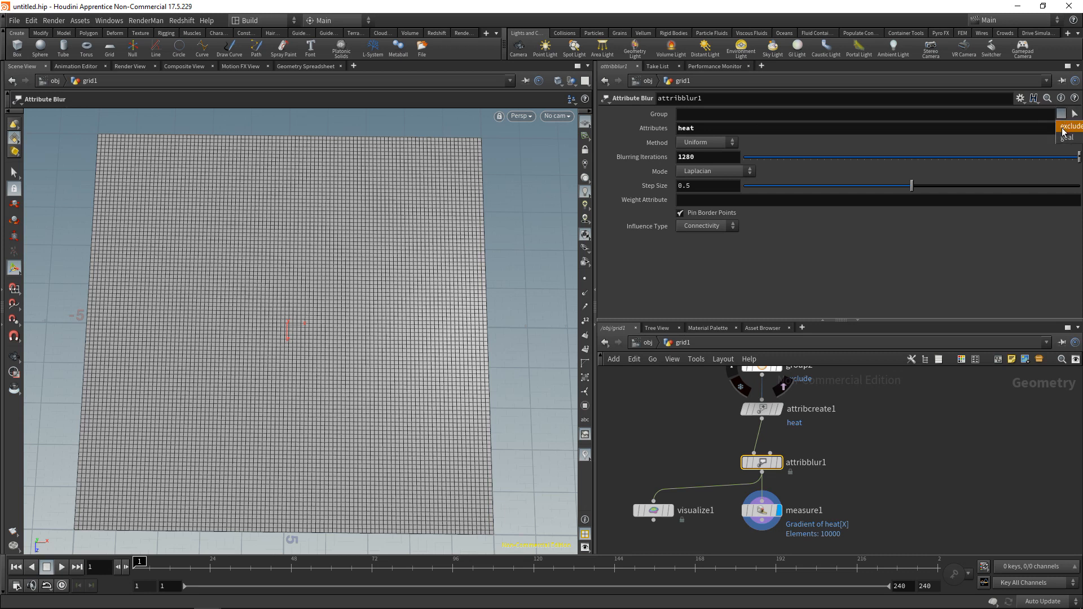
- Restrict the blur to '!exclude !goal', then display visualize1 and measure1
{"action": "type", "text": "exclude goal"}
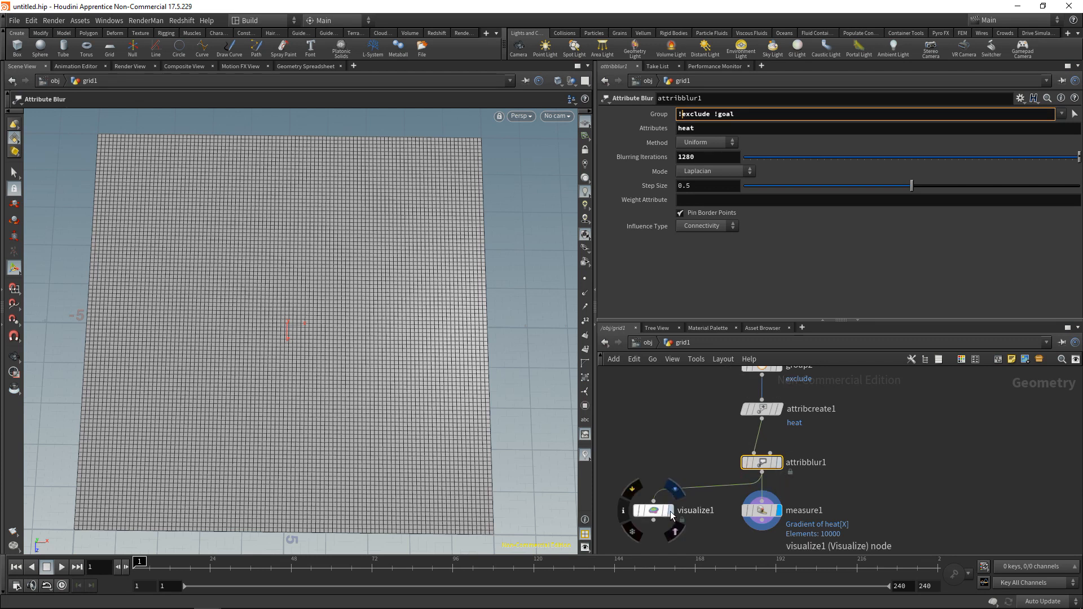
{"action": "left_click", "coordinate": [671, 510]}
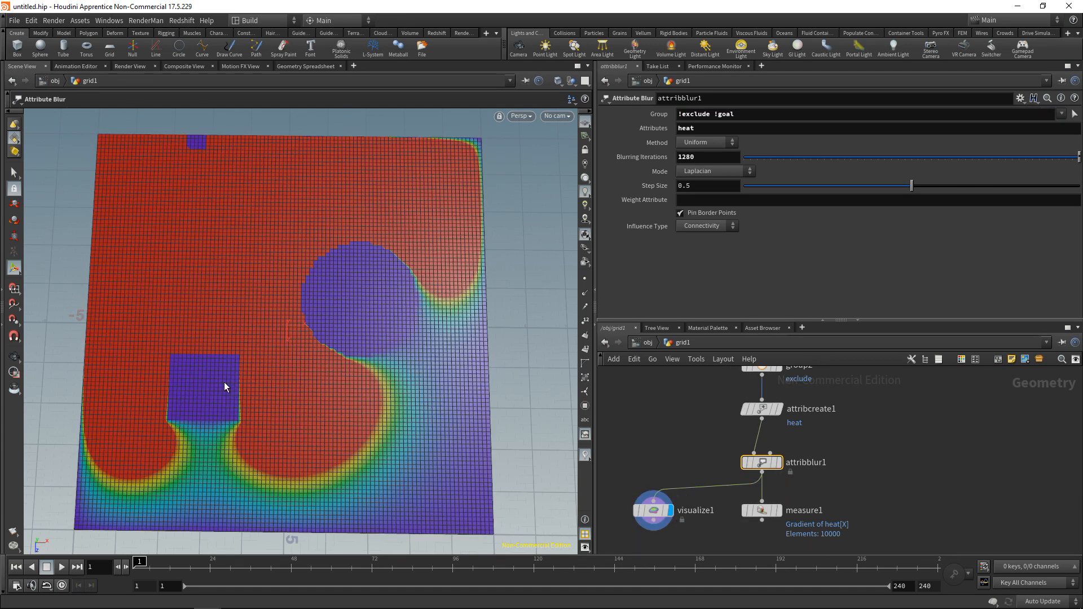
{"action": "mouse_move", "coordinate": [372, 316]}
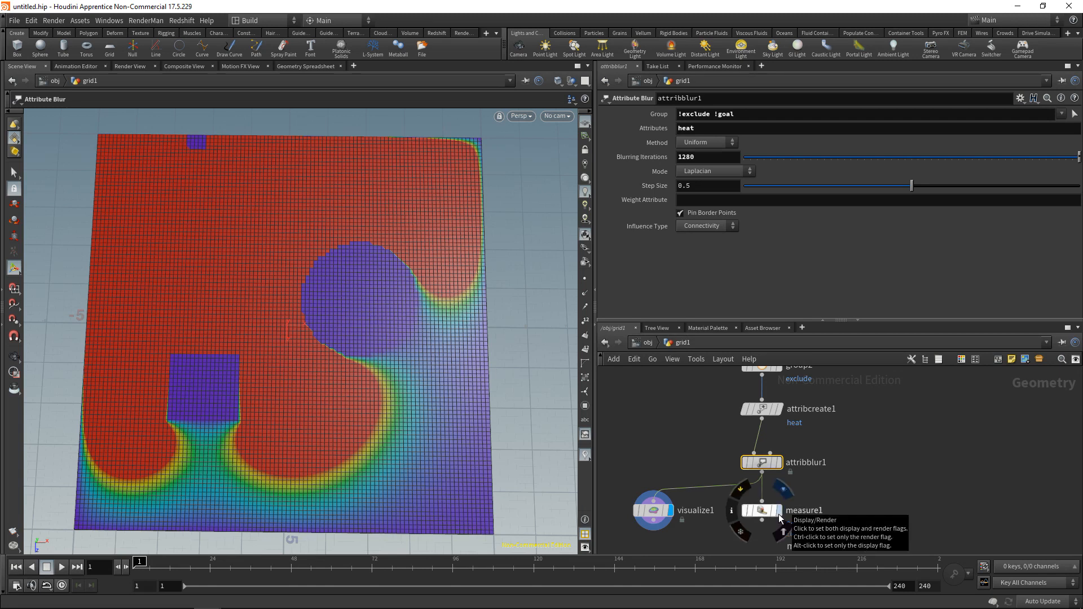
{"action": "left_click", "coordinate": [763, 510]}
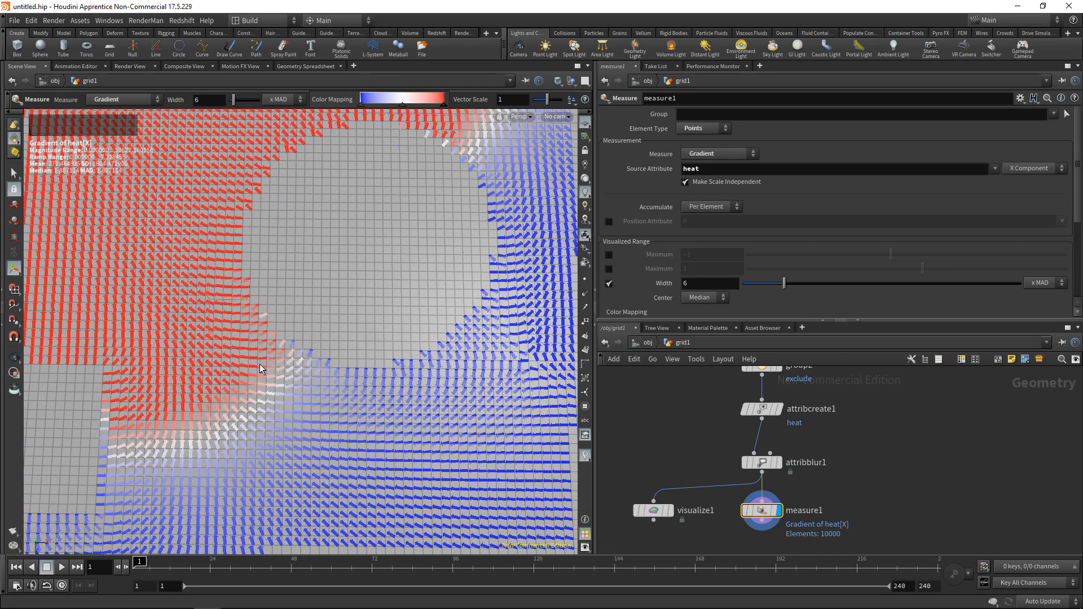
{"action": "mouse_move", "coordinate": [333, 374]}
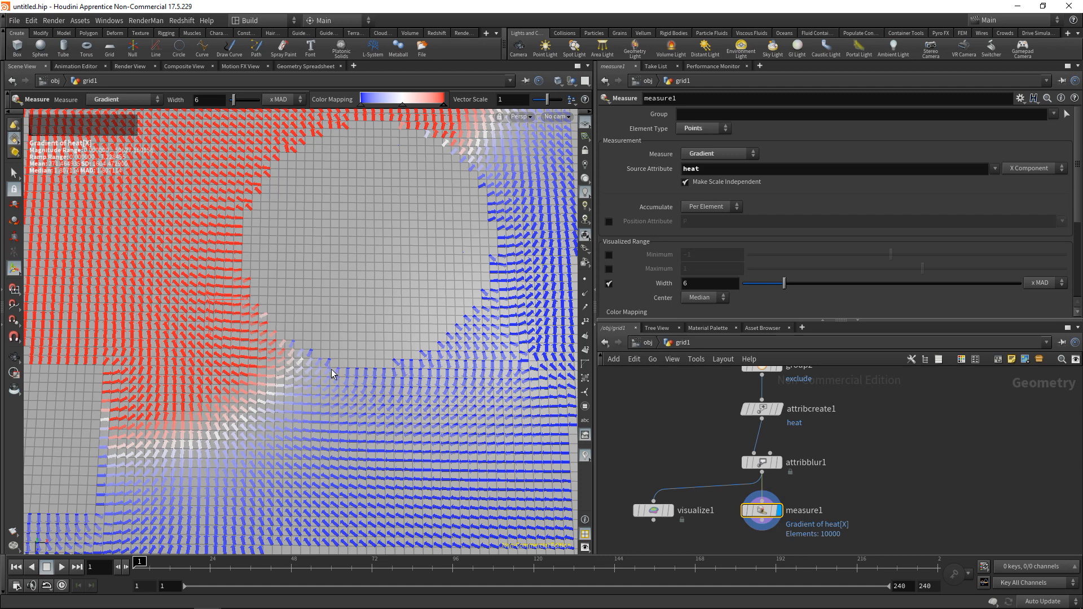
{"action": "mouse_move", "coordinate": [136, 246]}
{"action": "type", "text": "10"}
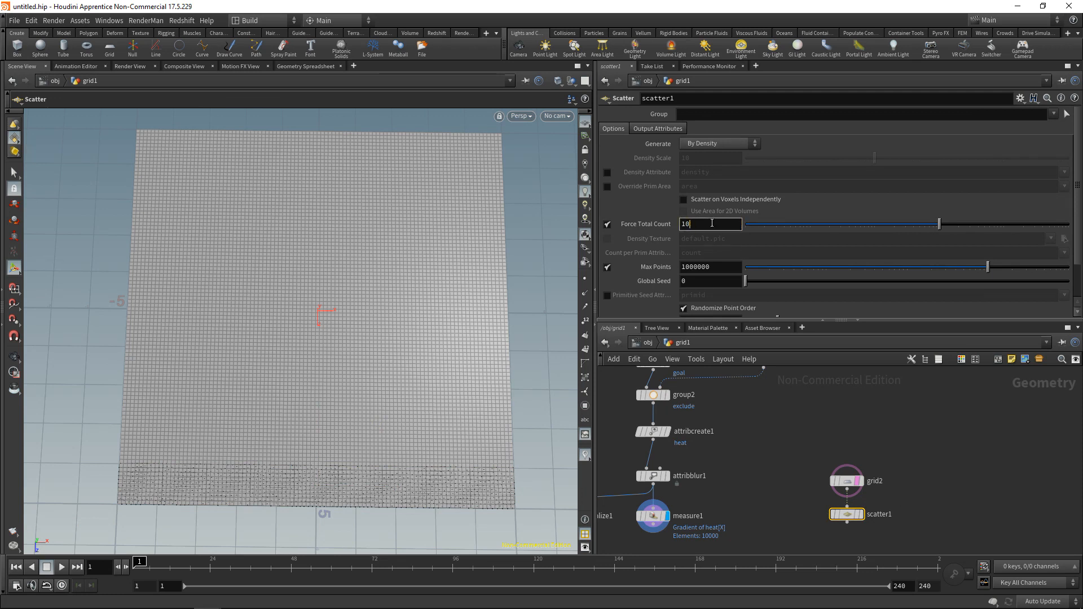
- Force scatter1 to a fixed total count of 400 points
{"action": "type", "text": "400"}
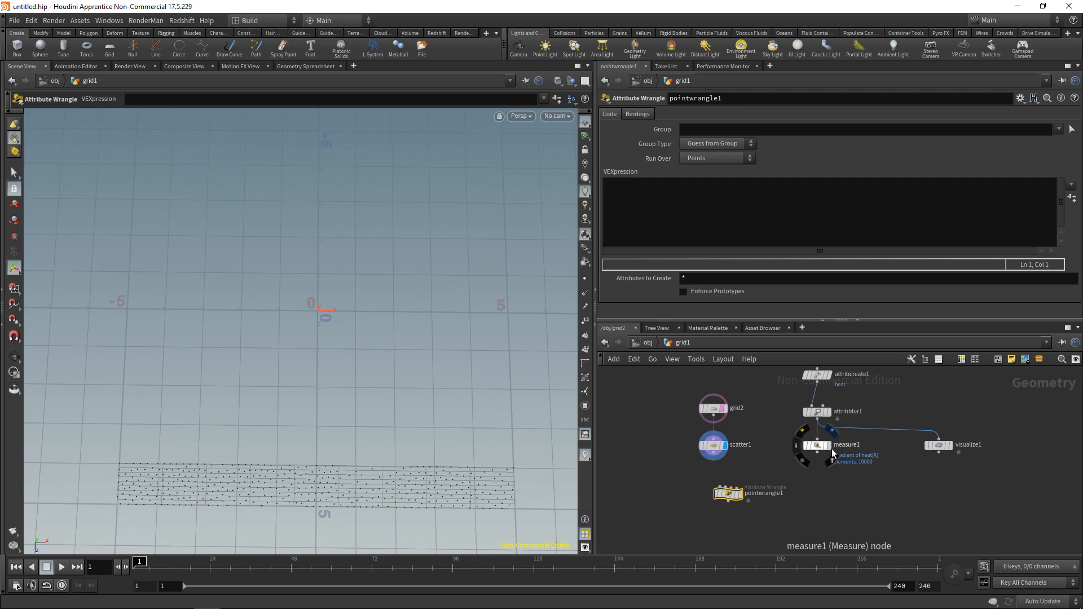
- Wire measure1 into the wrangle's second input and begin the code with int npt = nearpoint()
{"action": "left_click", "coordinate": [816, 444]}
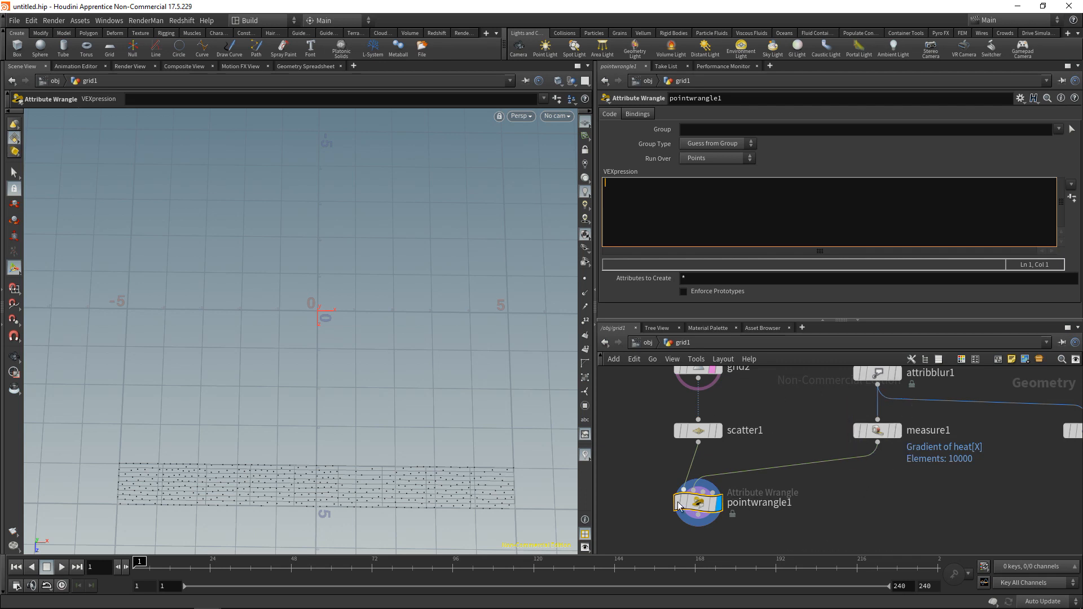
{"action": "type", "text": "int"}
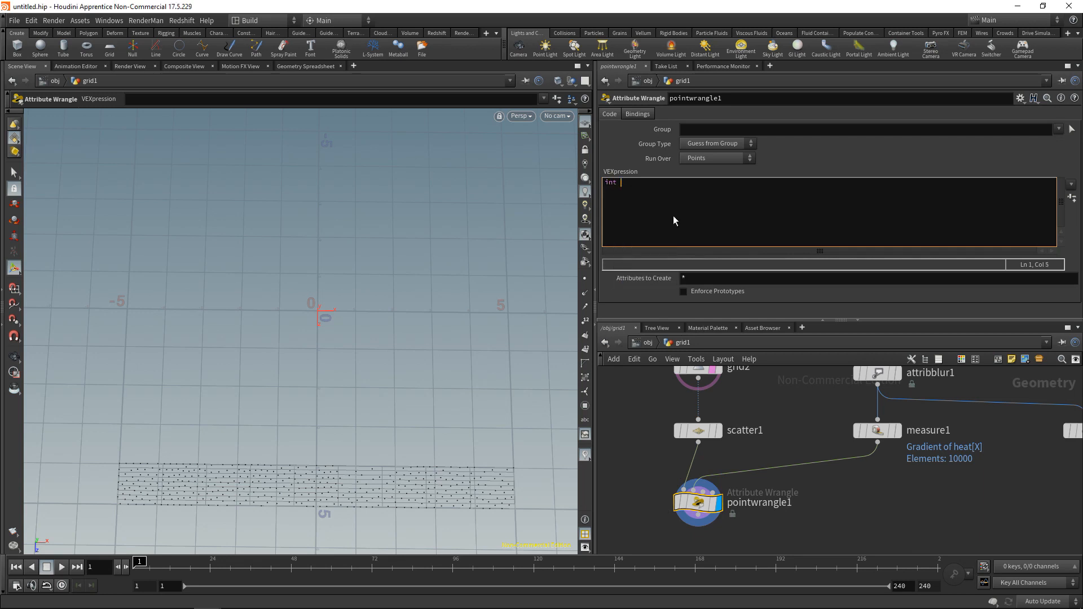
{"action": "type", "text": "npt ="}
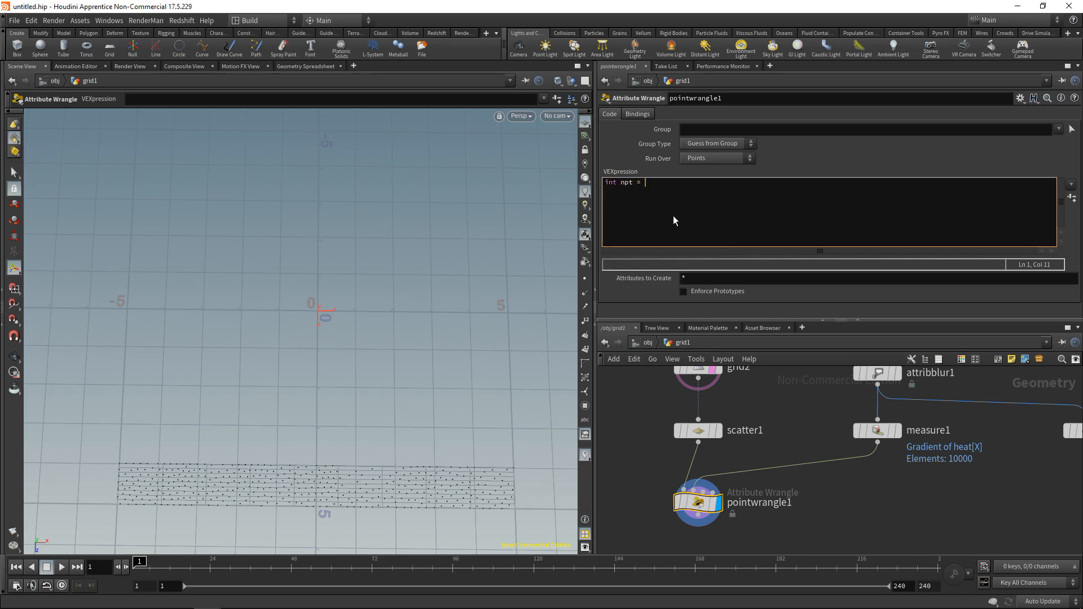
{"action": "type", "text": "nearp"}
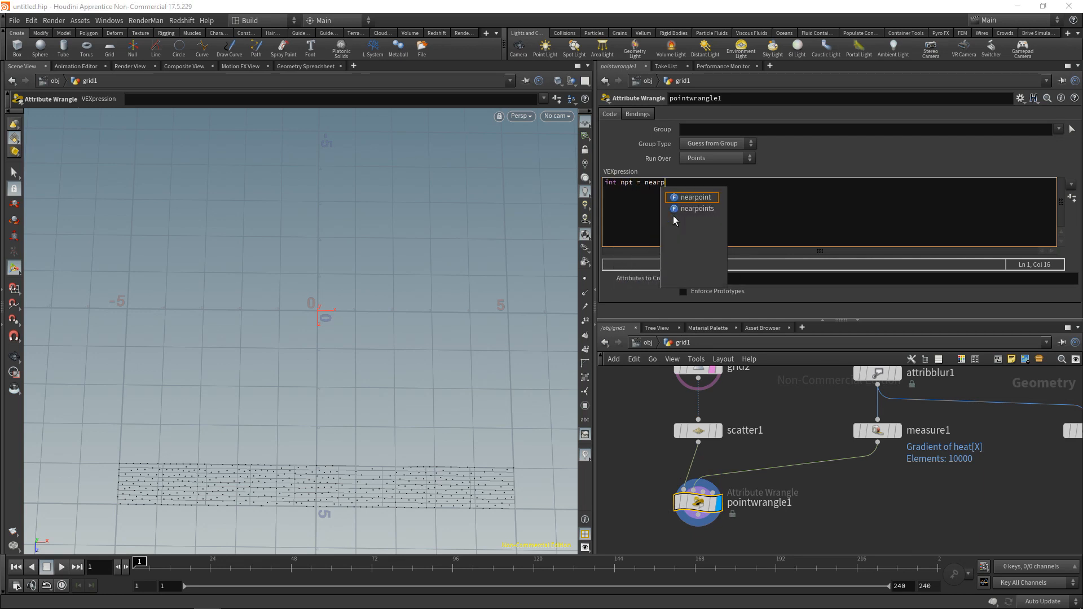
{"action": "left_click", "coordinate": [694, 196]}
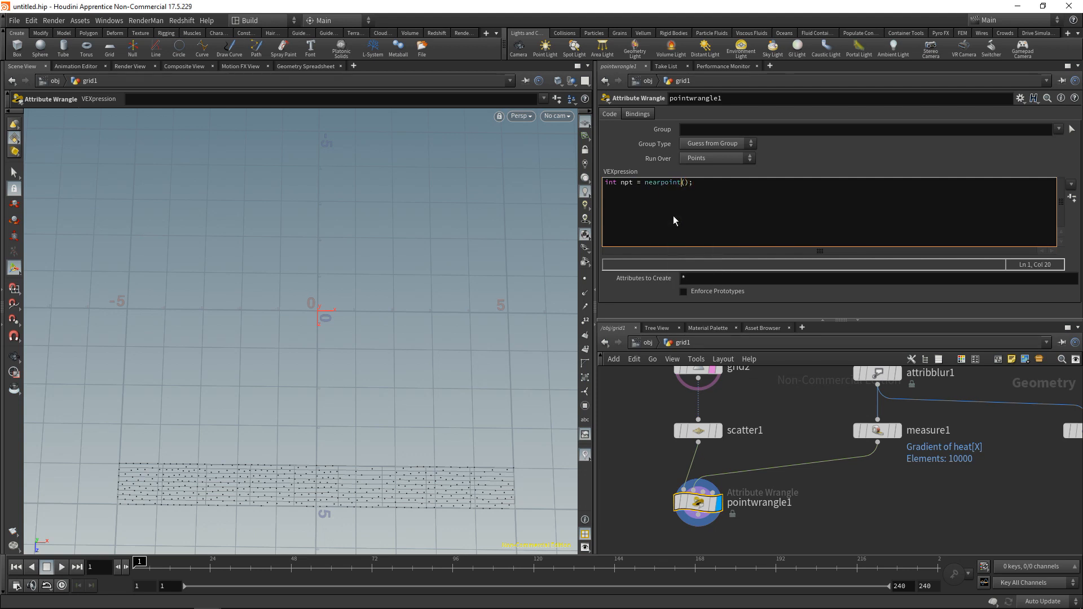
{"action": "left_click", "coordinate": [667, 182]}
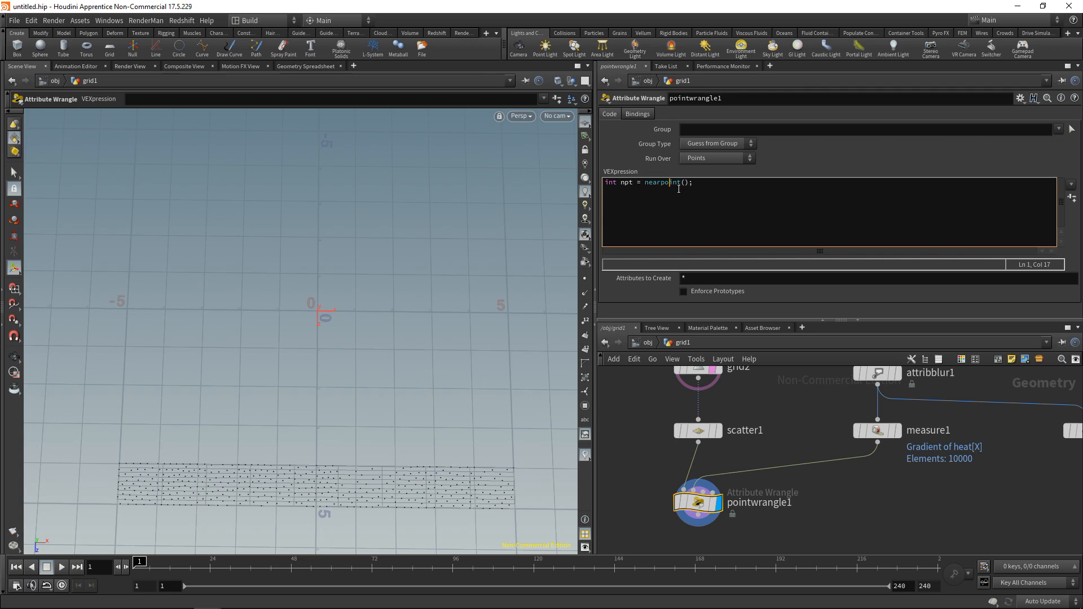
{"action": "mouse_move", "coordinate": [741, 262]}
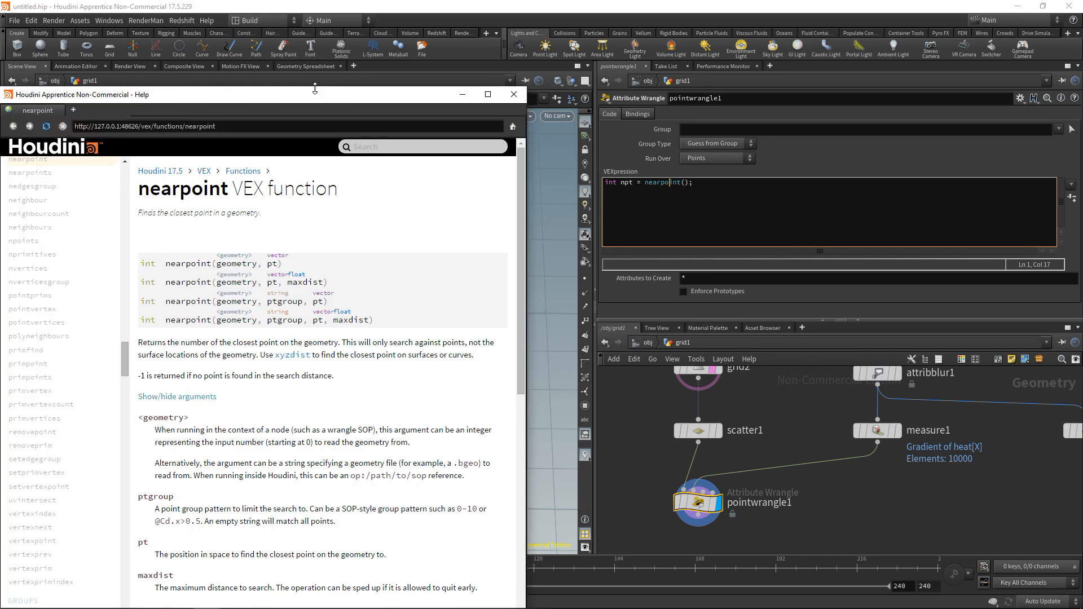
{"action": "mouse_move", "coordinate": [256, 275]}
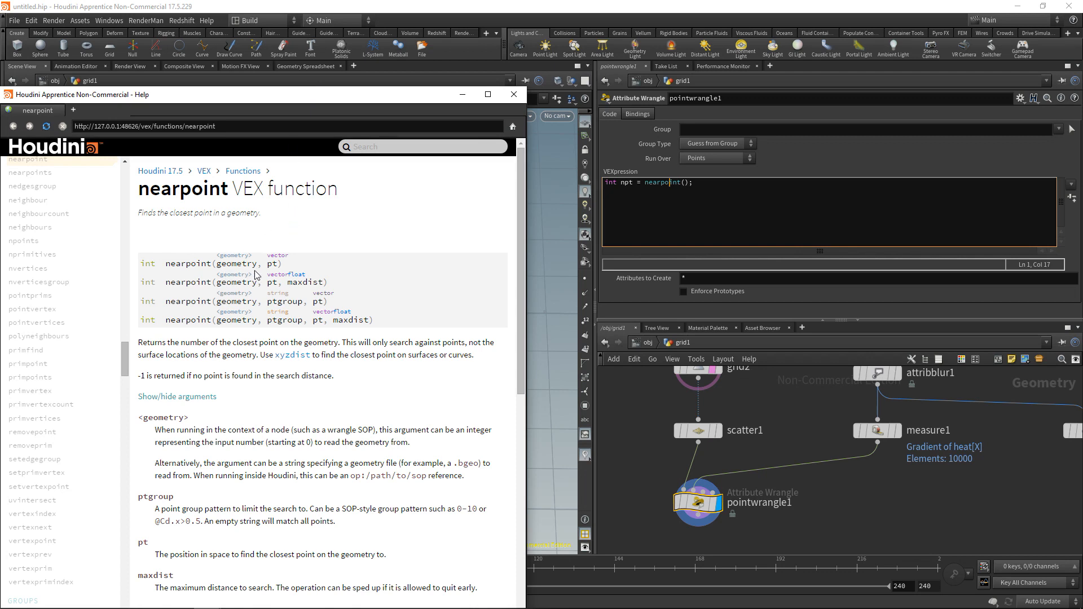
{"action": "mouse_move", "coordinate": [246, 271]}
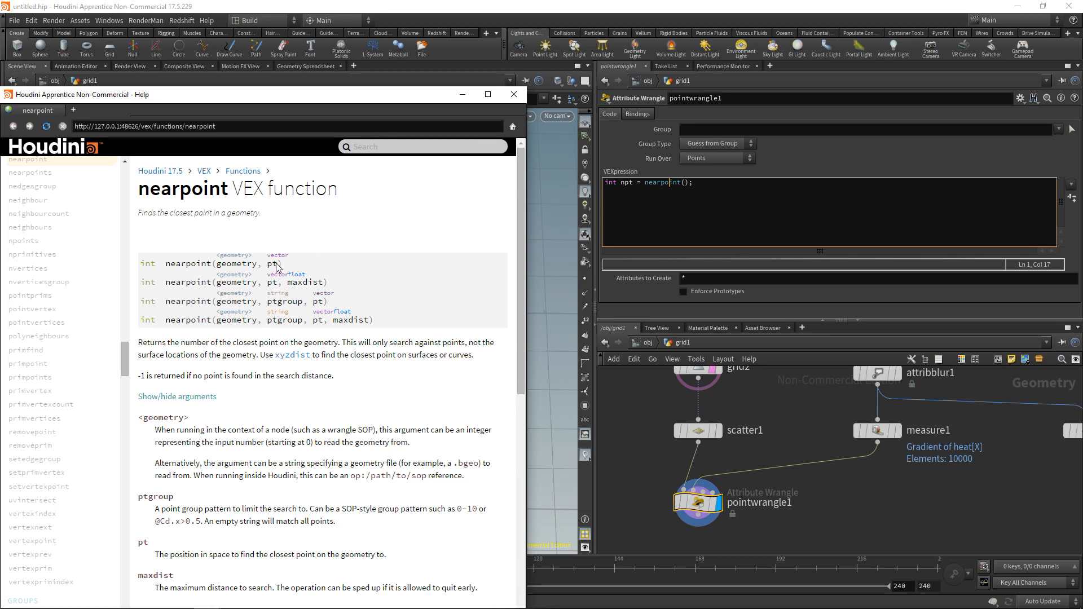
{"action": "mouse_move", "coordinate": [514, 95]}
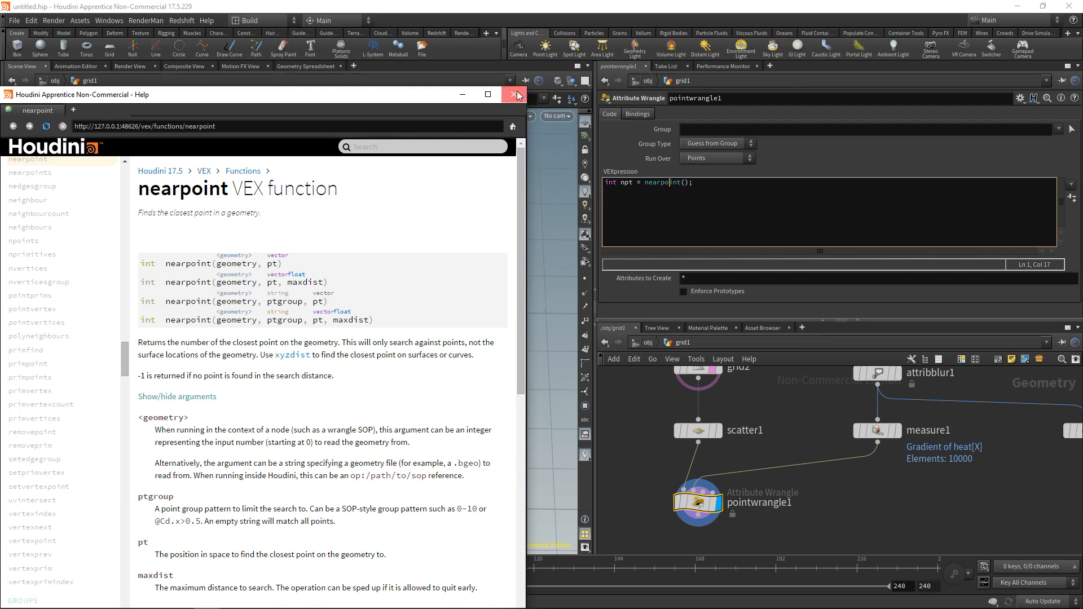
- Close the nearpoint VEX documentation window
{"action": "left_click", "coordinate": [515, 95]}
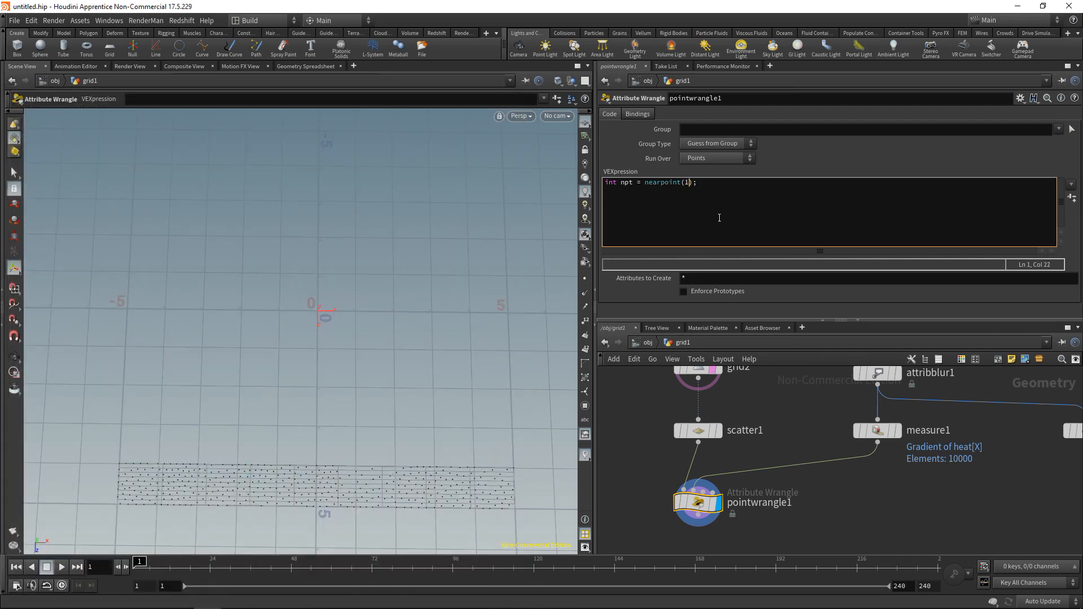
- Complete nearpoint(1, v@P), fetch the nearest point's "gradient" attribute, and display measure1
{"action": "type", "text": ", v@P"}
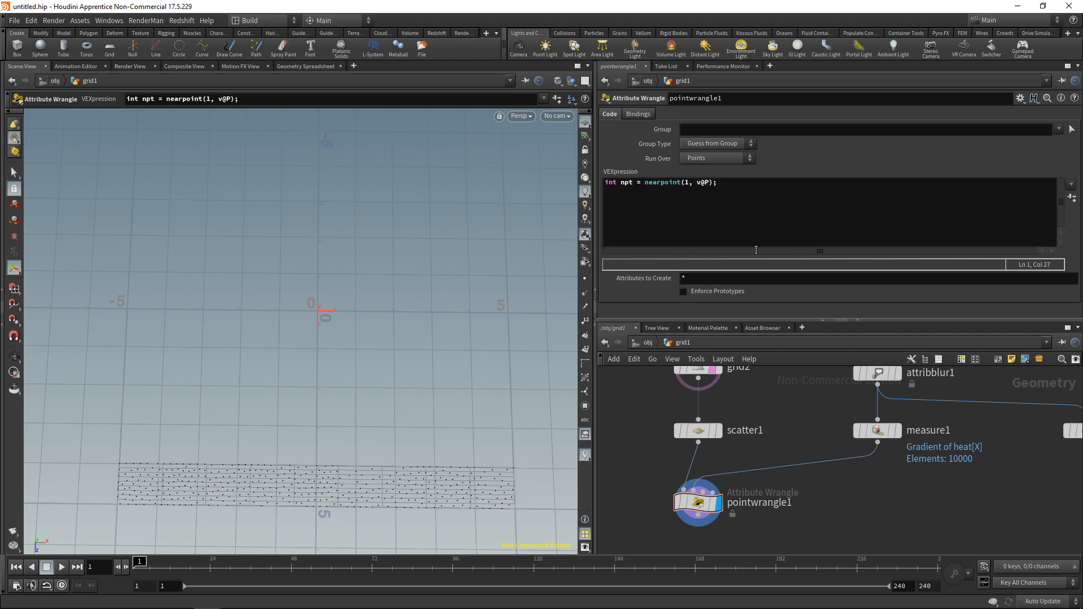
{"action": "left_click", "coordinate": [790, 191]}
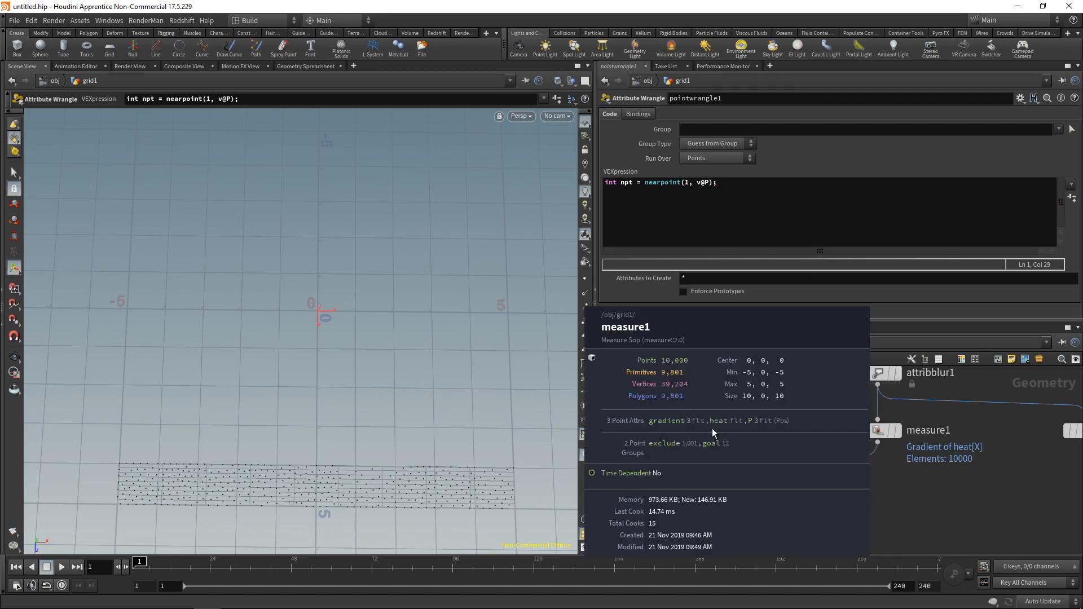
{"action": "mouse_move", "coordinate": [657, 428]}
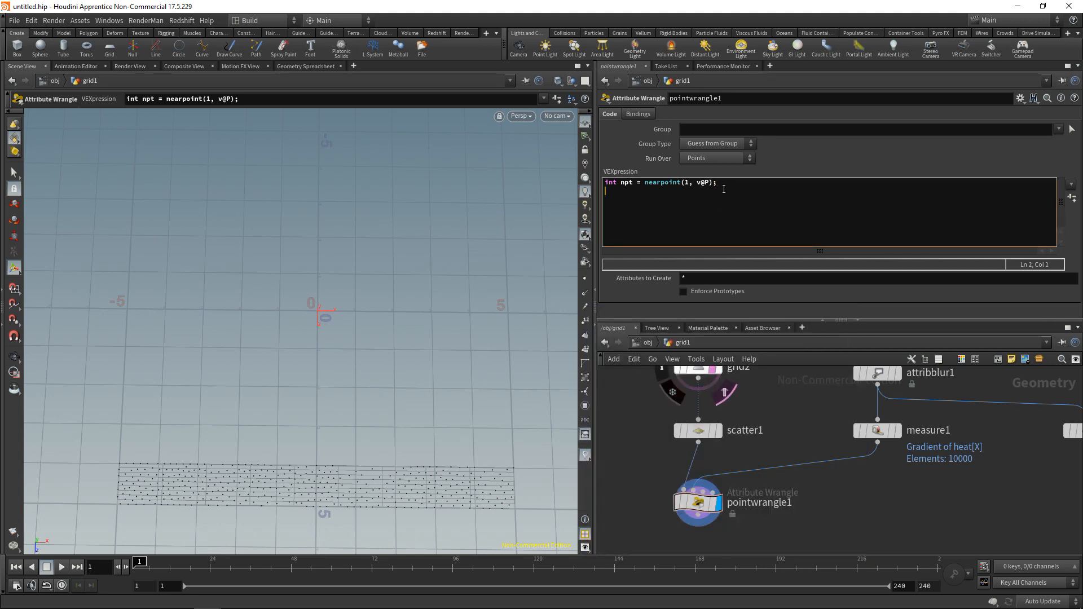
{"action": "type", "text": "vector gradient ="}
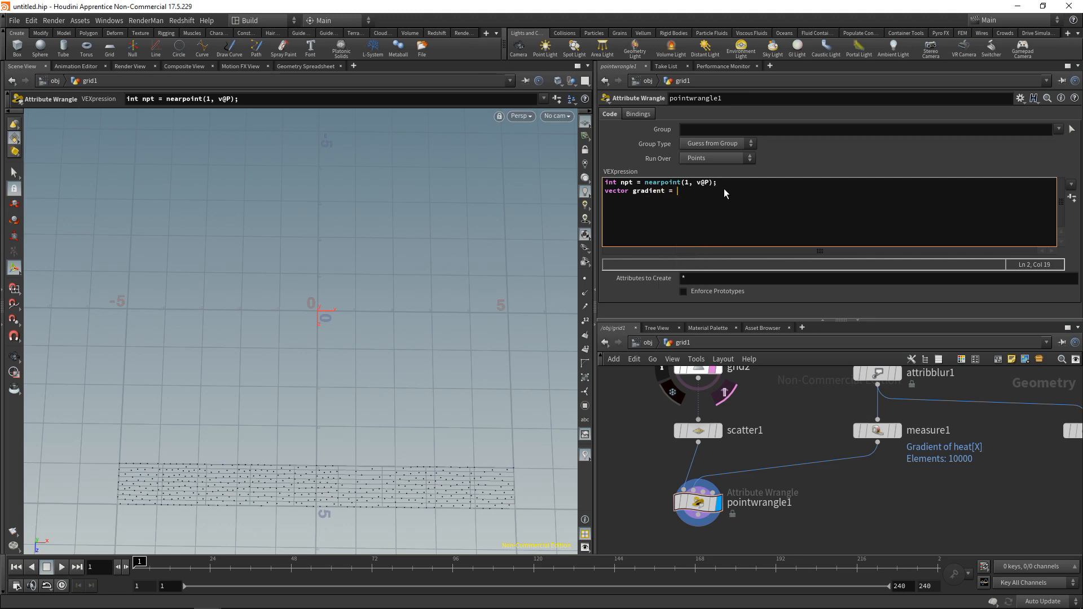
{"action": "type", "text": "point();"}
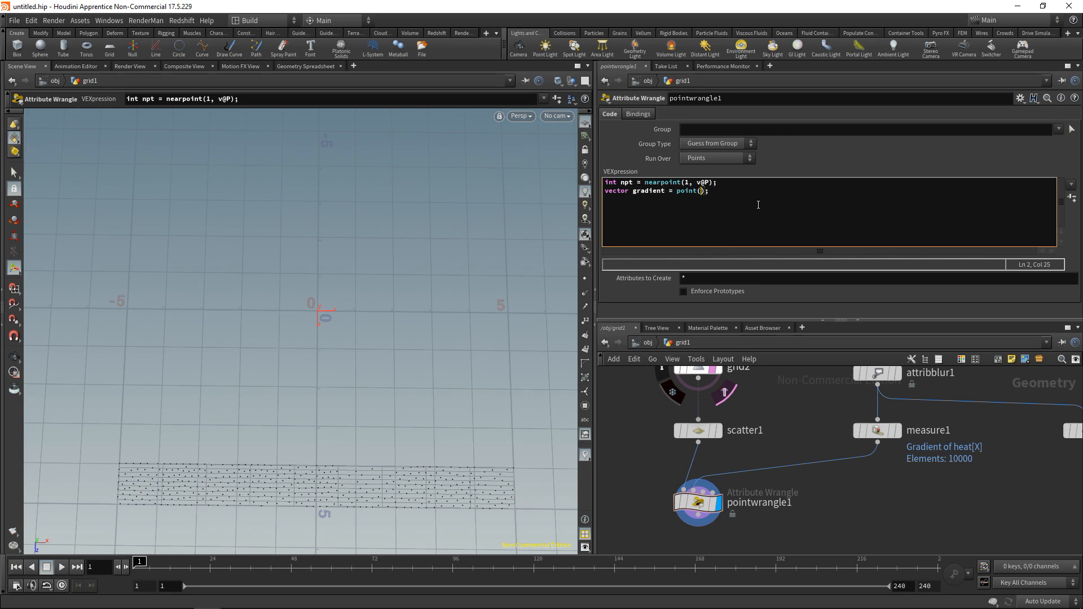
{"action": "type", "text": "1, \""}
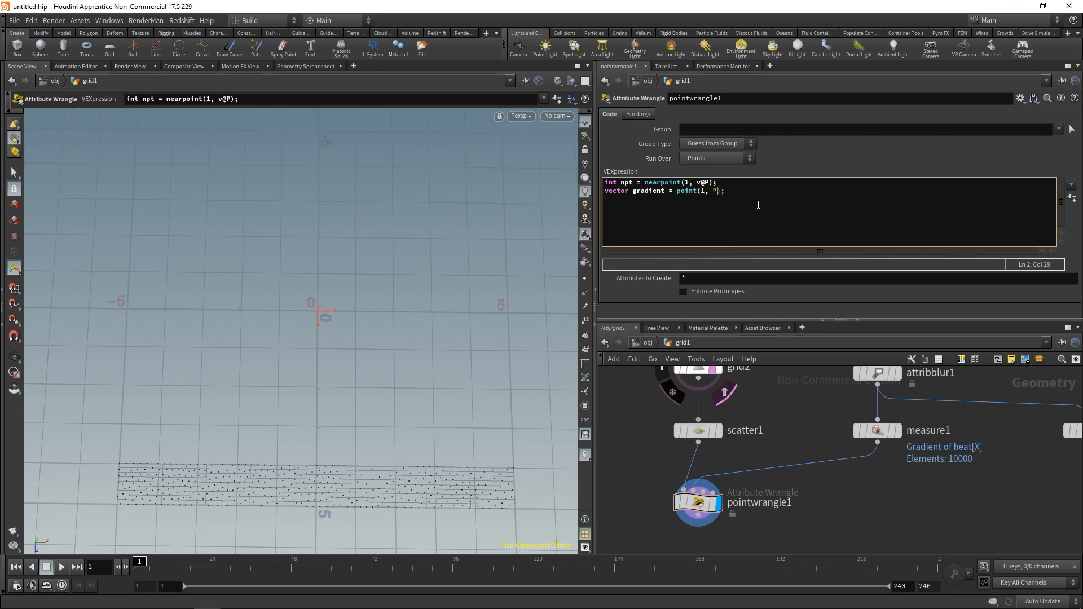
{"action": "mouse_move", "coordinate": [808, 314]}
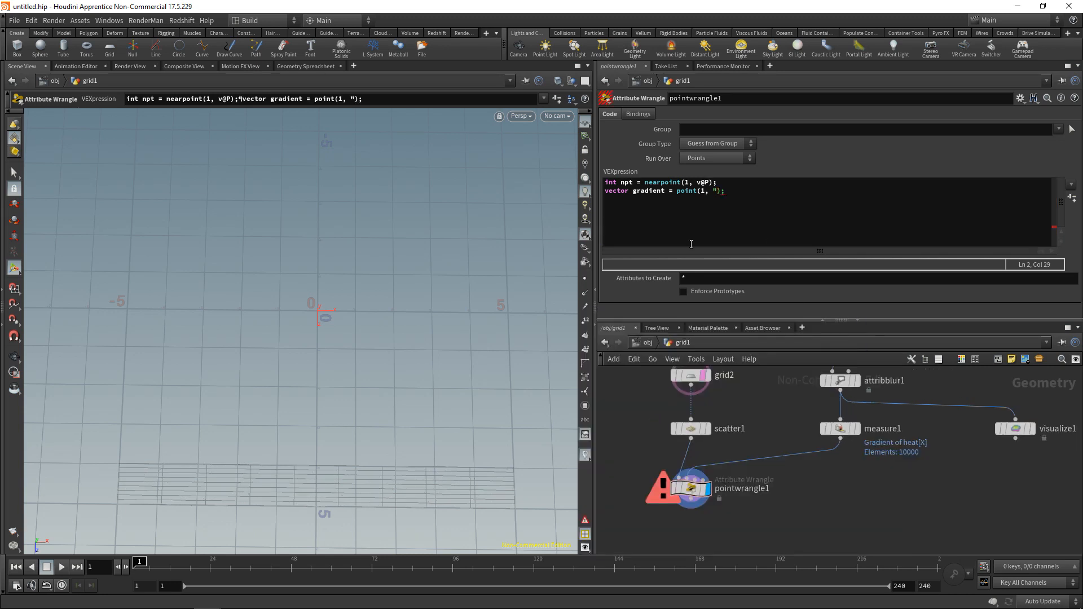
{"action": "type", "text": "gradient\", npt"}
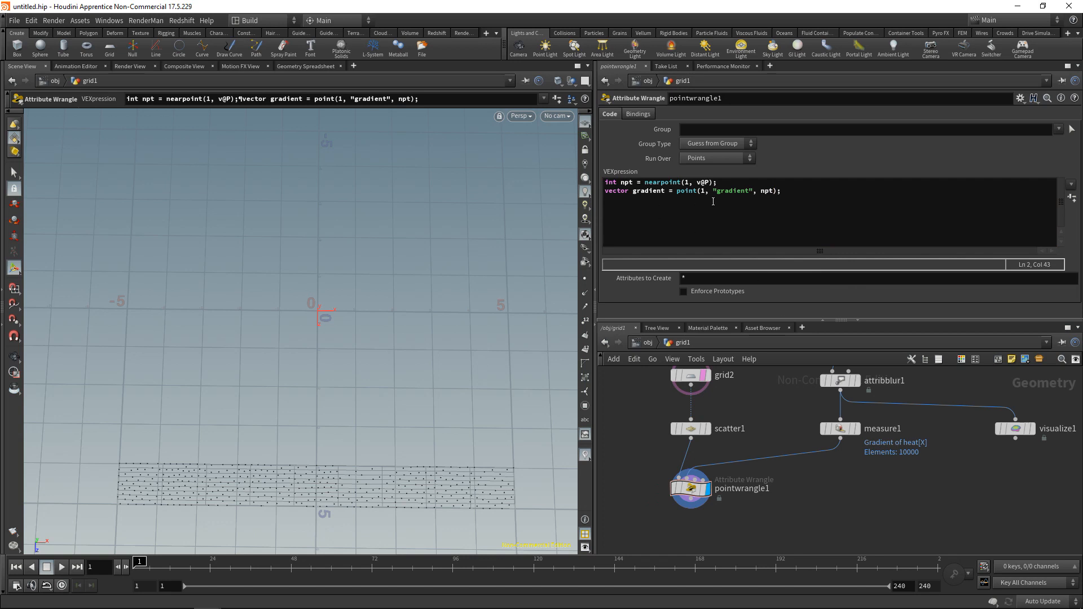
{"action": "left_click", "coordinate": [840, 428]}
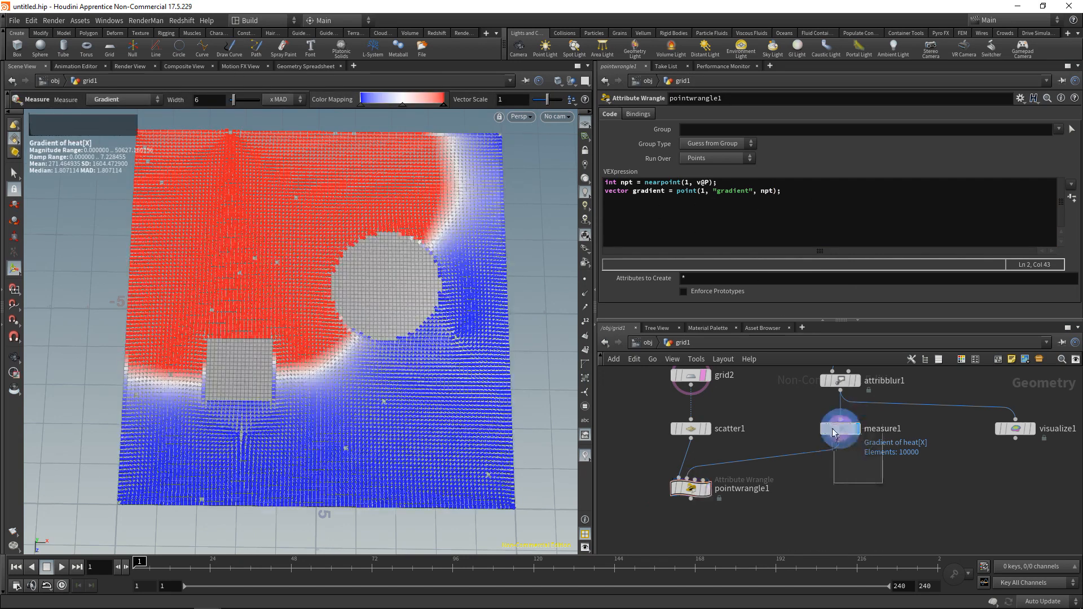
- Check measure1's heat gradient settings, then display the wrangle's scattered points again
{"action": "left_click", "coordinate": [840, 428]}
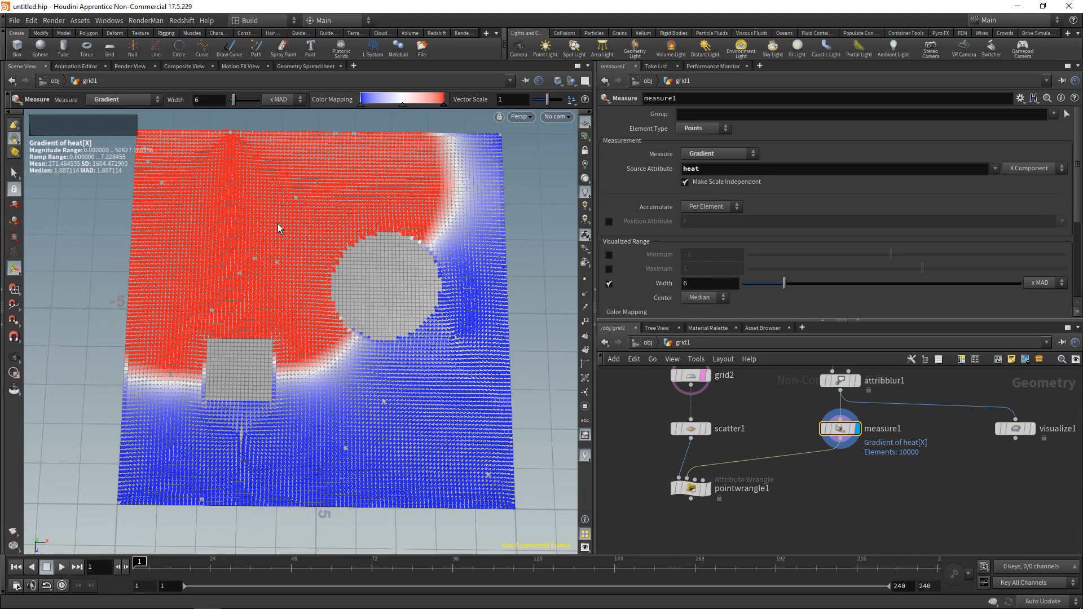
{"action": "mouse_move", "coordinate": [494, 487]}
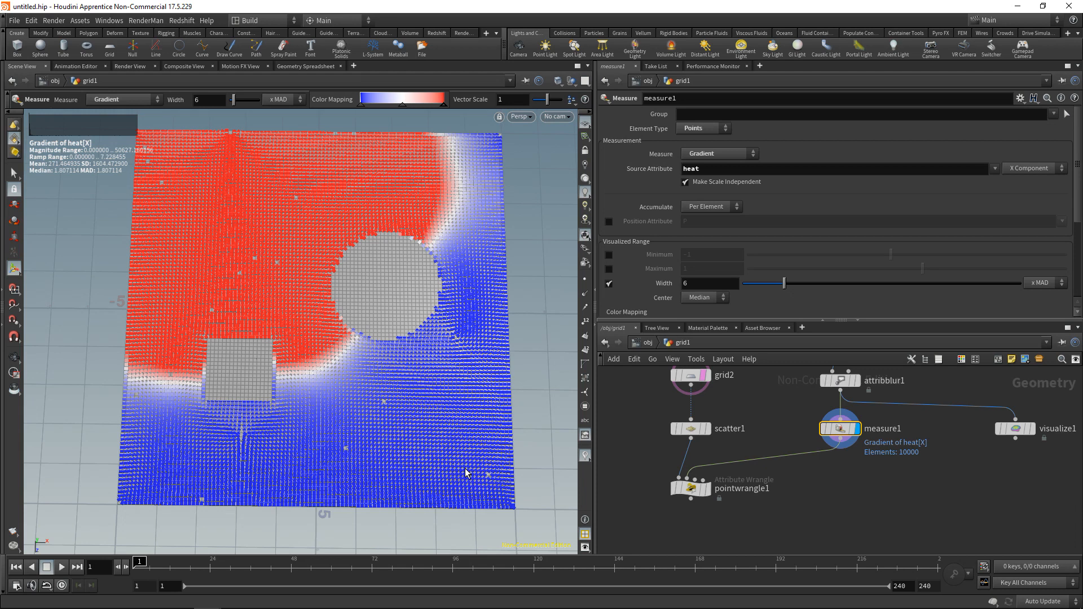
{"action": "mouse_move", "coordinate": [231, 170]}
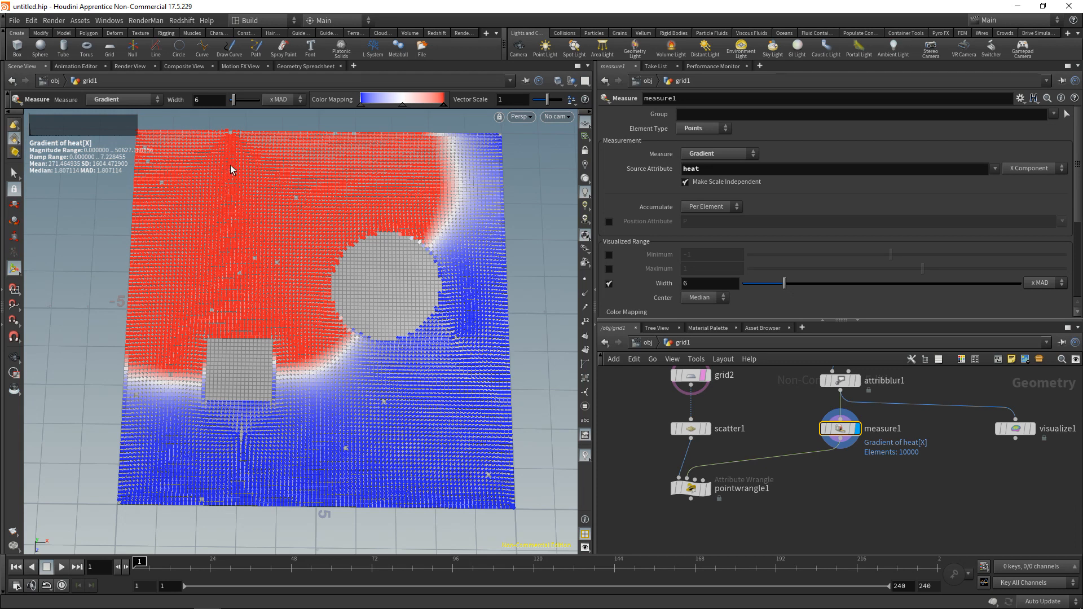
{"action": "mouse_move", "coordinate": [532, 447]}
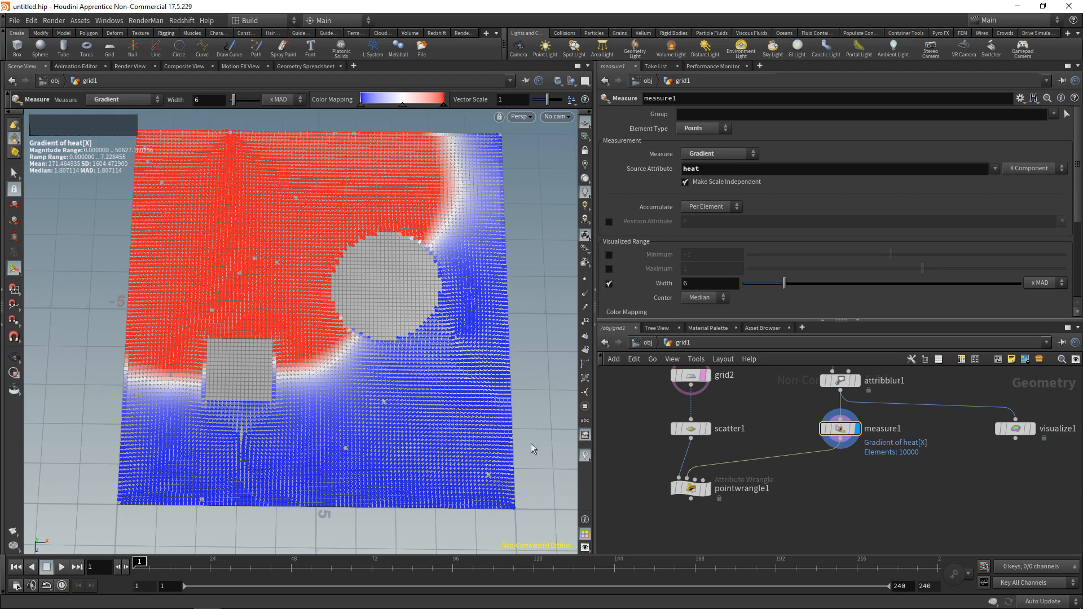
{"action": "mouse_move", "coordinate": [638, 447]}
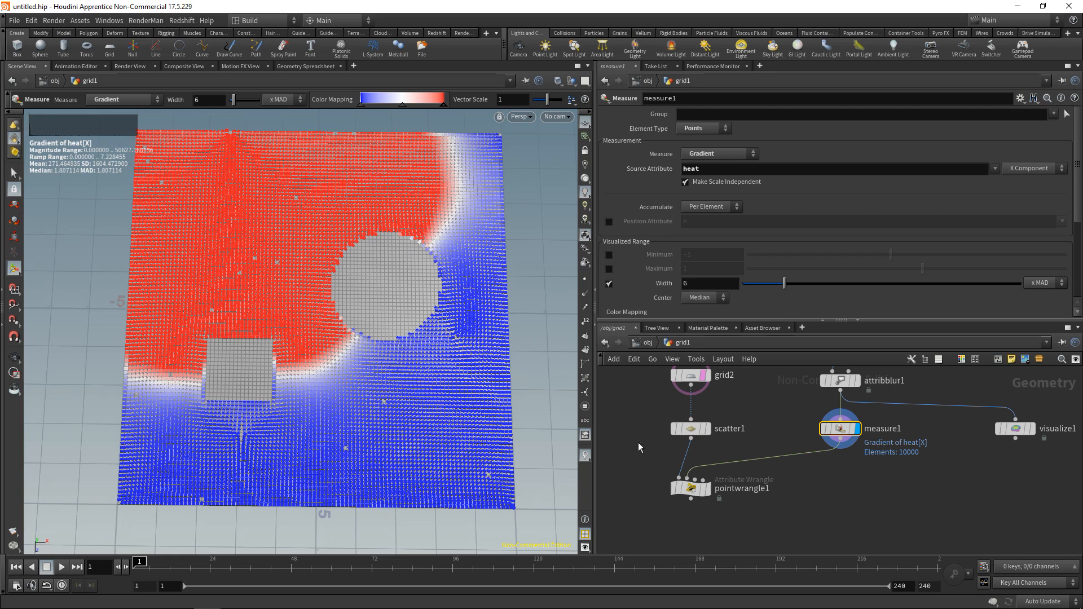
{"action": "left_click", "coordinate": [690, 488]}
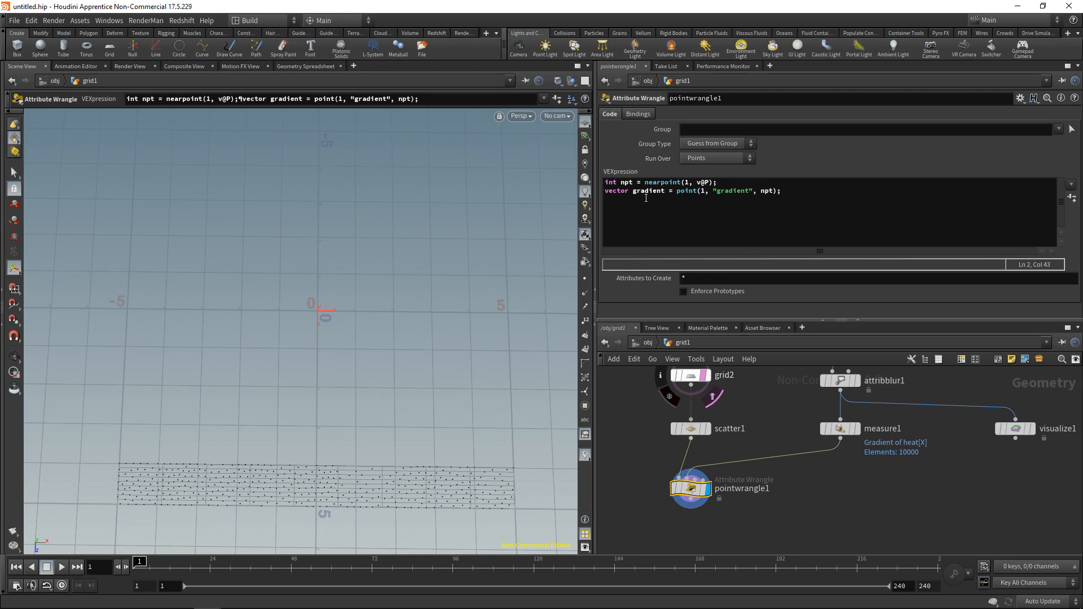
- Normalize the gradient and add gradient * chf("Step_Length") to v@P
{"action": "type", "text": "gradient ="}
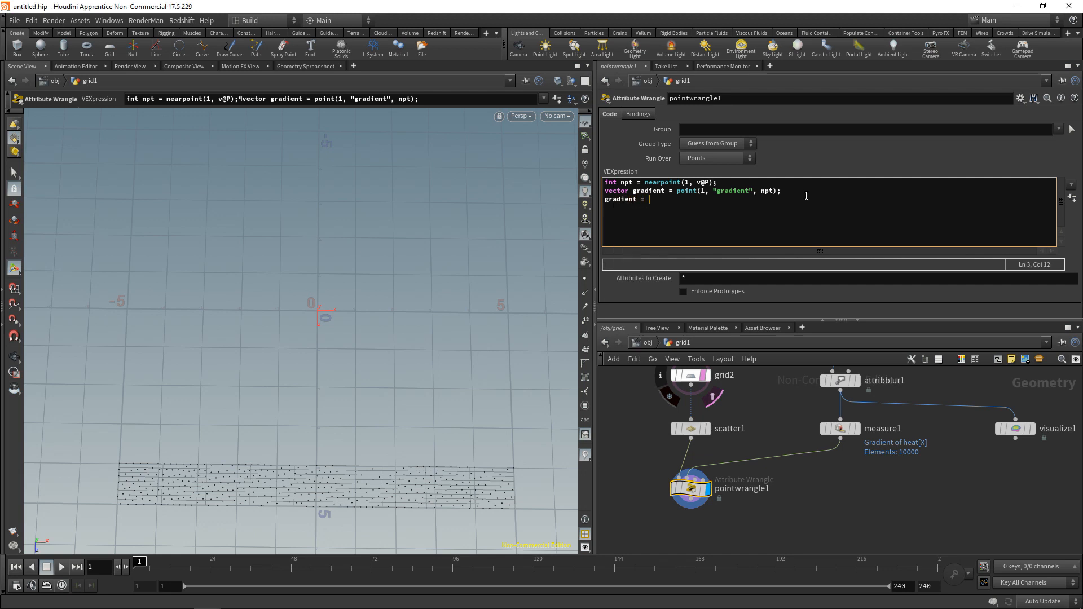
{"action": "type", "text": "normalize(gradient);"}
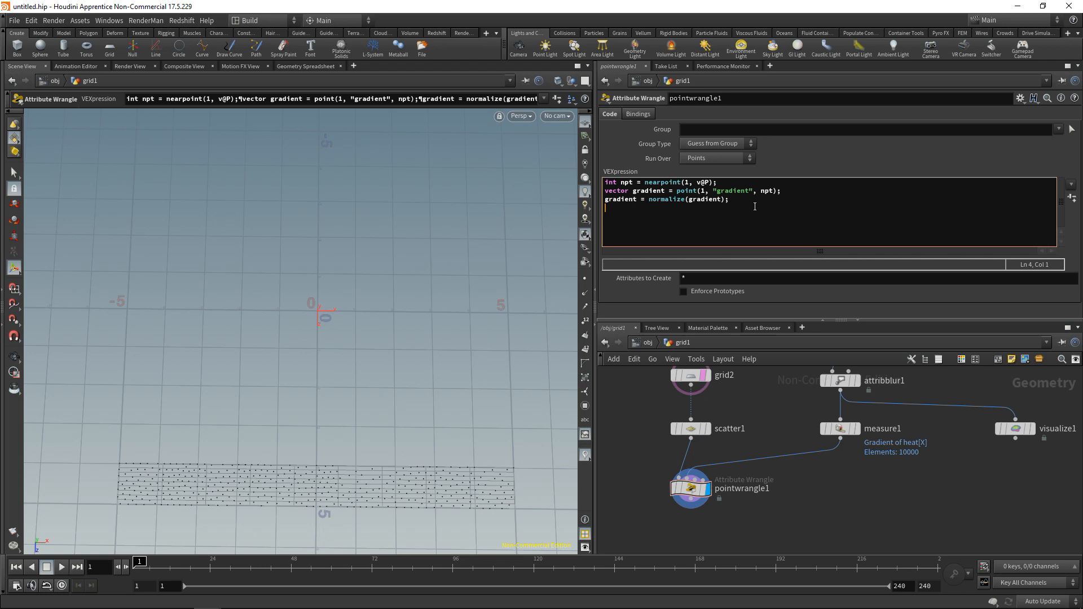
{"action": "type", "text": "v@P"}
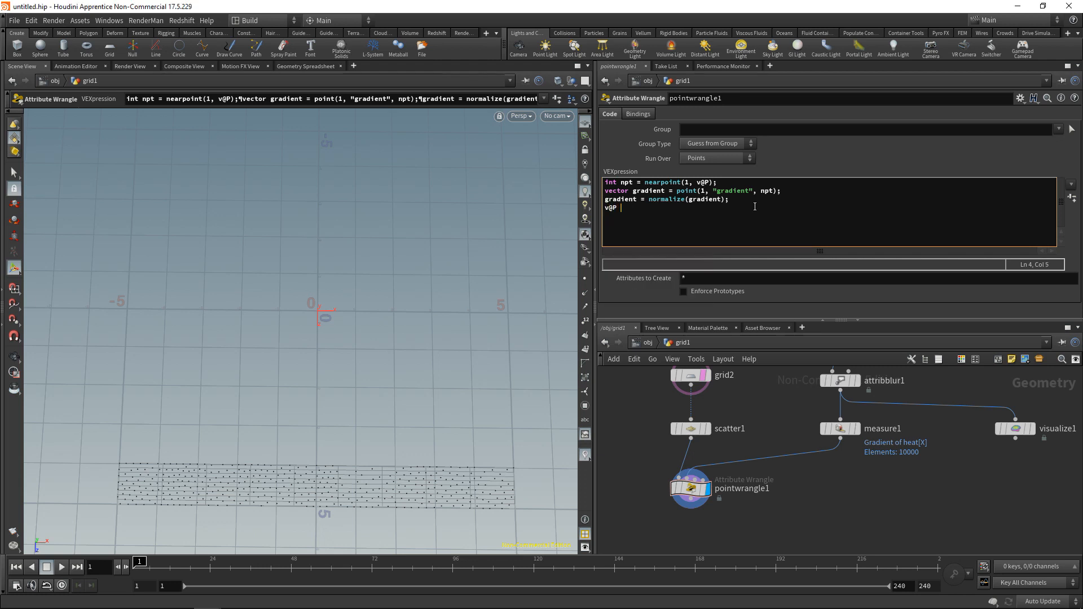
{"action": "type", "text": "+0"}
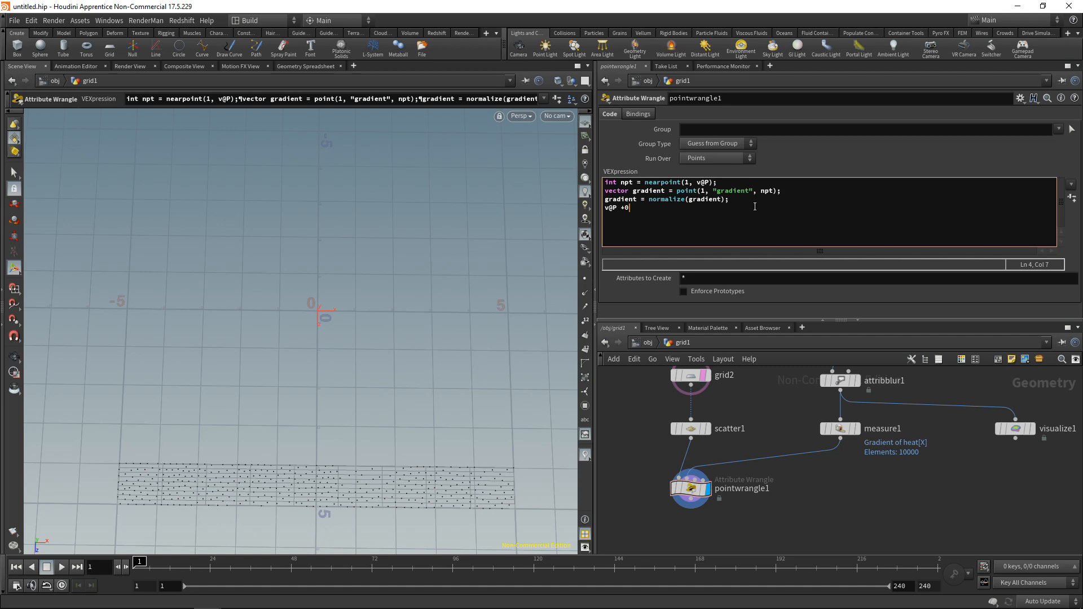
{"action": "type", "text": "= ;"}
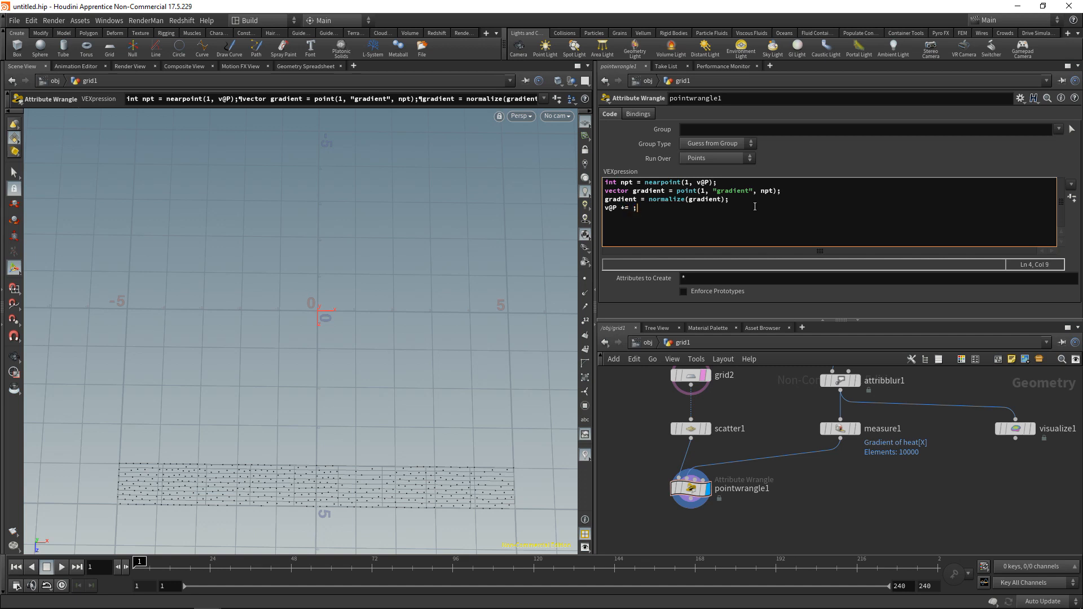
{"action": "type", "text": "gradient *"}
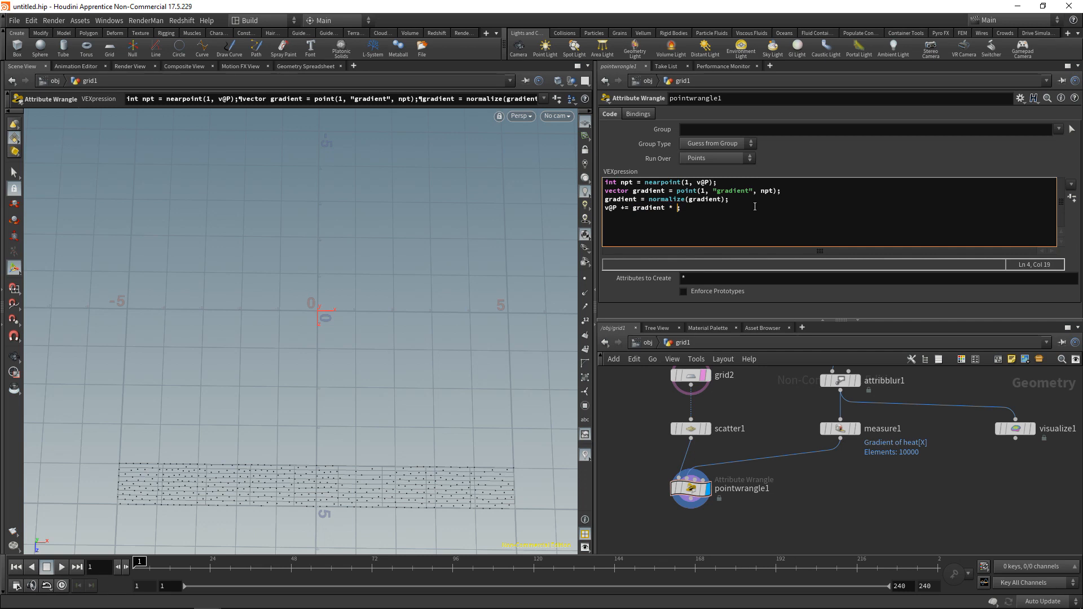
{"action": "type", "text": "chf();"}
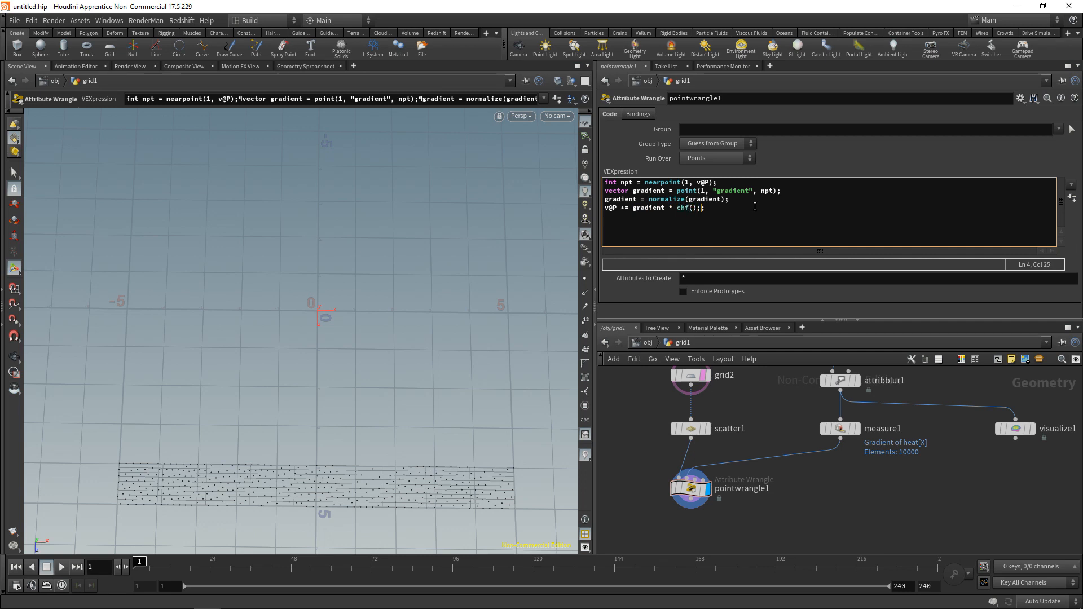
{"action": "type", "text": "\"h\""}
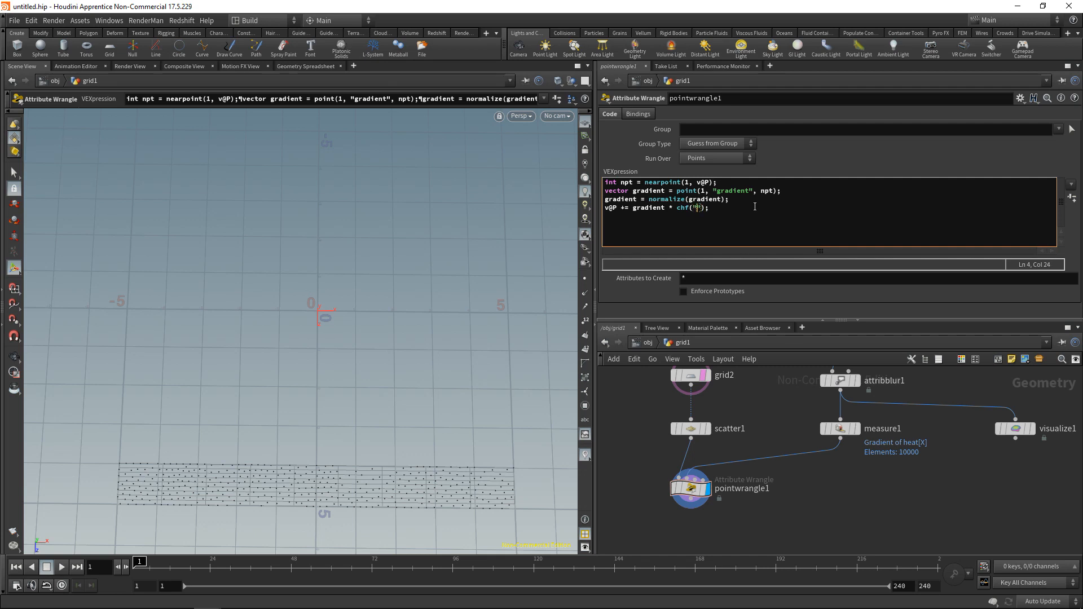
{"action": "type", "text": "Step_Length"}
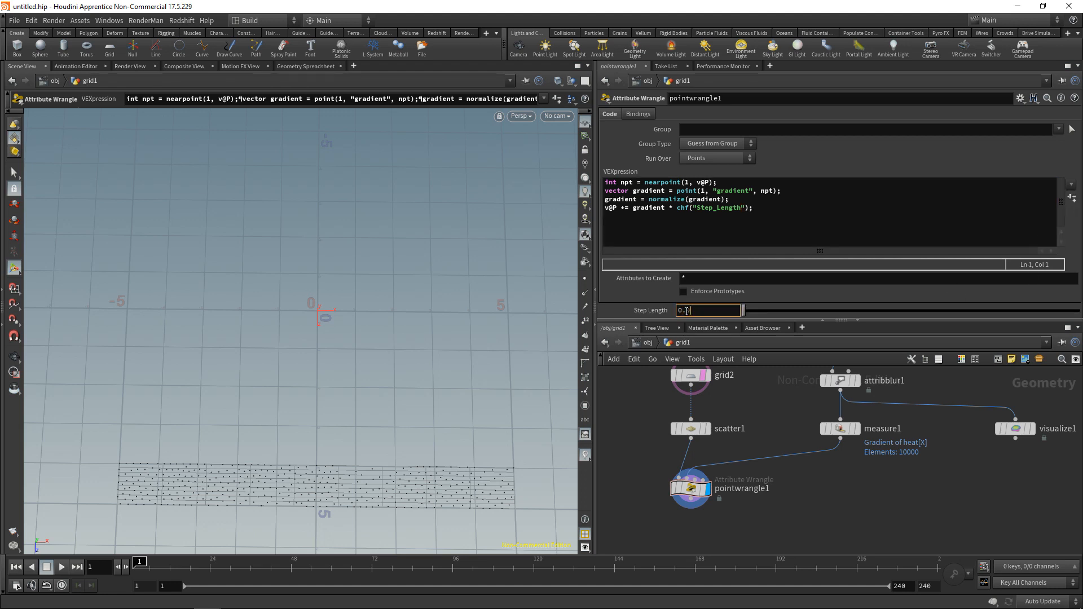
- Set Step Length to 0.05 and play the timeline to test the points
{"action": "type", "text": "0.05"}
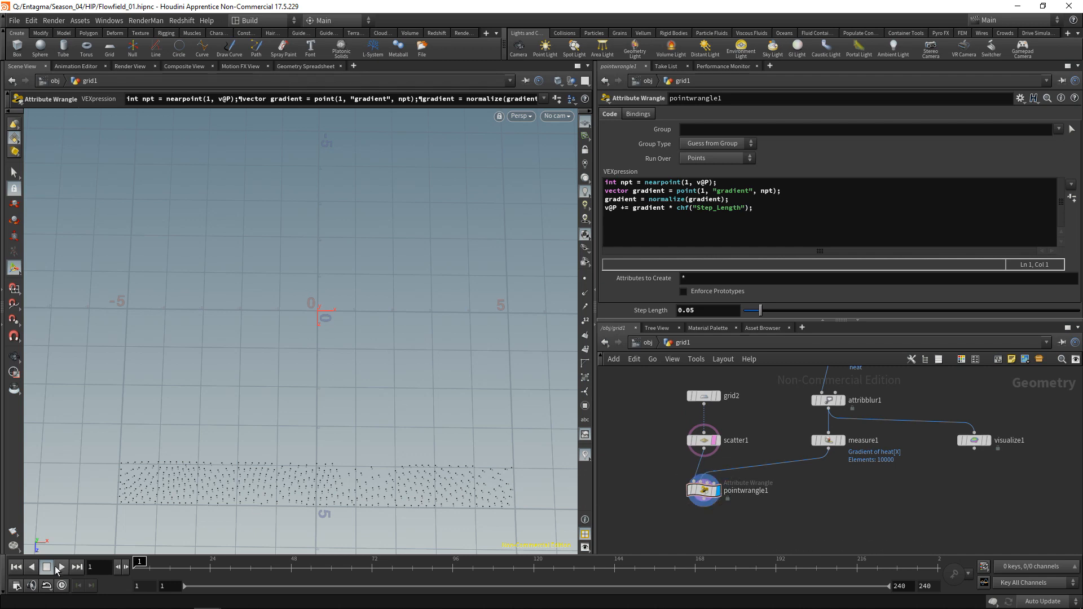
{"action": "left_click", "coordinate": [59, 567]}
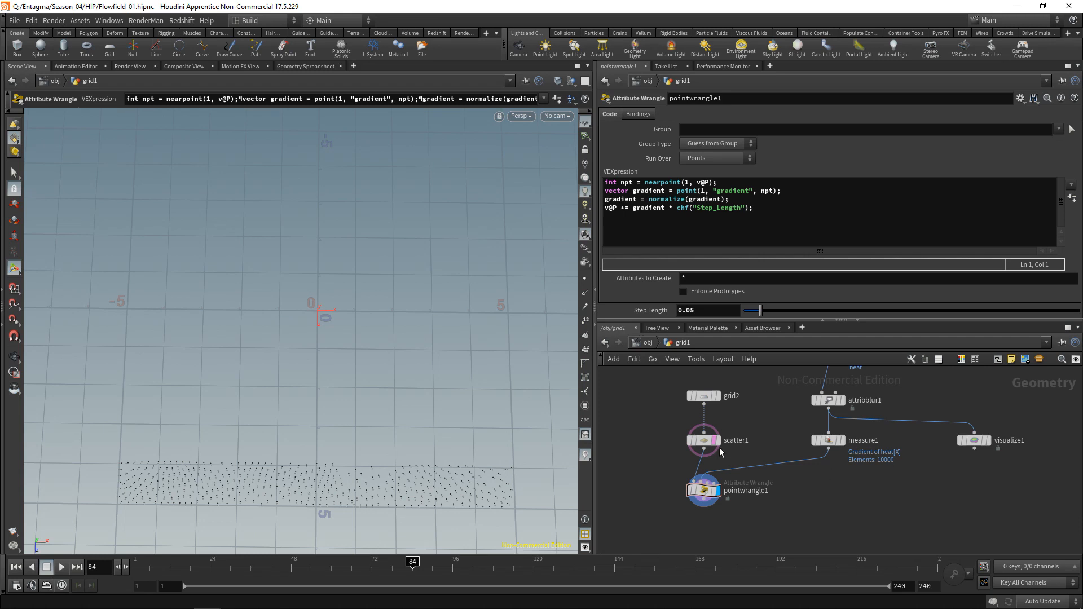
{"action": "mouse_move", "coordinate": [369, 522]}
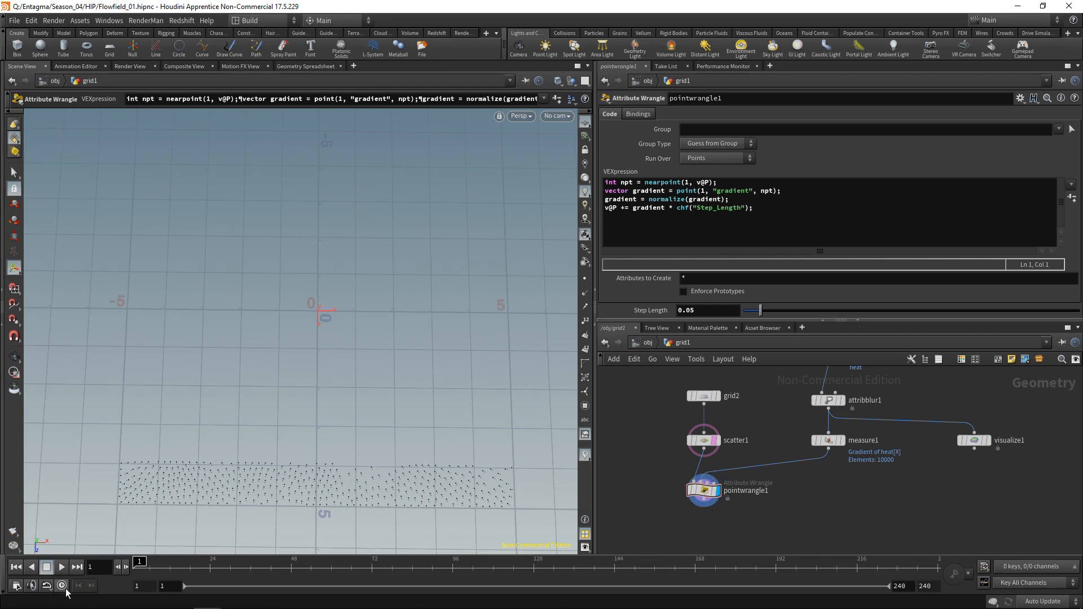
{"action": "left_click", "coordinate": [61, 566]}
{"action": "type", "text": "solver"}
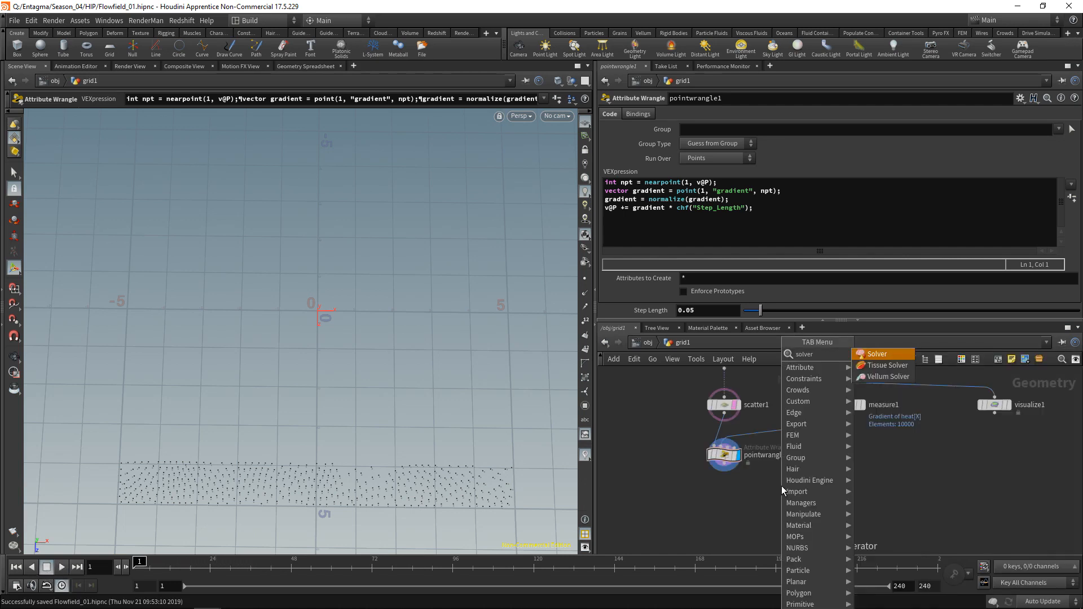
- Add solver1 and paste a copy of the point wrangle inside it
{"action": "left_click", "coordinate": [877, 354]}
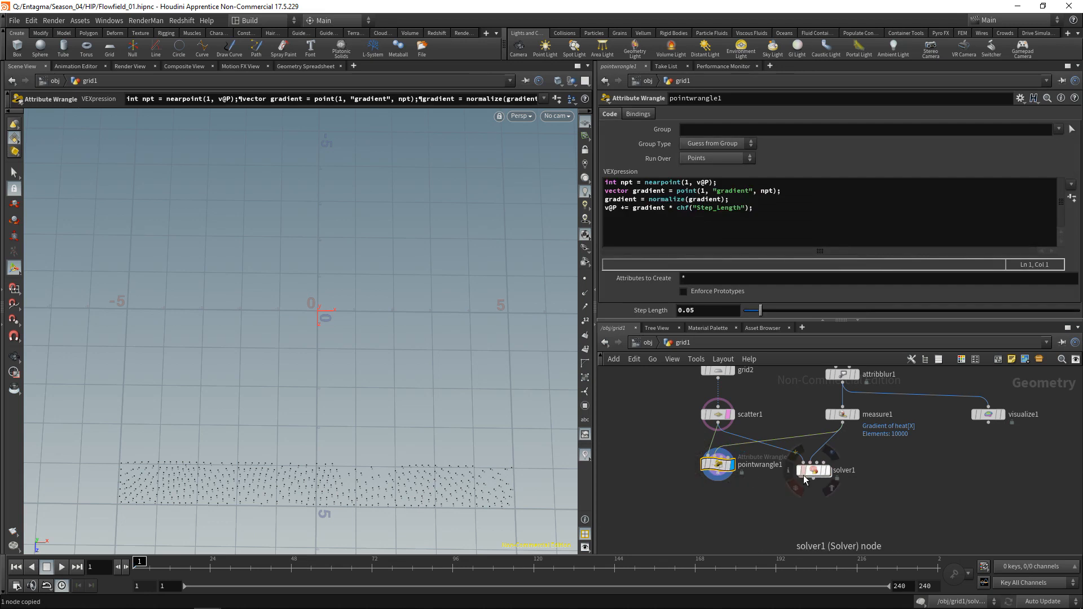
{"action": "double_click", "coordinate": [814, 471]}
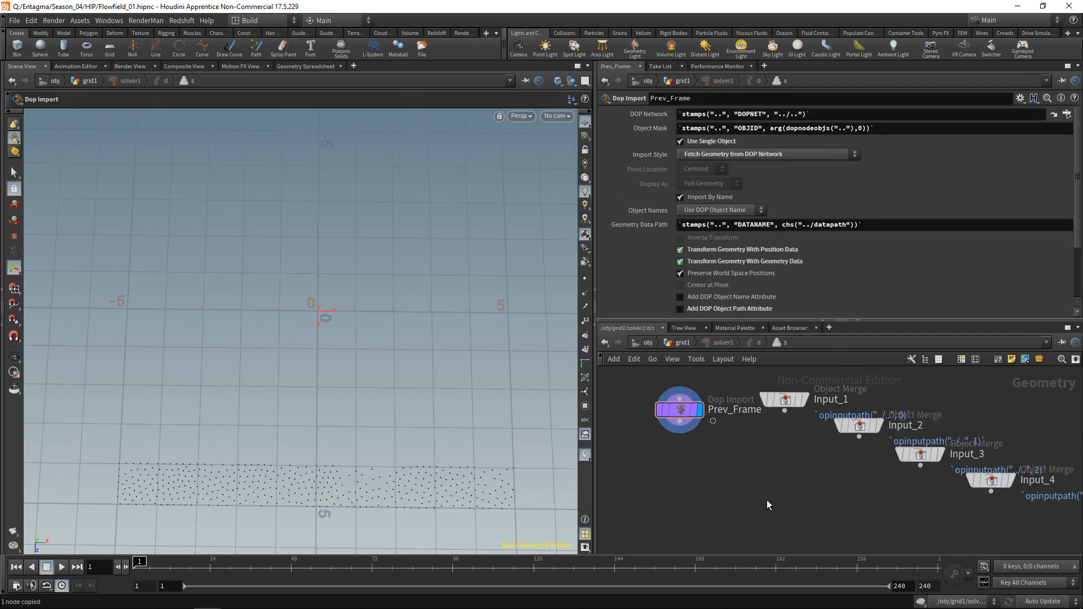
{"action": "left_click", "coordinate": [767, 518]}
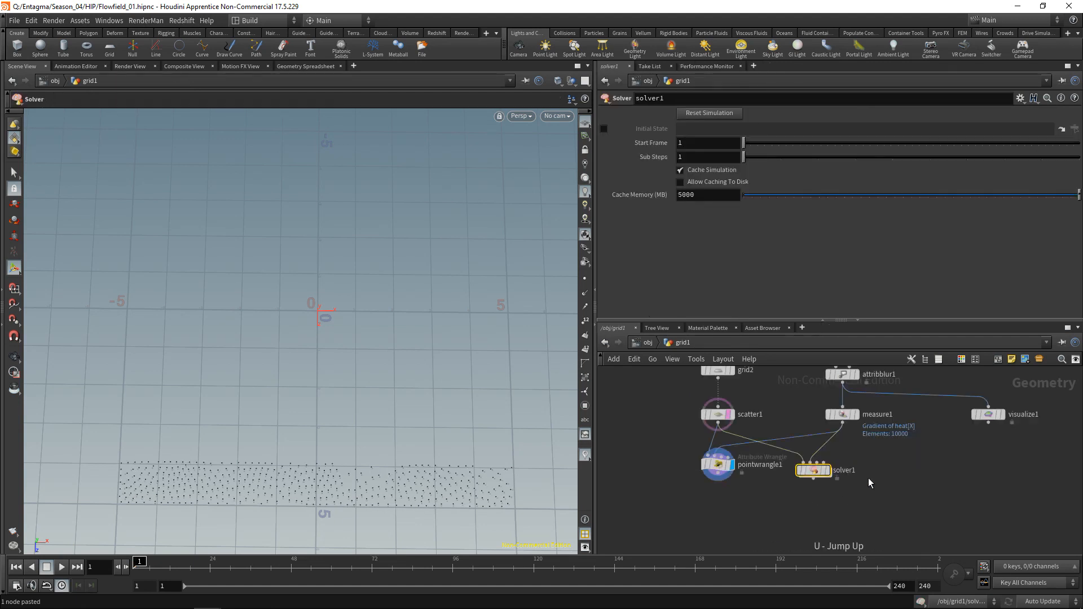
- Display solver1, play the simulation, and pan back to the solver node
{"action": "left_click", "coordinate": [61, 567]}
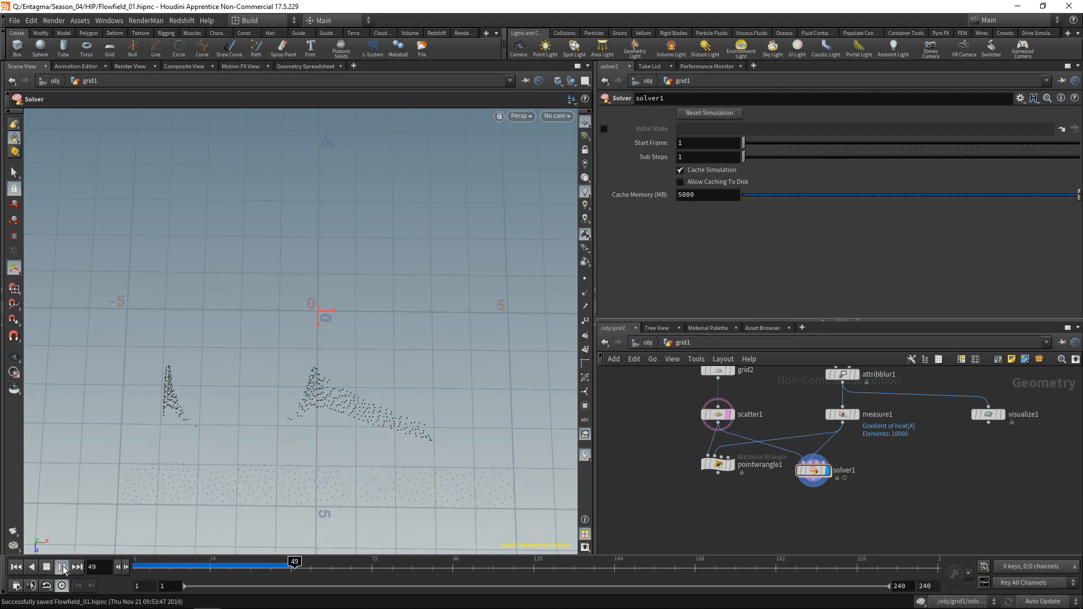
{"action": "left_click", "coordinate": [64, 567]}
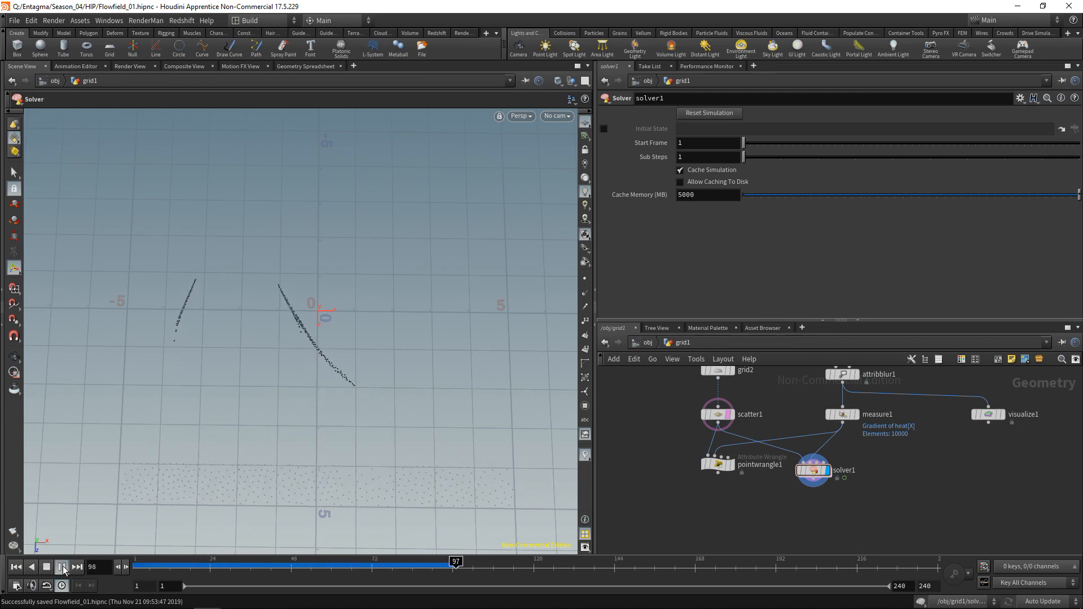
{"action": "left_click", "coordinate": [62, 567]}
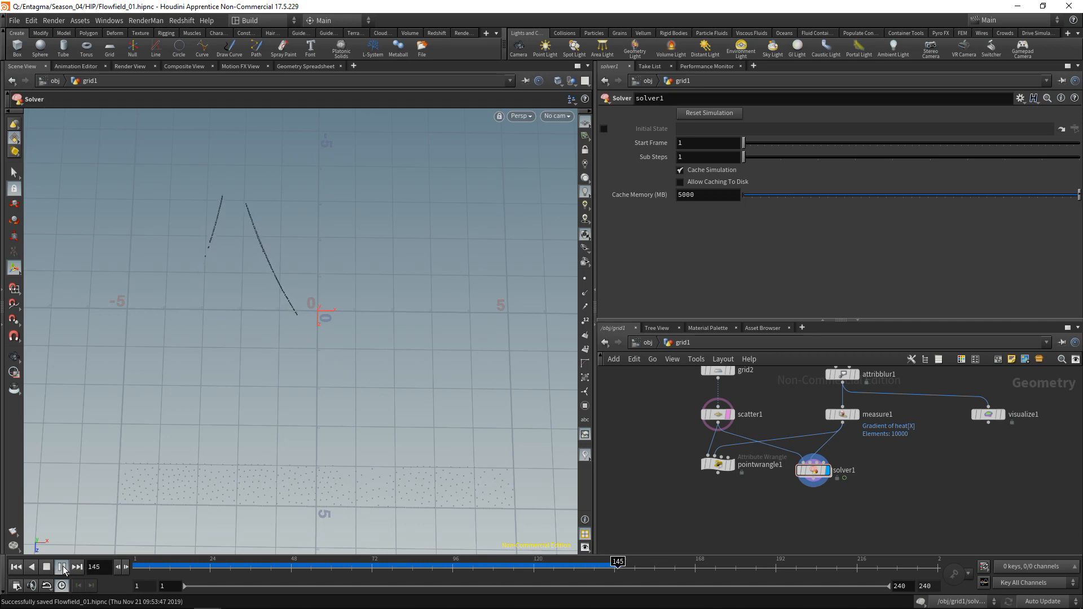
{"action": "left_click", "coordinate": [61, 567]}
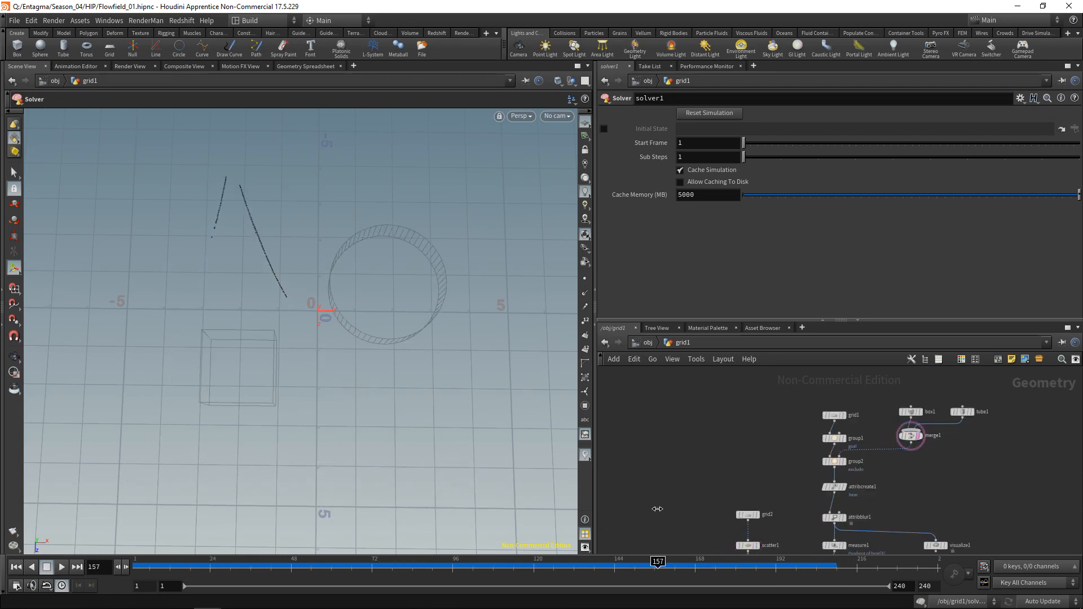
{"action": "left_click_drag", "start_coordinate": [656, 561], "coordinate": [425, 561]}
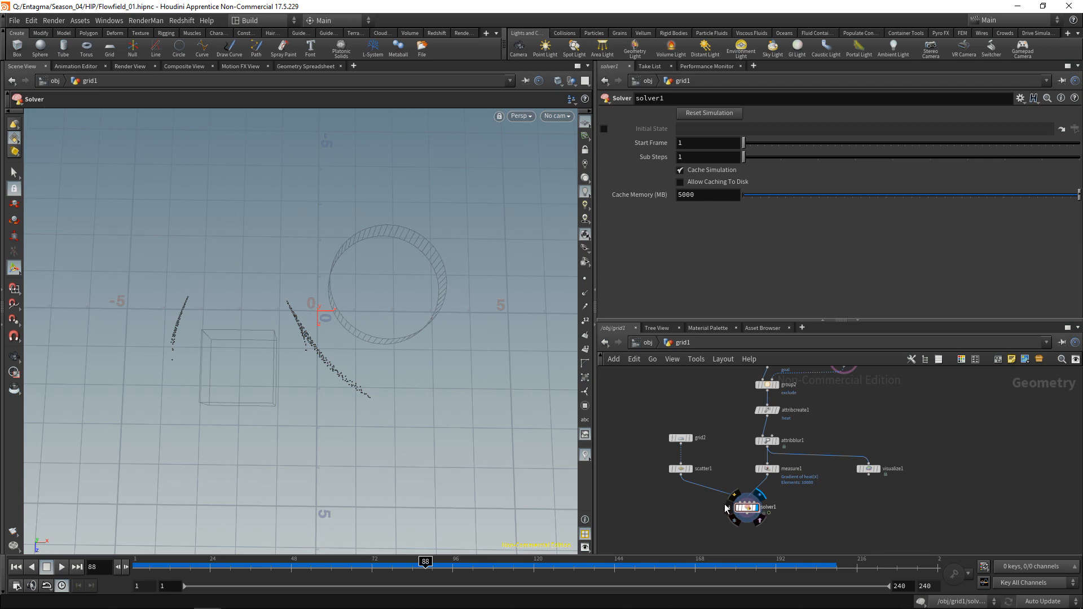
{"action": "left_click", "coordinate": [1021, 98]}
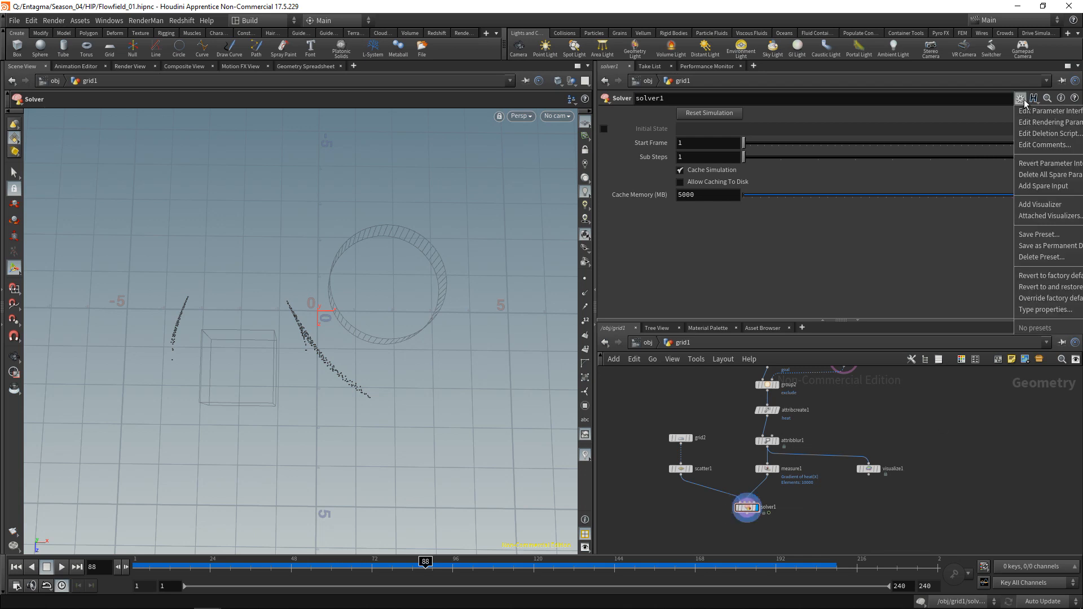
- Promote the inner wrangle's Step Length onto solver1's parameters and display measure1
{"action": "left_click", "coordinate": [1049, 111]}
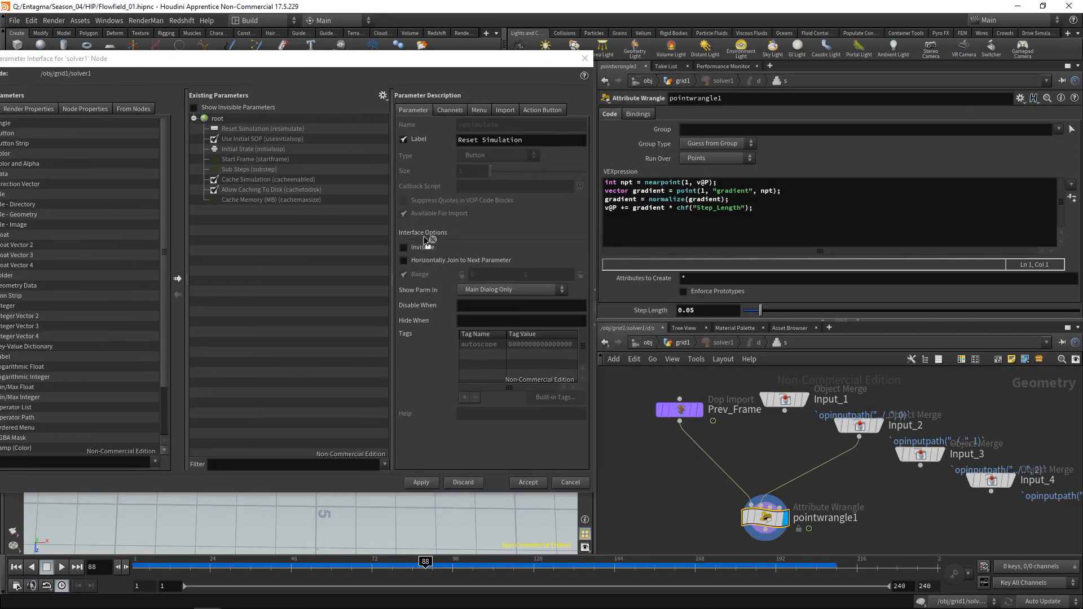
{"action": "left_click", "coordinate": [258, 209]}
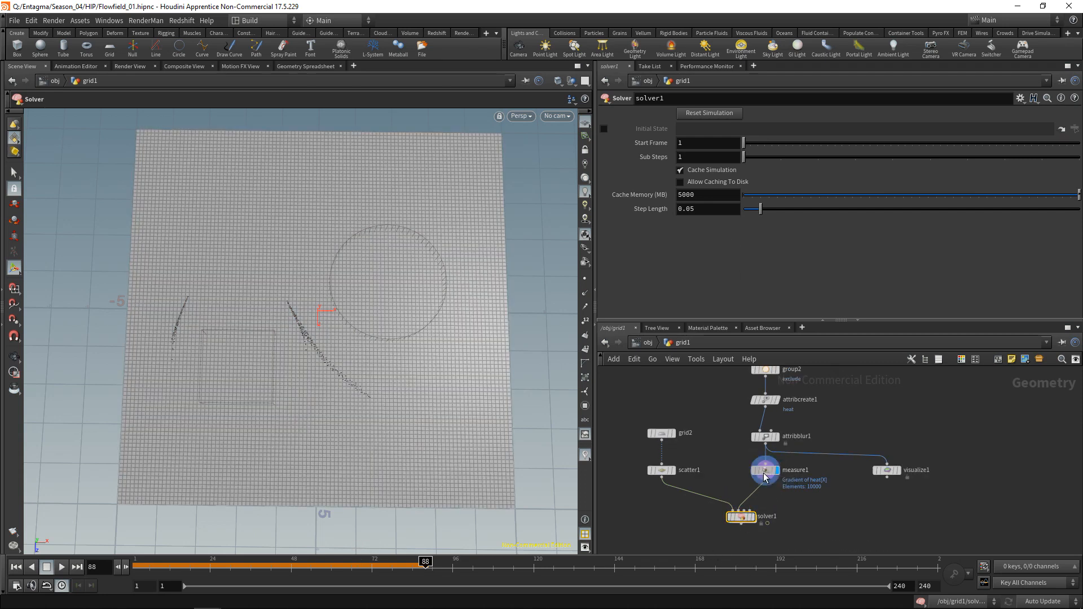
{"action": "left_click", "coordinate": [765, 470]}
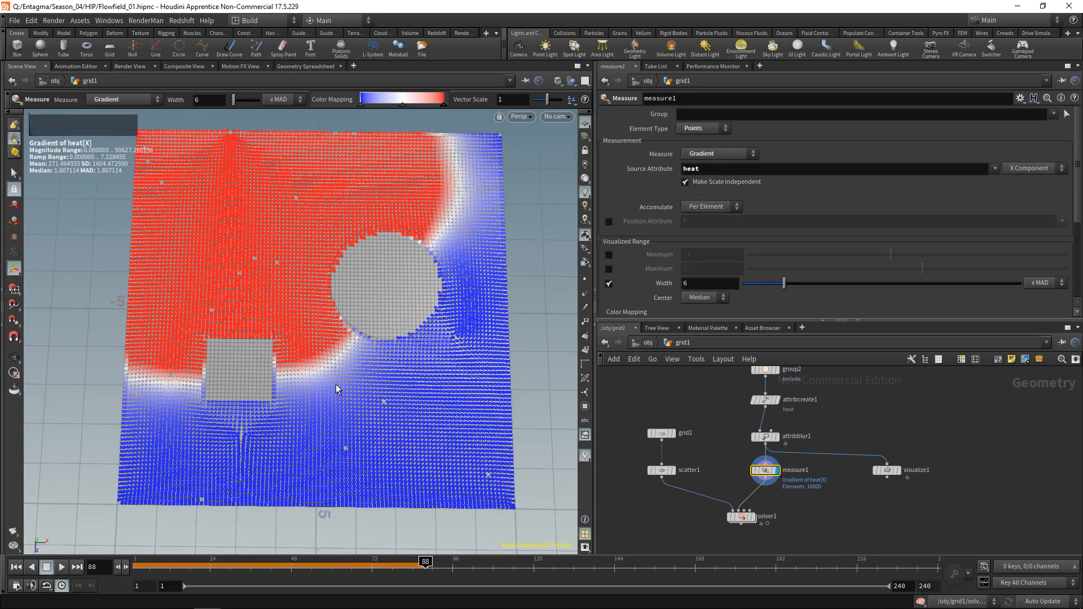